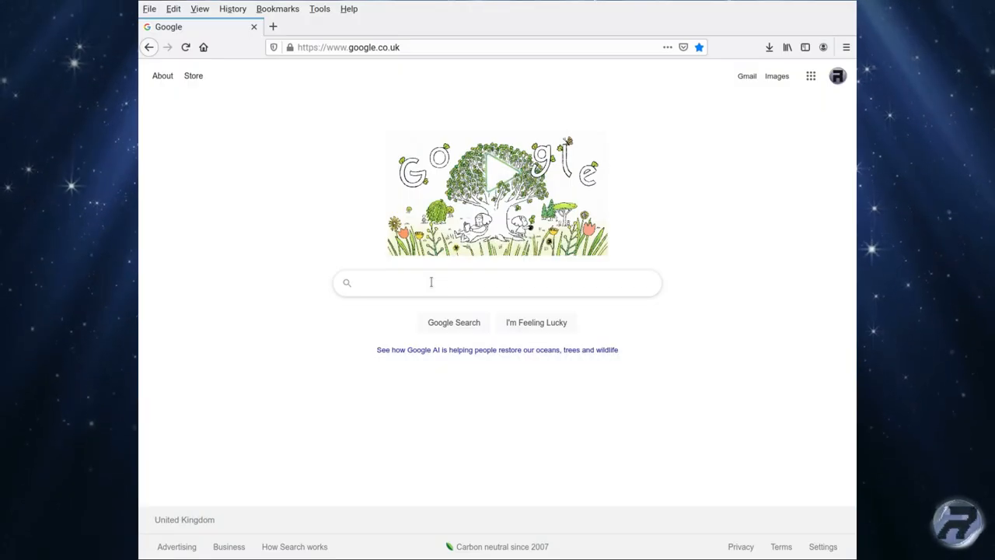
Search Google for freebsd and open The FreeBSD Project result.
text(freebsd)
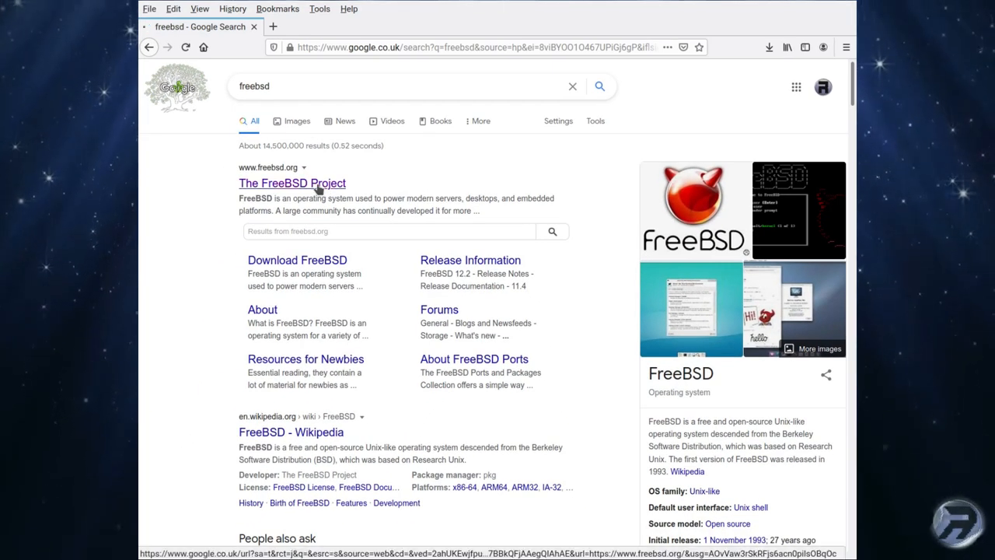
click(293, 183)
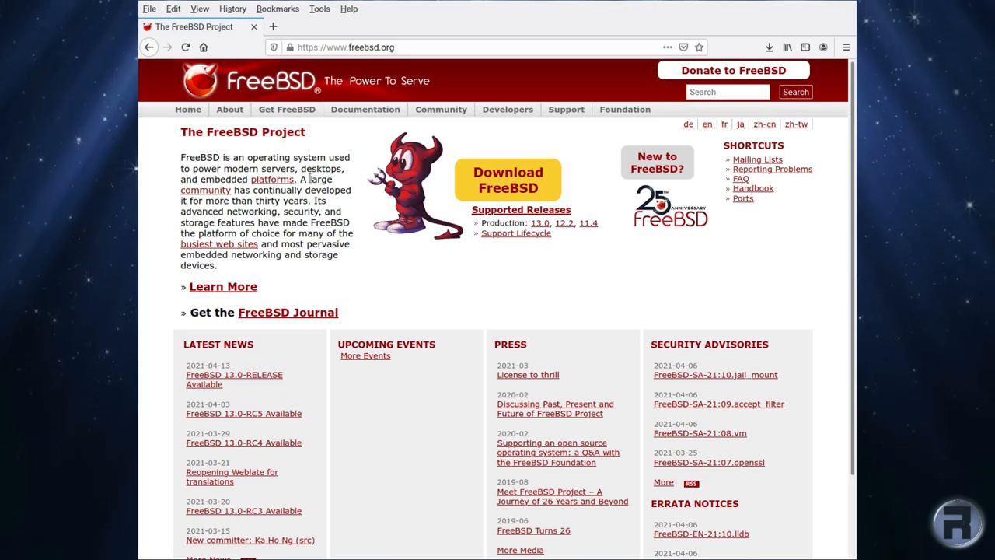
mouse_move(519, 180)
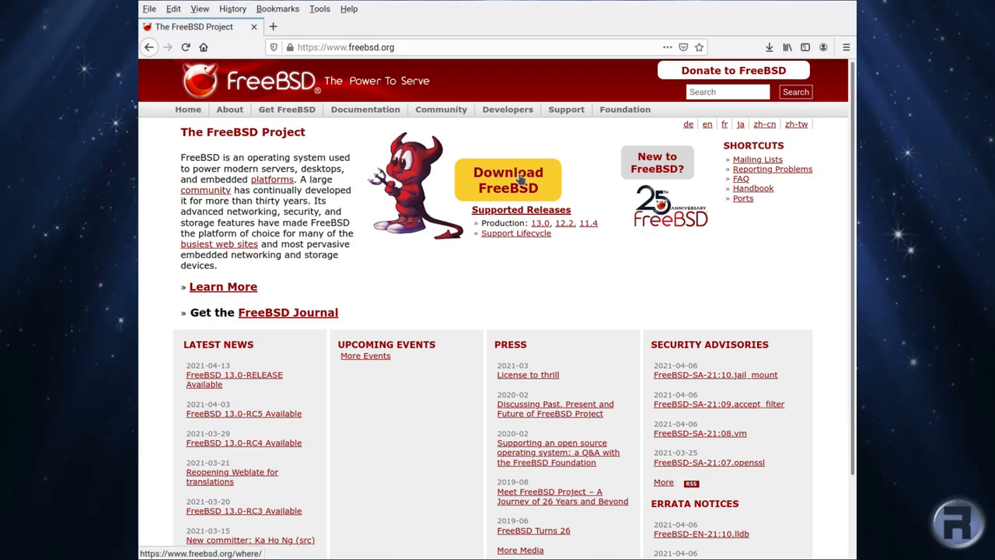
Go to the FreeBSD download page and locate the 13.0-RELEASE arm64 RPI.img.xz image.
click(507, 181)
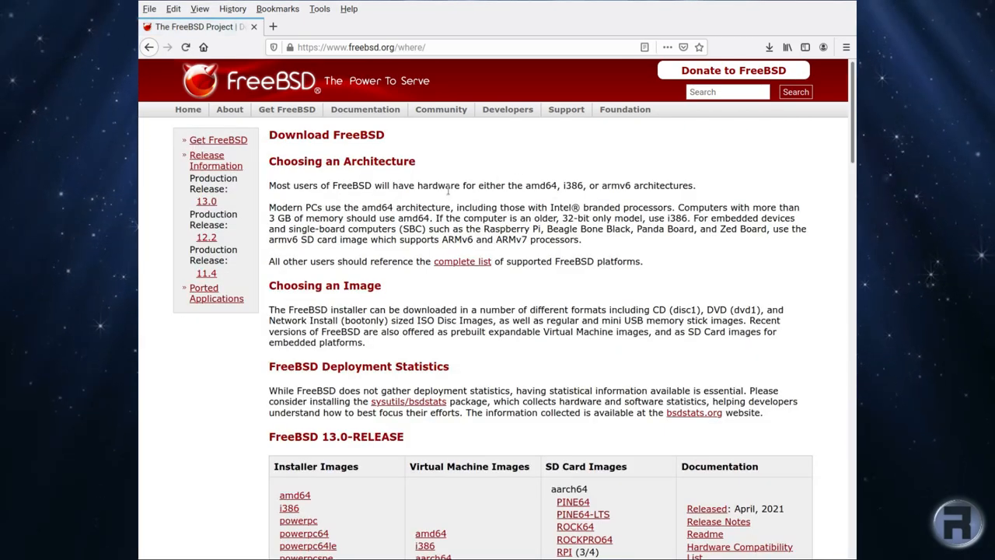
scroll(down, 3)
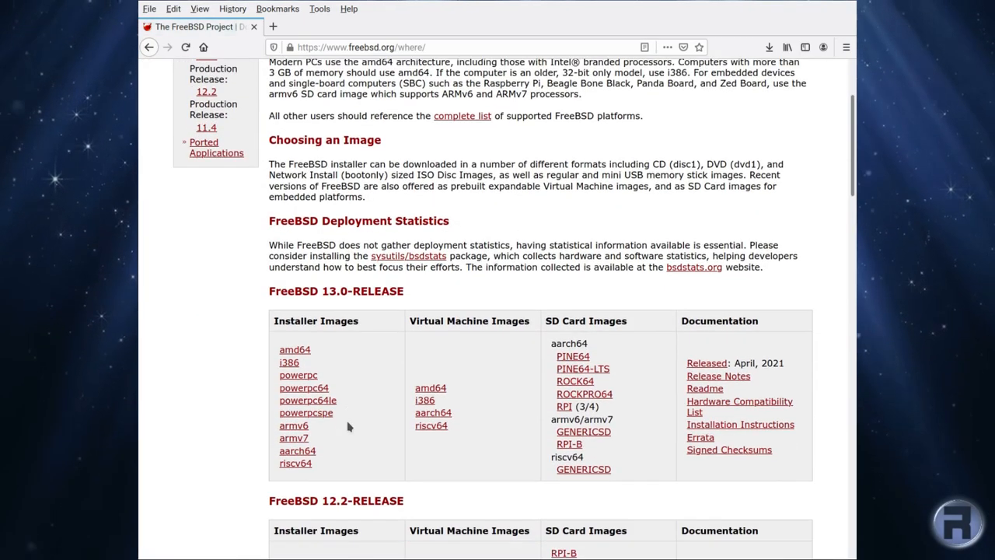
key(ctrl+plus)
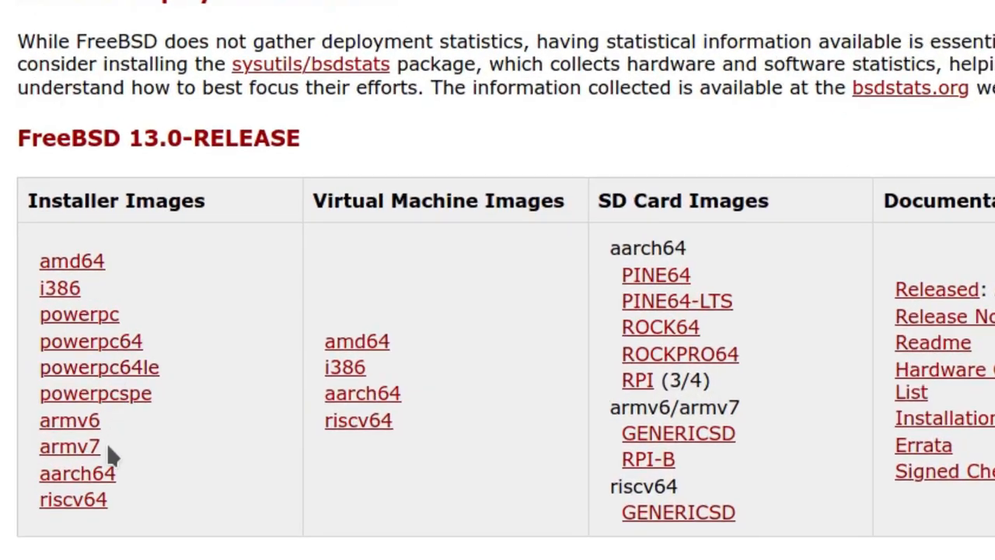
mouse_move(283, 536)
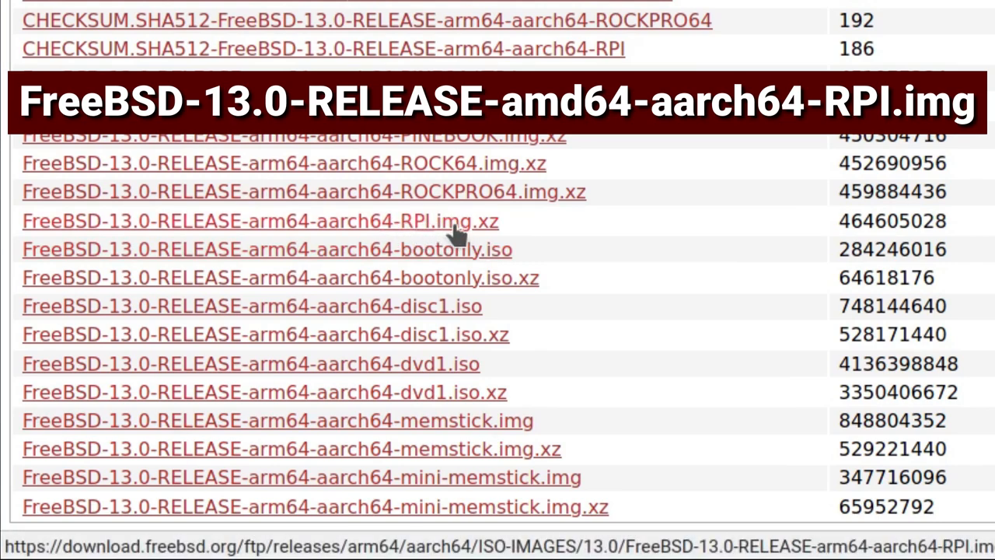
mouse_move(427, 233)
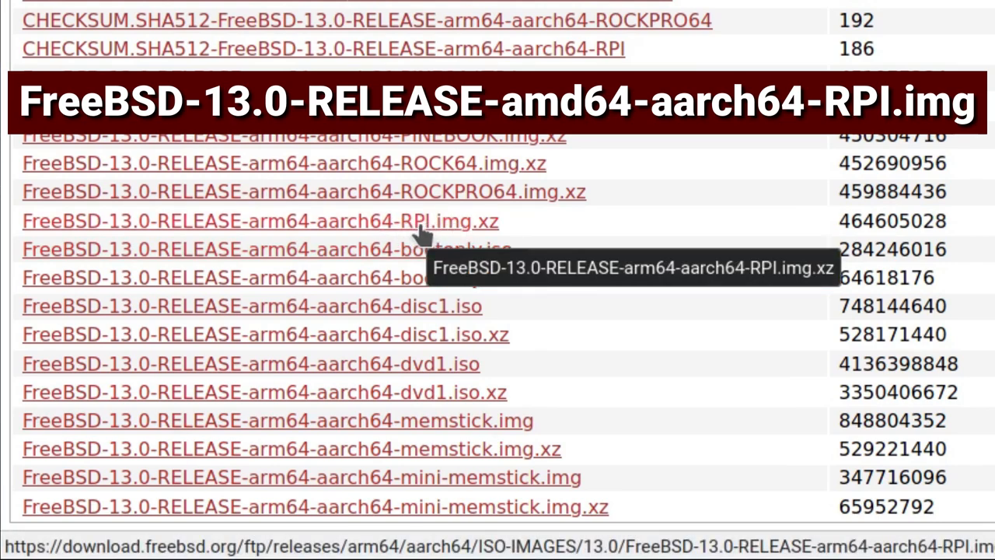
mouse_move(467, 220)
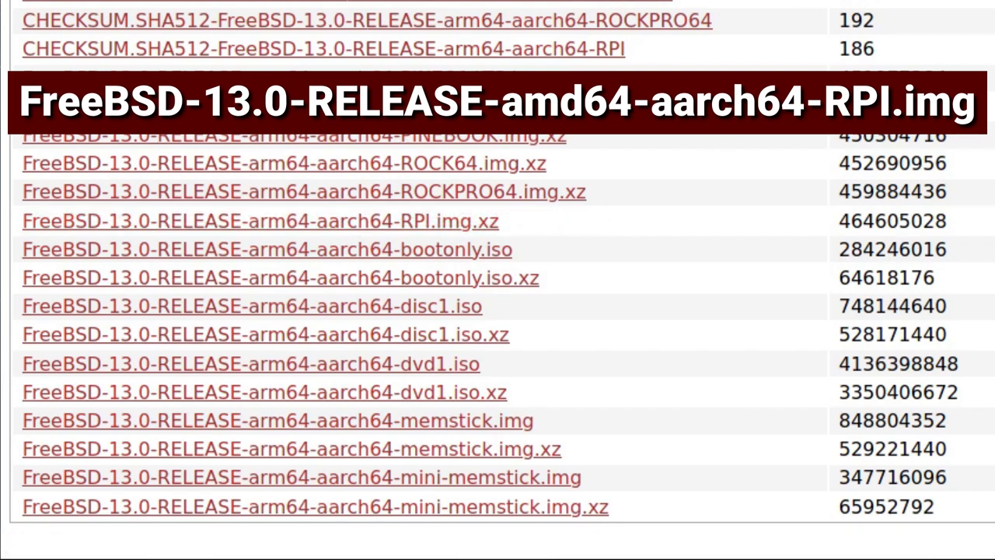
scroll(up, 3)
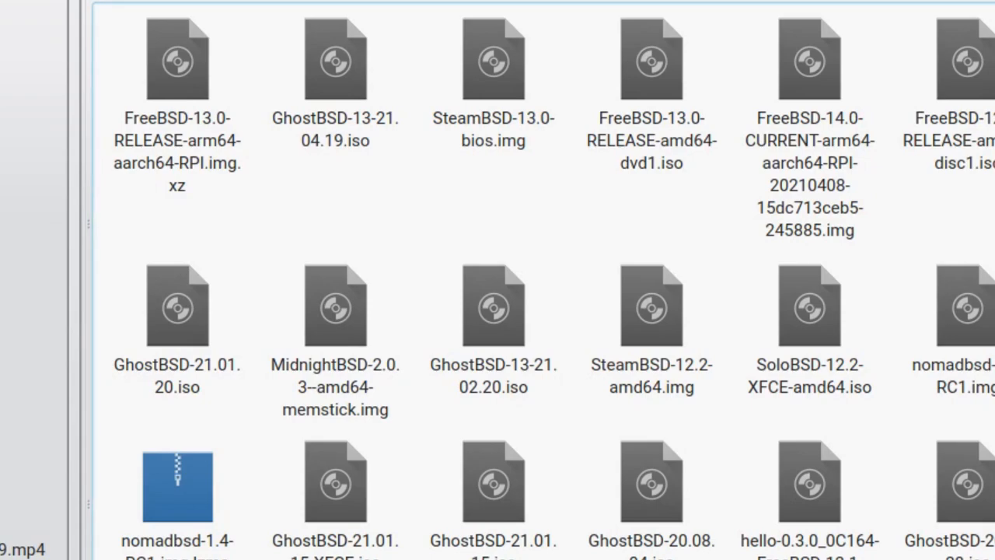
Open a terminal here from the Downloads folder's context menu in Dolphin.
right_click(438, 190)
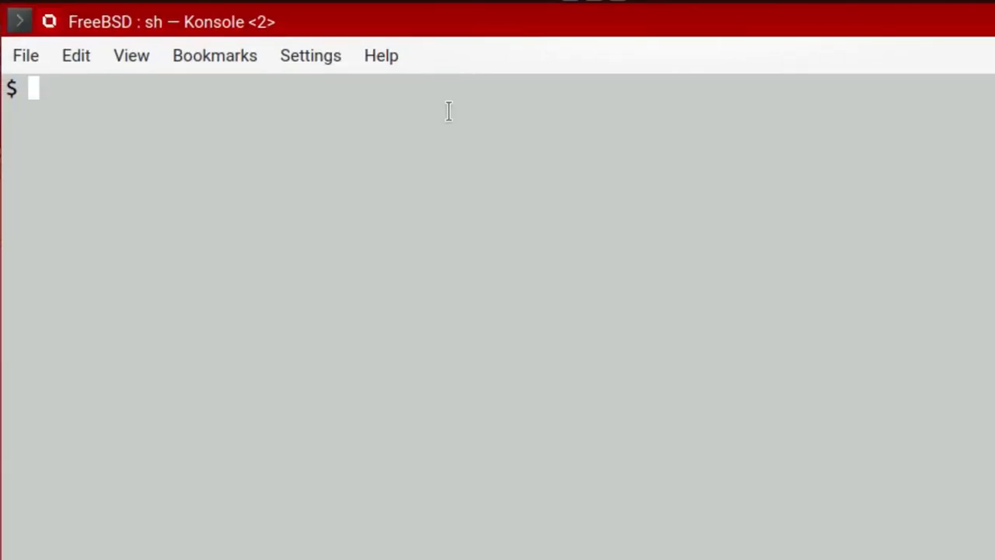
List the folder and decompress FreeBSD-13.0-RELEASE-arm64-aarch64-RPI.img.xz with xz --verbose -d.
text(ls)
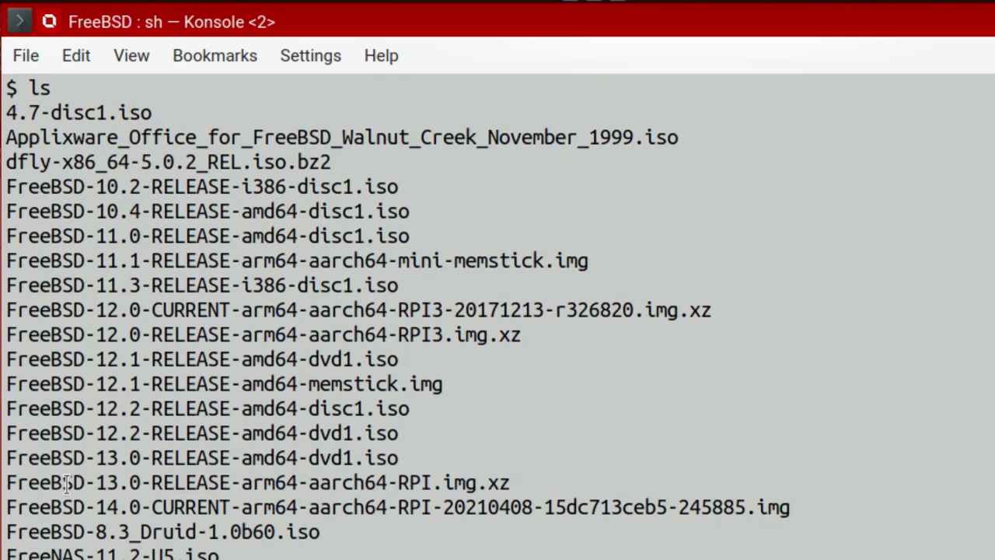
scroll(down, 3)
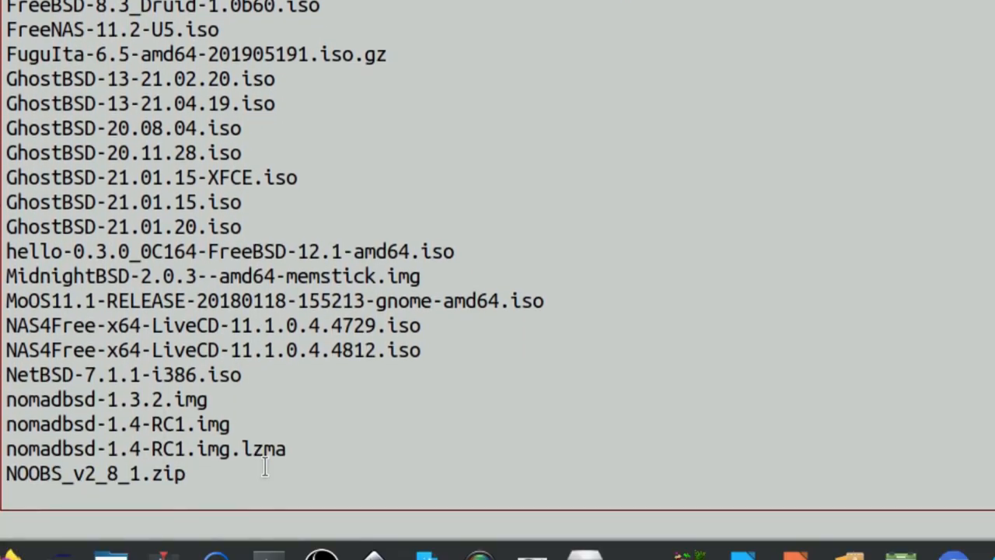
key(Return)
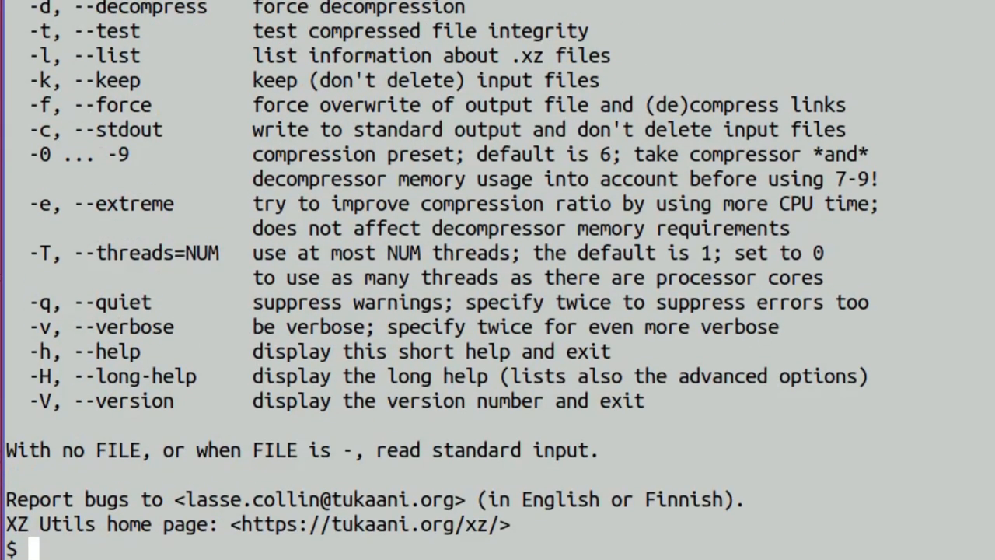
text(xz)
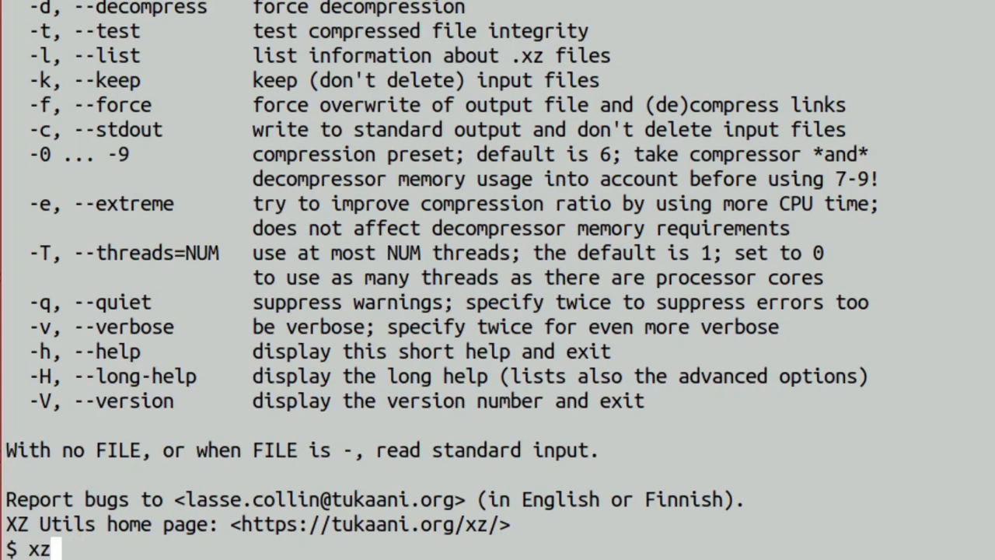
text(--ver)
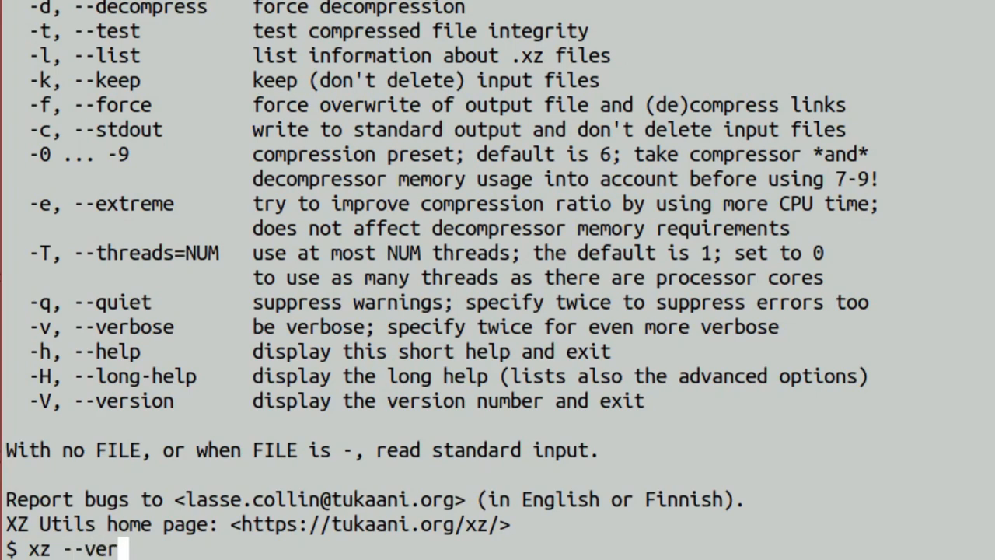
text(bose)
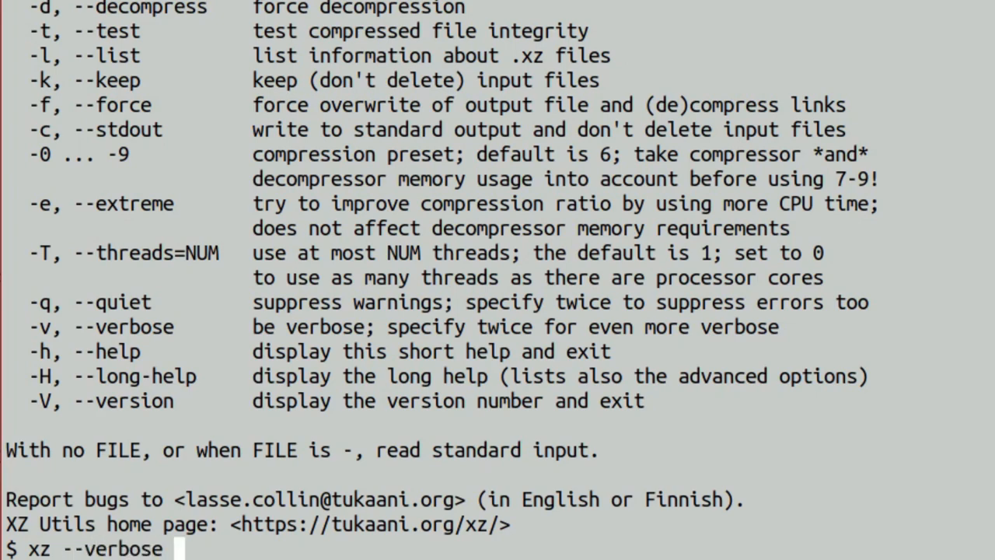
text(-d)
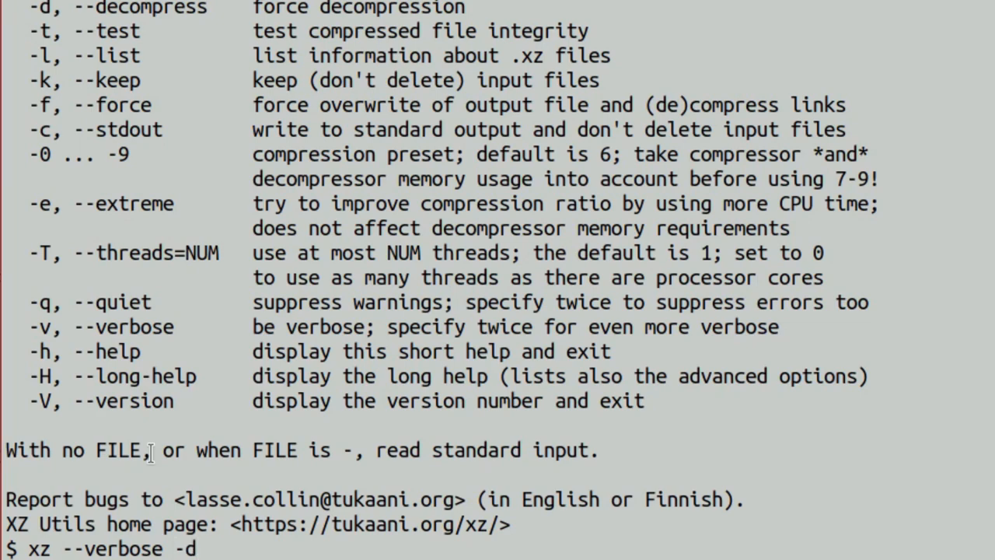
text(FreeBSD-13.0-RELEASE-arm64-aarch64-RPI.img.xz)
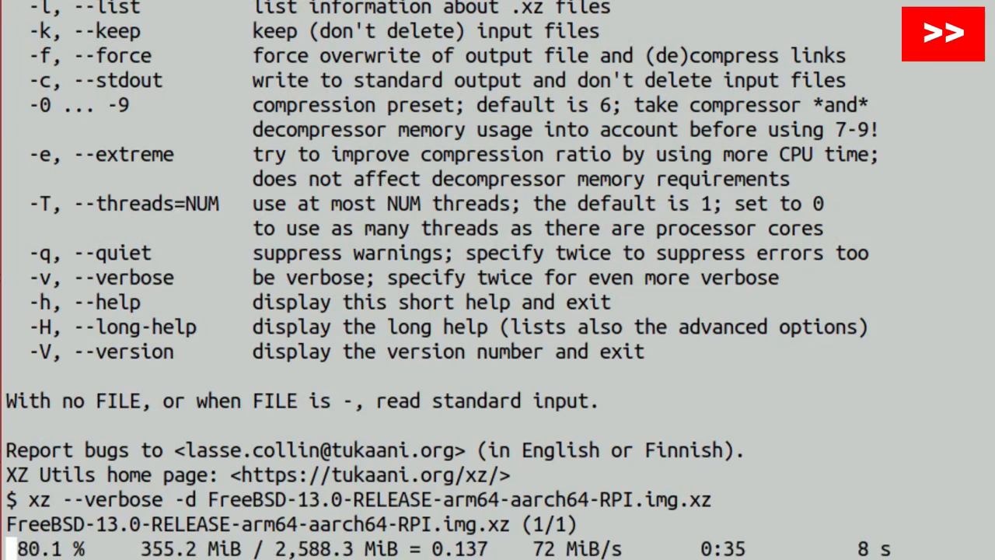
List the folder again to confirm the decompressed .img file is present.
scroll(down, 3)
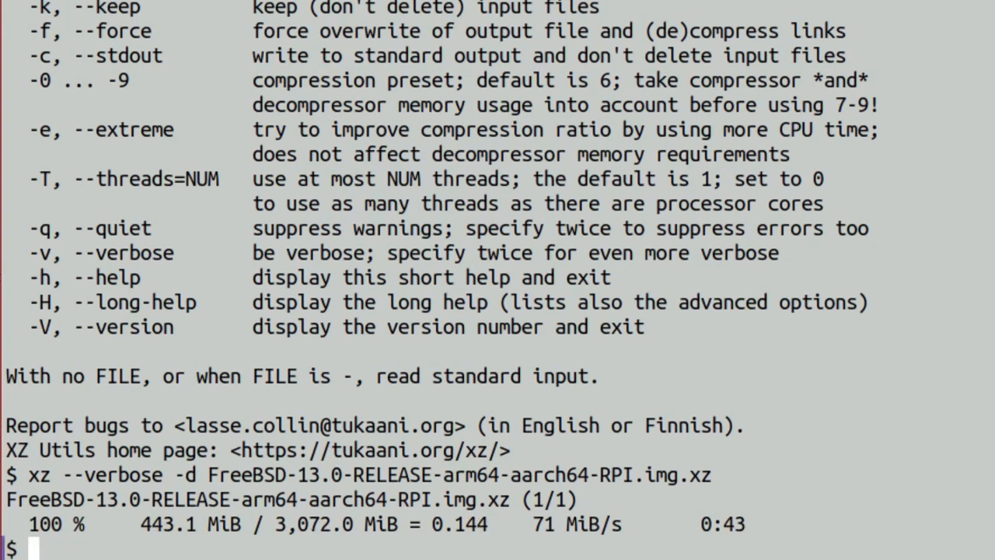
text(ls)
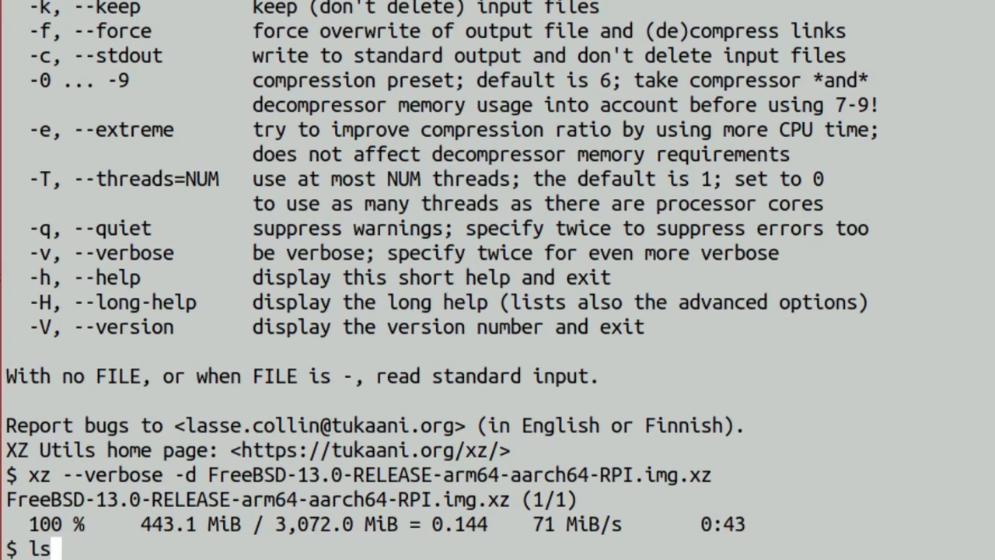
key(Return)
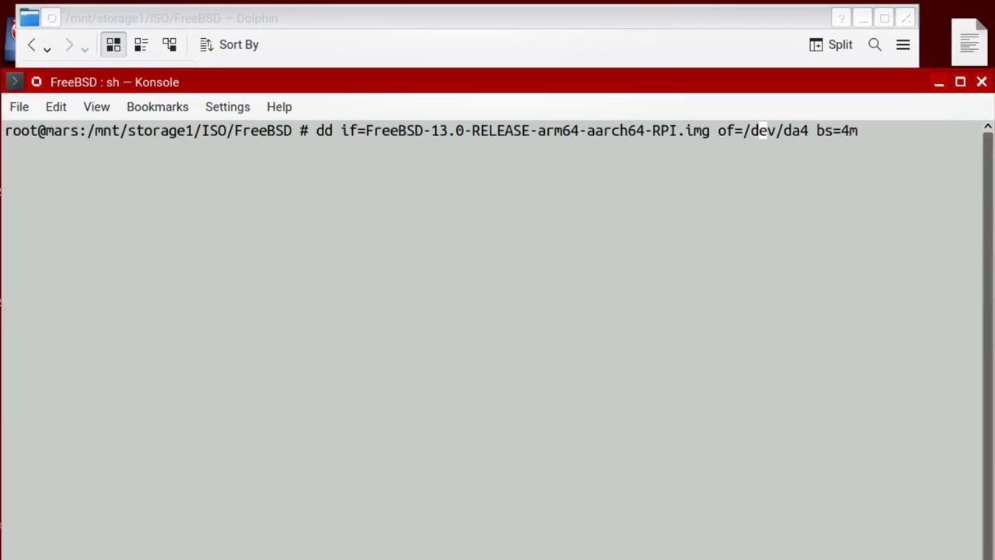
Run dd writing the RPI.img to /dev/da4 with bs=4m and status=progress.
text(s)
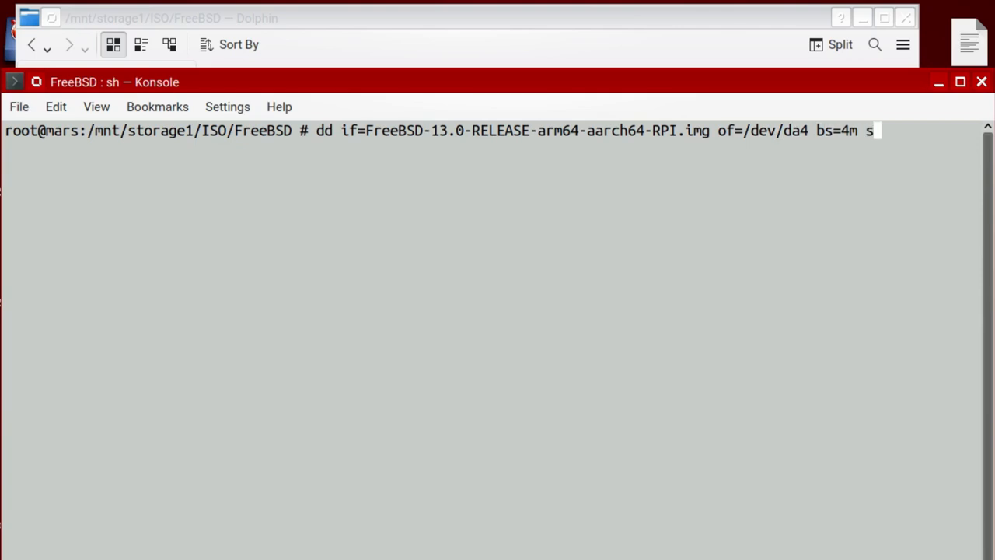
text(tatus=p)
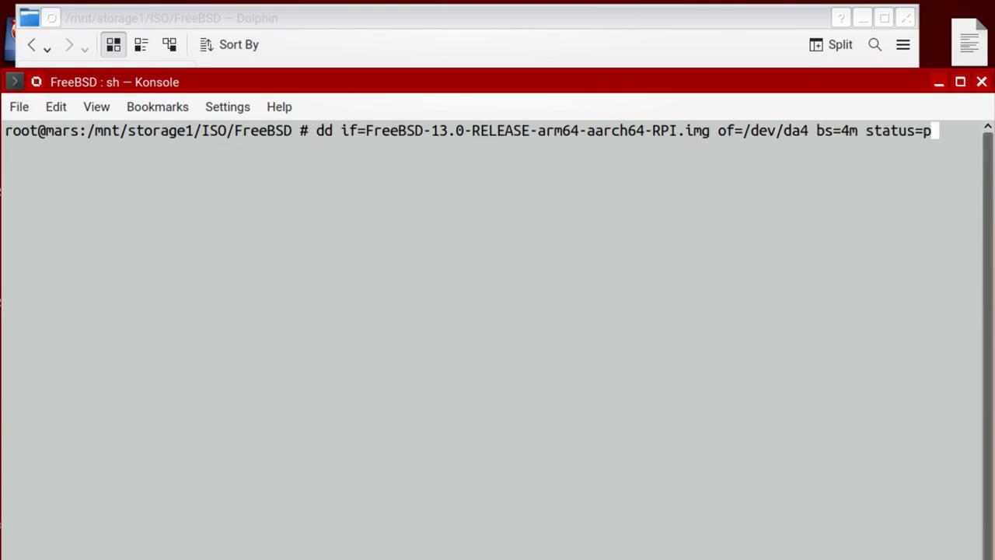
text(rogress)
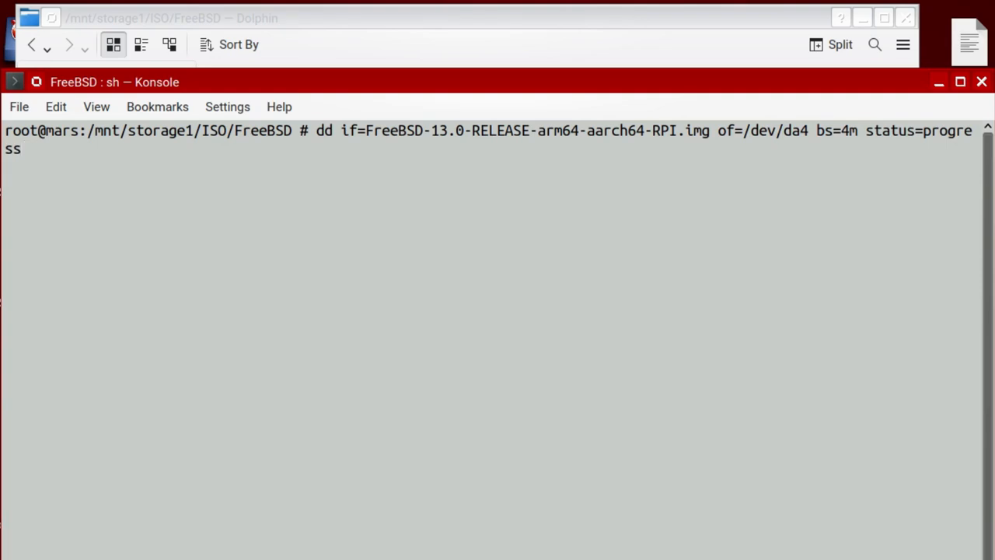
key(Return)
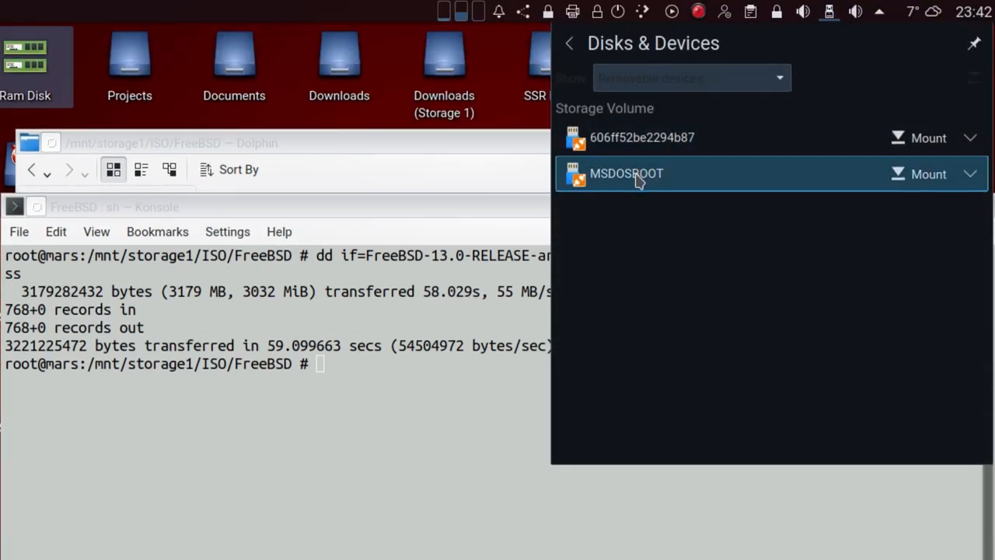
mouse_move(645, 184)
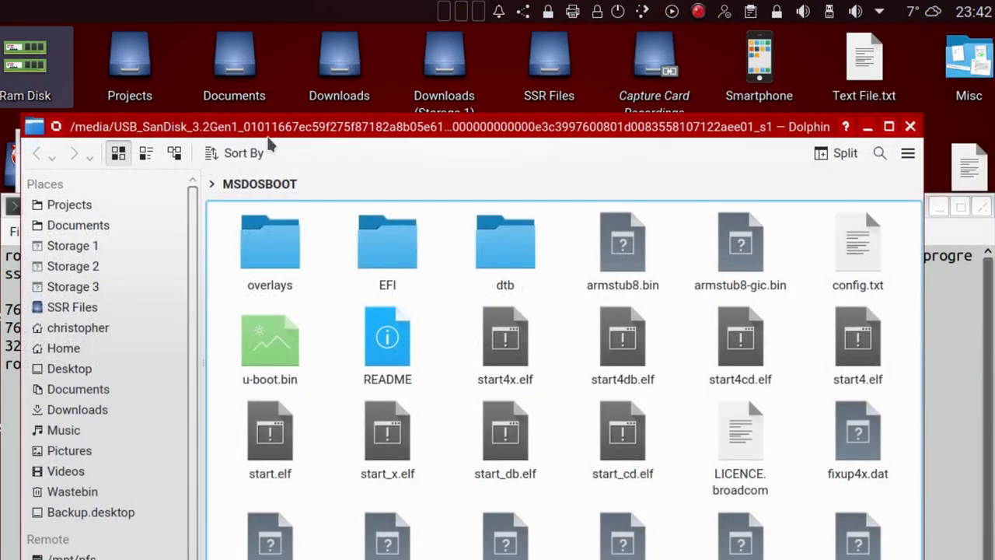
mouse_move(356, 342)
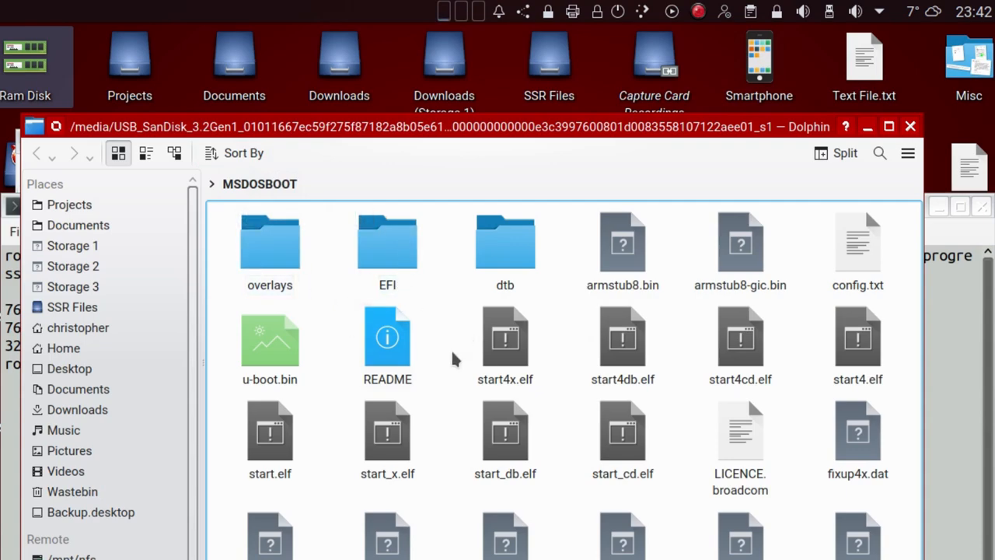
Select and open config.txt on the mounted MSDOSBOOT partition.
click(859, 249)
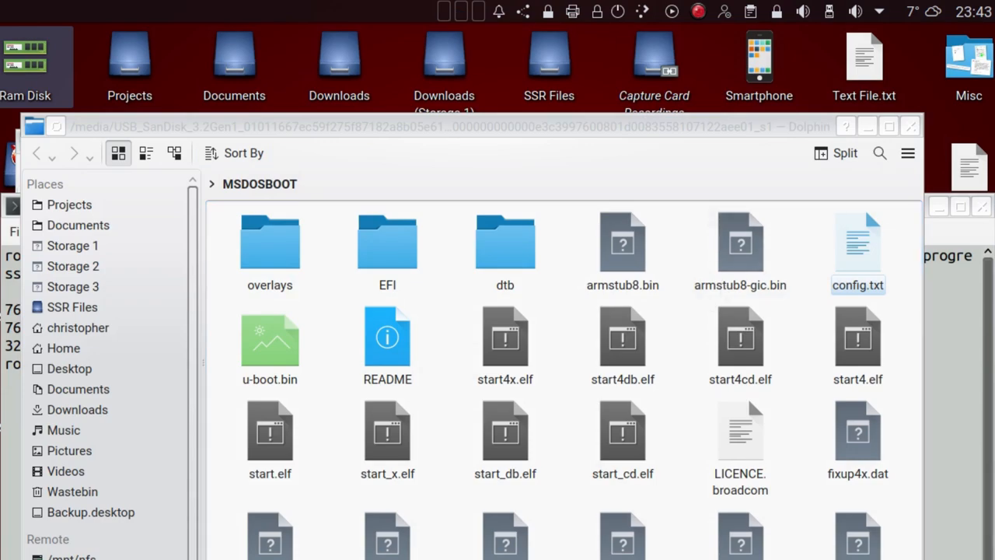
double_click(859, 249)
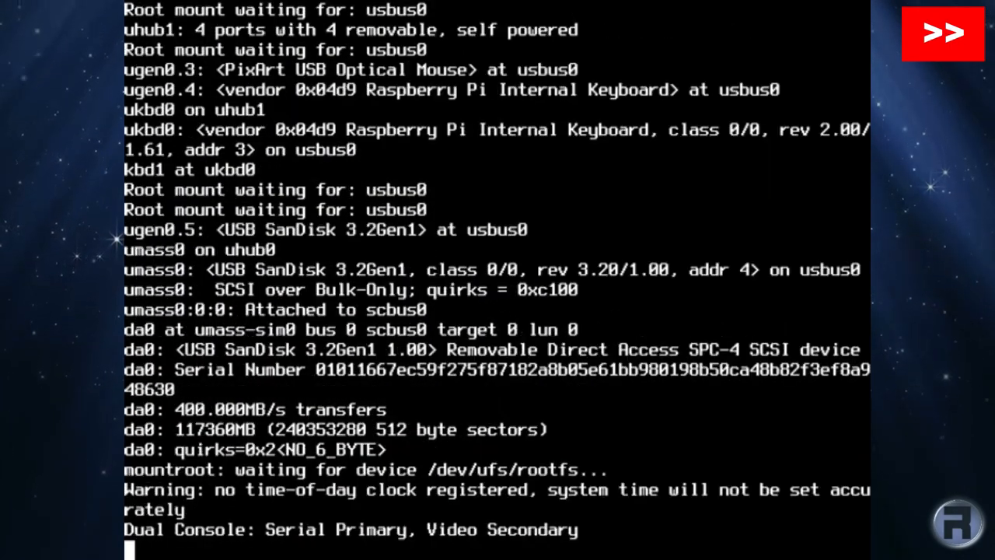
Log in as root and run ifconfig, showing genet0 at 192.168.0.105.
scroll(down, 3)
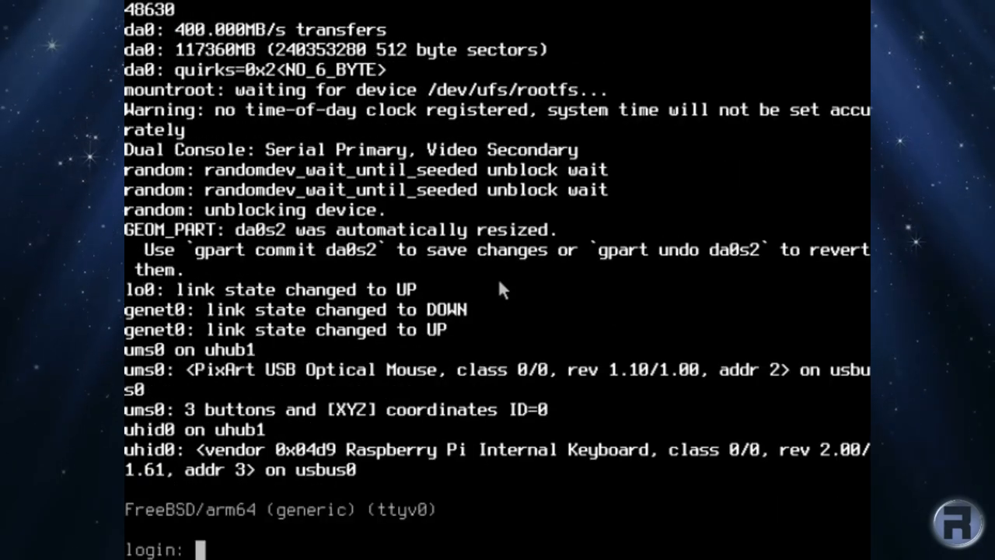
text(root)
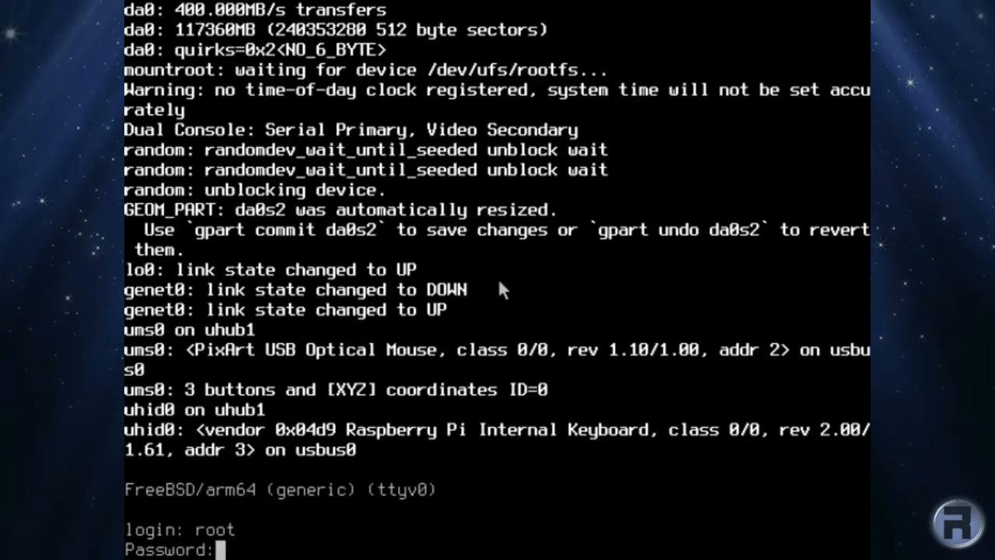
key(Return)
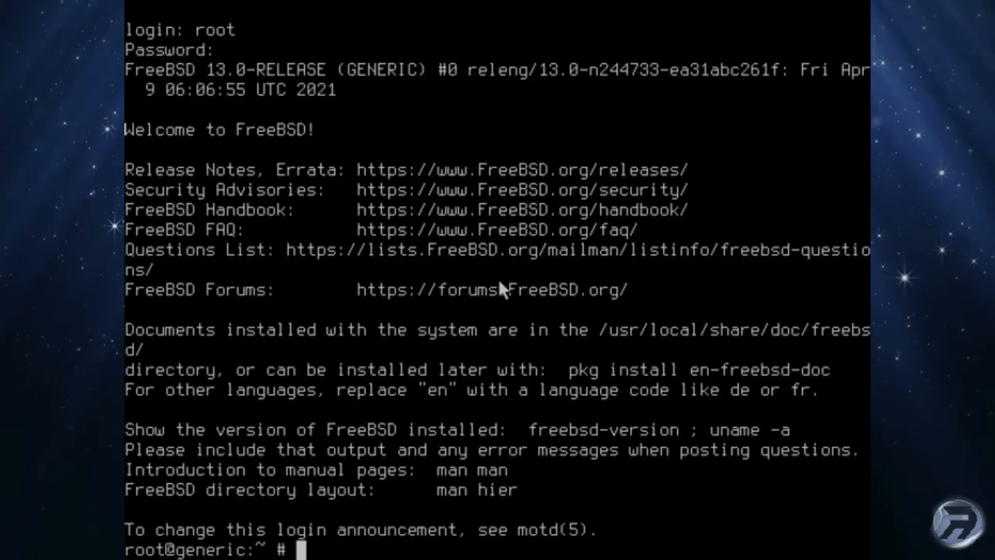
text(ifco)
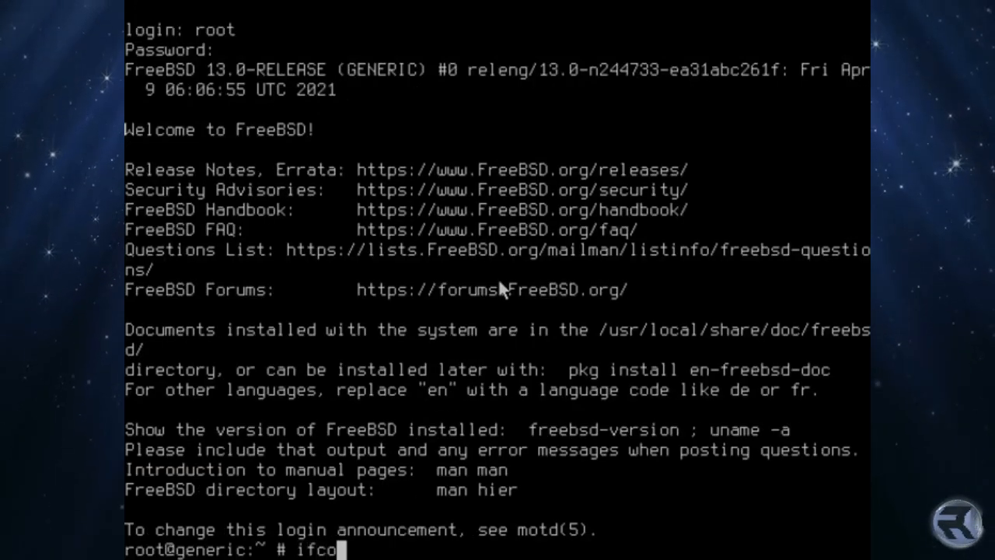
key(Return)
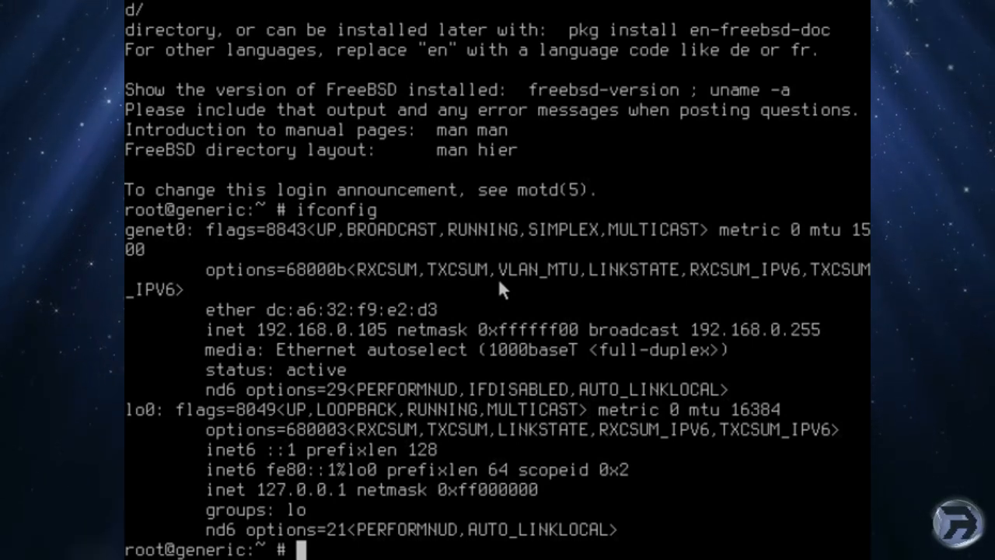
Launch bsdconfig and navigate to Networking Management > Network Interfaces.
text(bsdco)
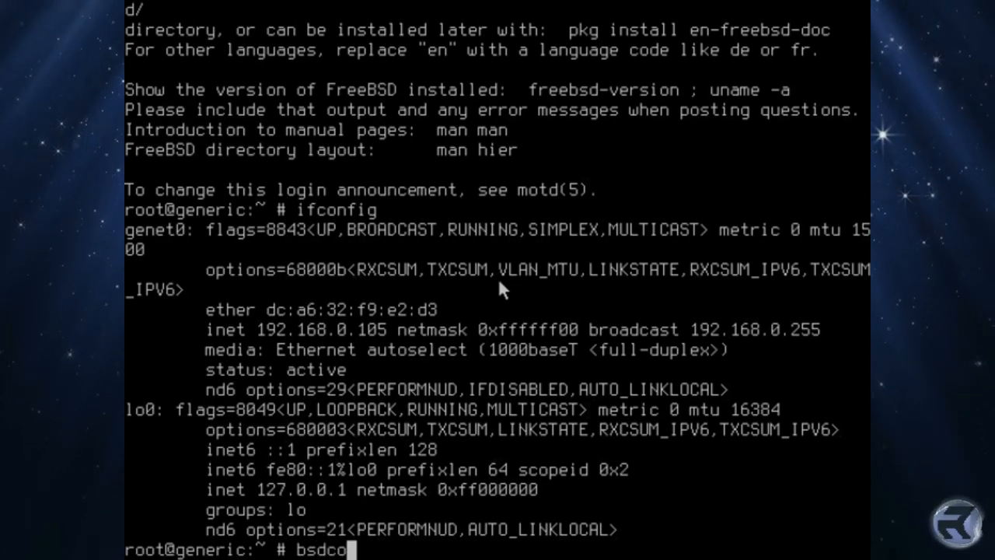
key(Return)
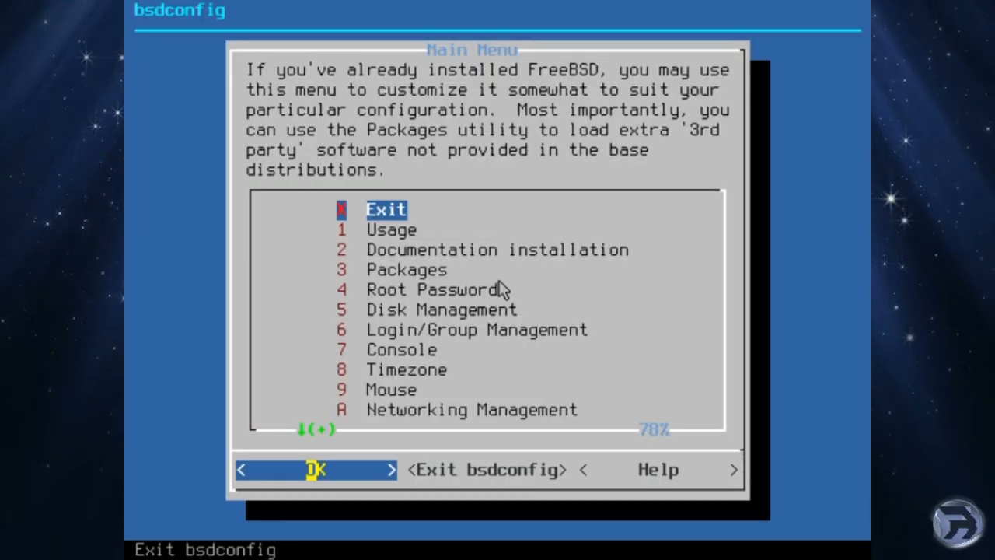
key(Down)
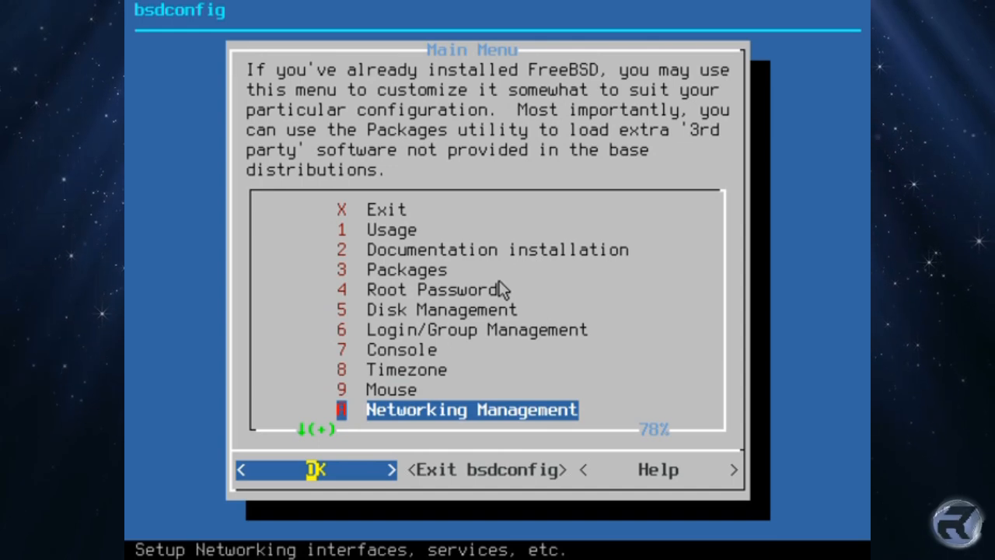
key(Return)
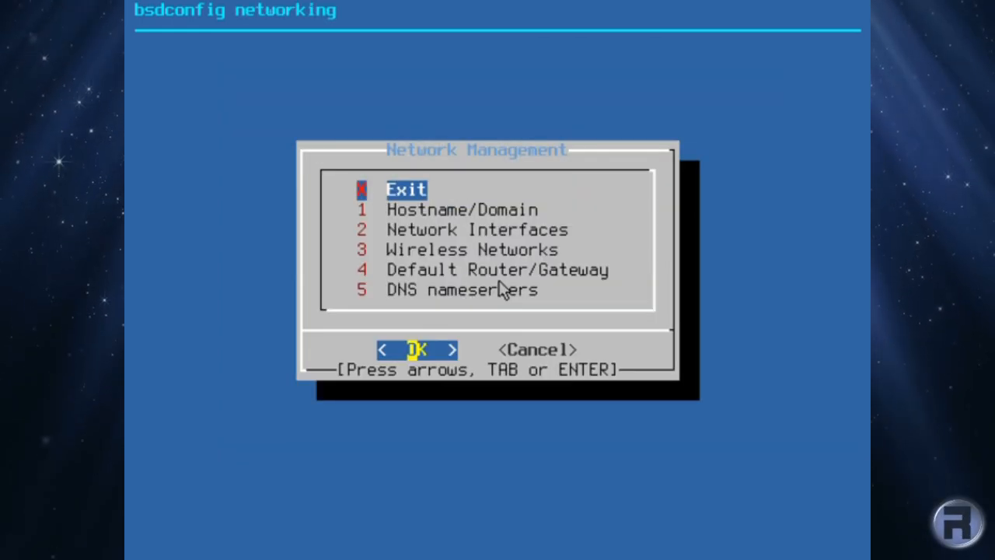
key(Down)
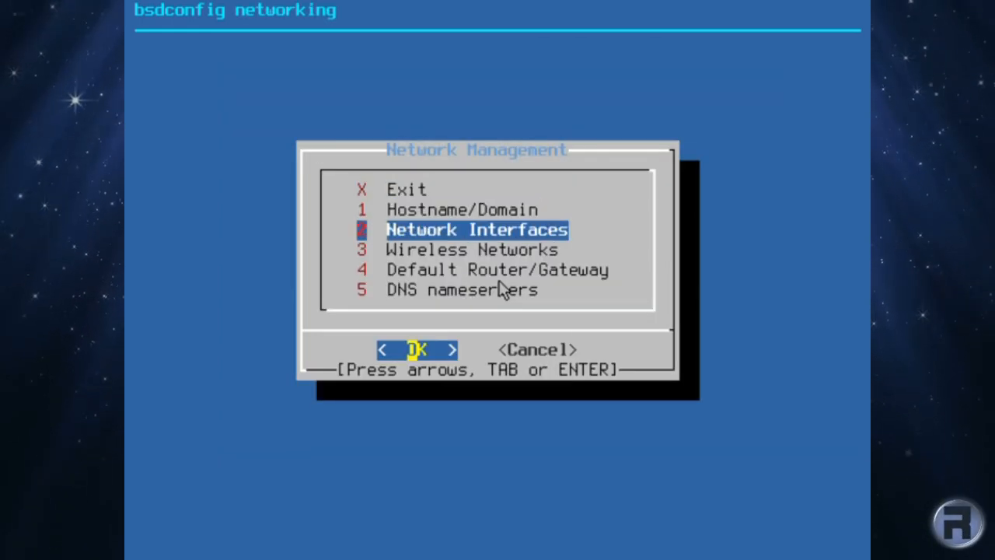
key(Return)
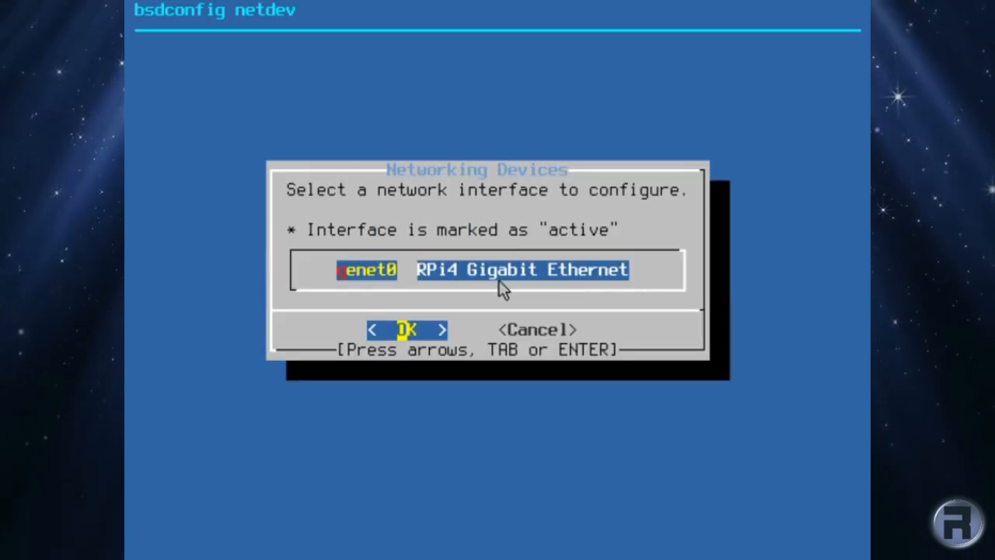
Set genet0's IP address to 192.168.1.105 and save the interface settings.
click(407, 329)
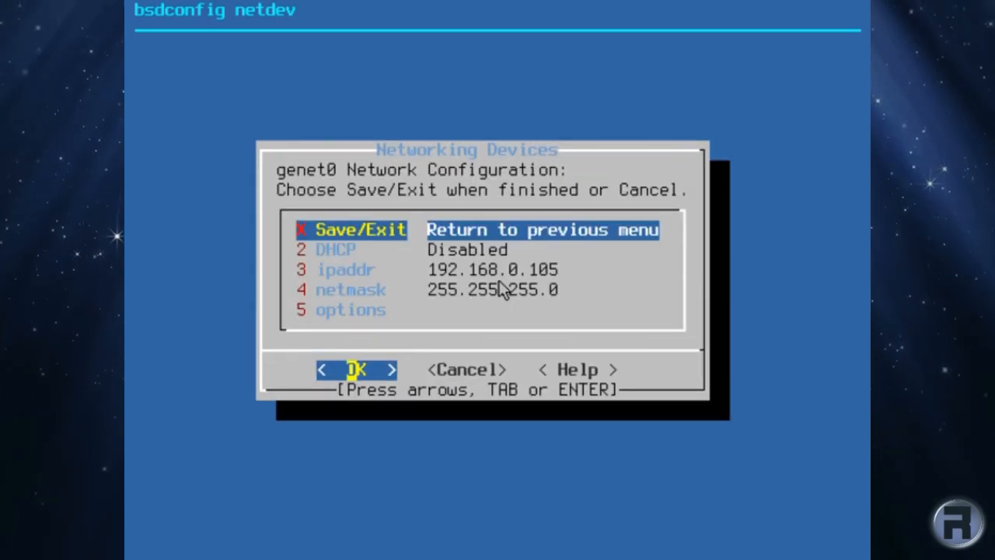
click(345, 269)
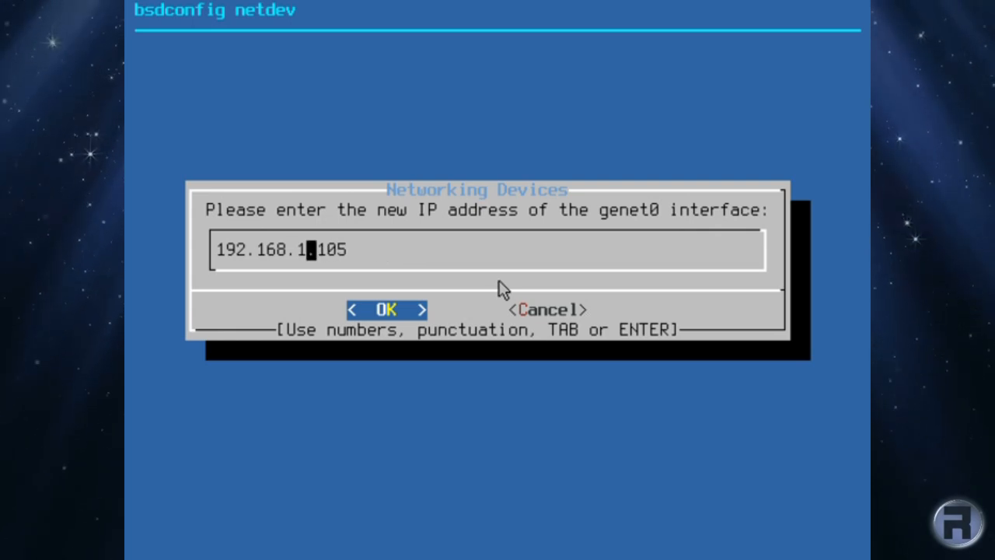
key(Return)
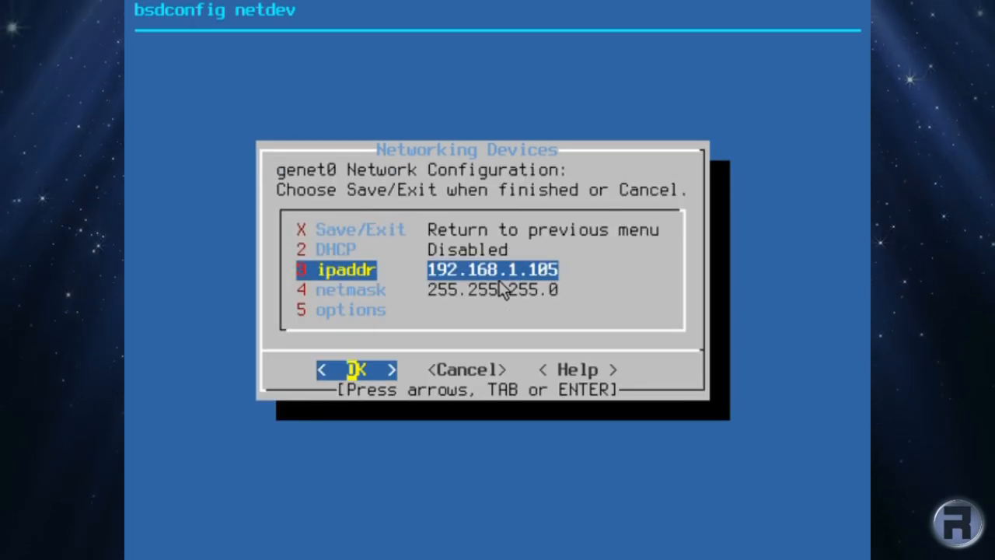
key(Up)
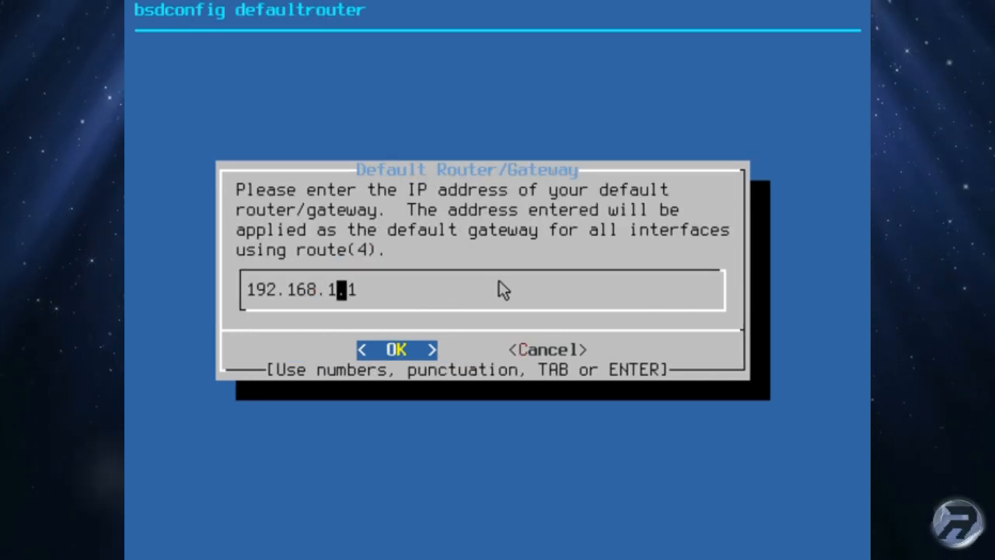
Set the default gateway to 192.168.1.1, accept the DNS nameserver, and reach the Hostname/Domain setting.
click(396, 348)
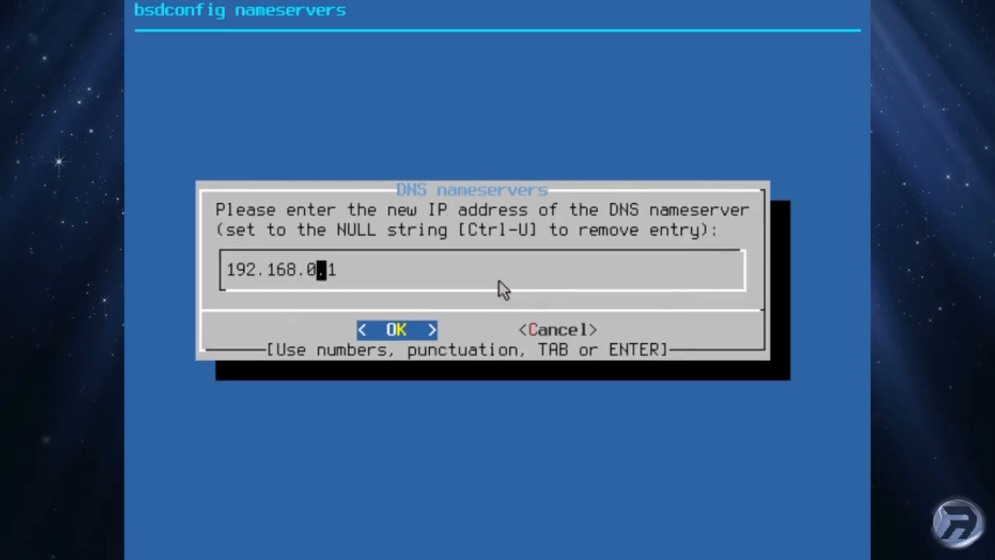
click(396, 330)
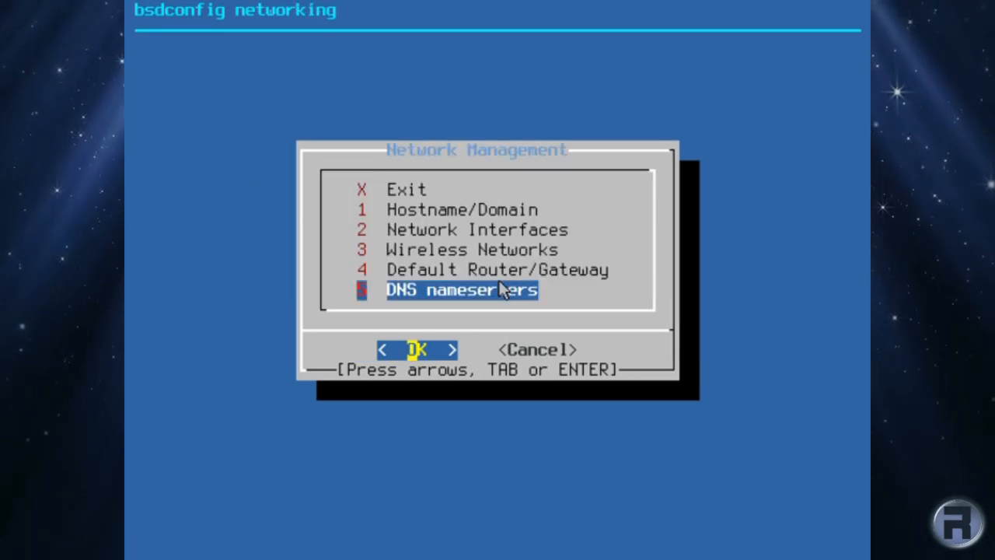
key(up)
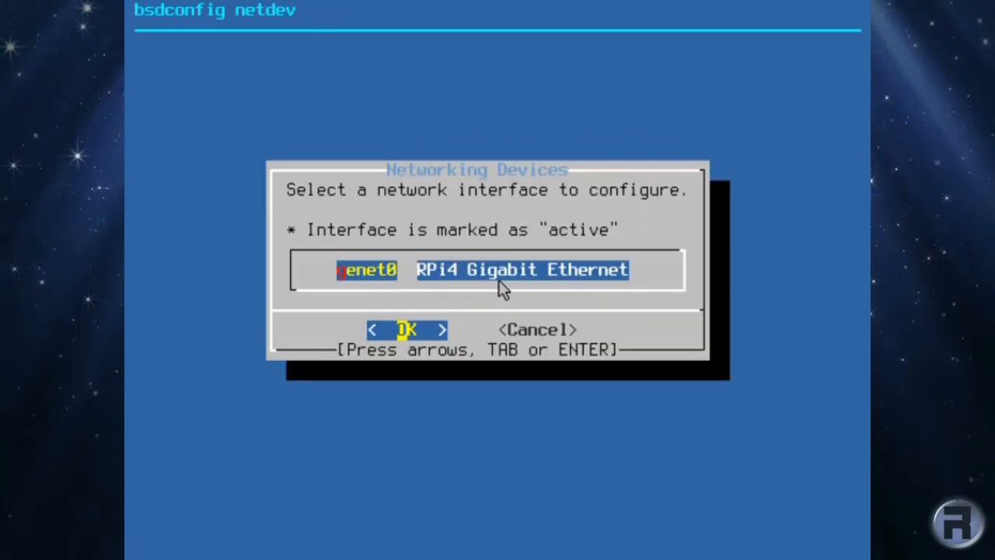
click(404, 329)
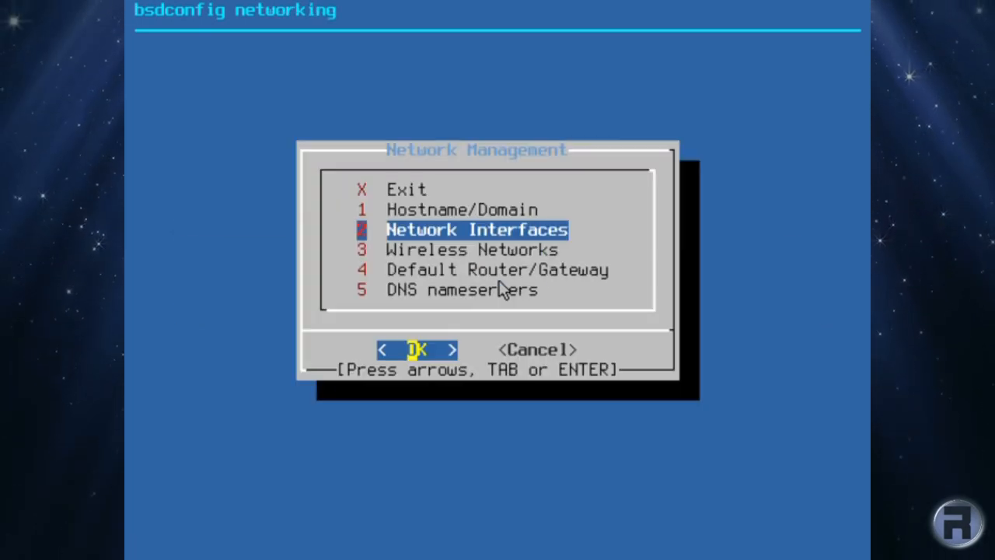
key(Up)
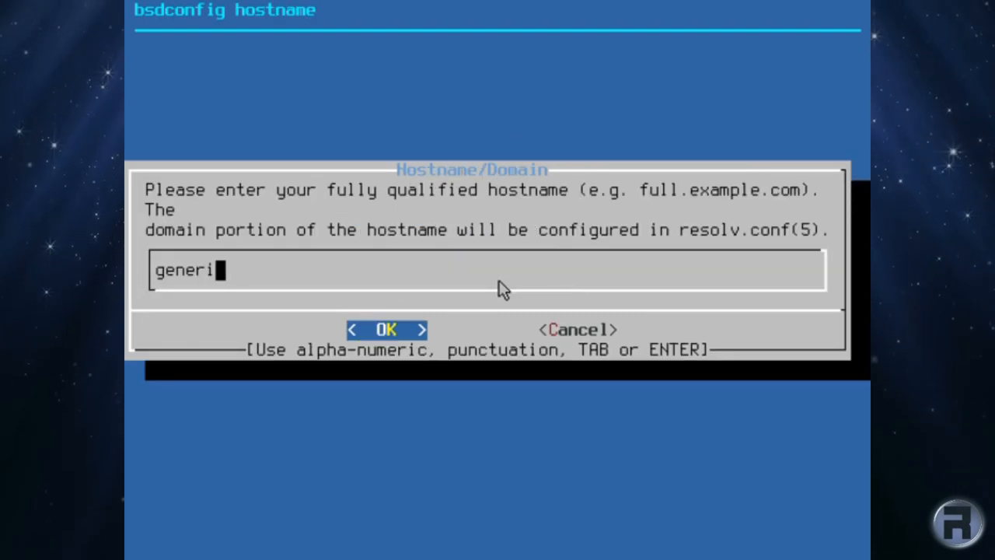
Change the hostname from generic to pluto and activate it immediately.
text(pl)
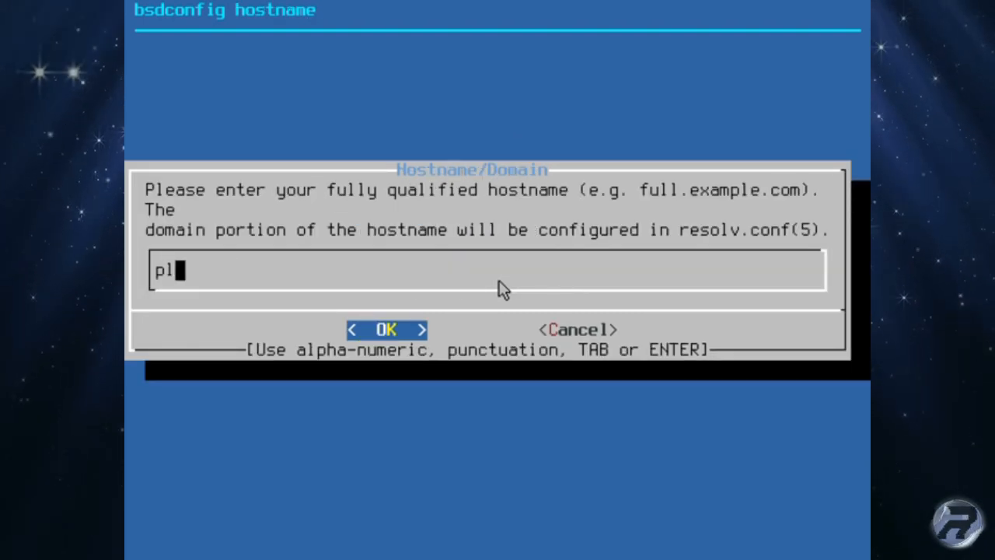
click(386, 330)
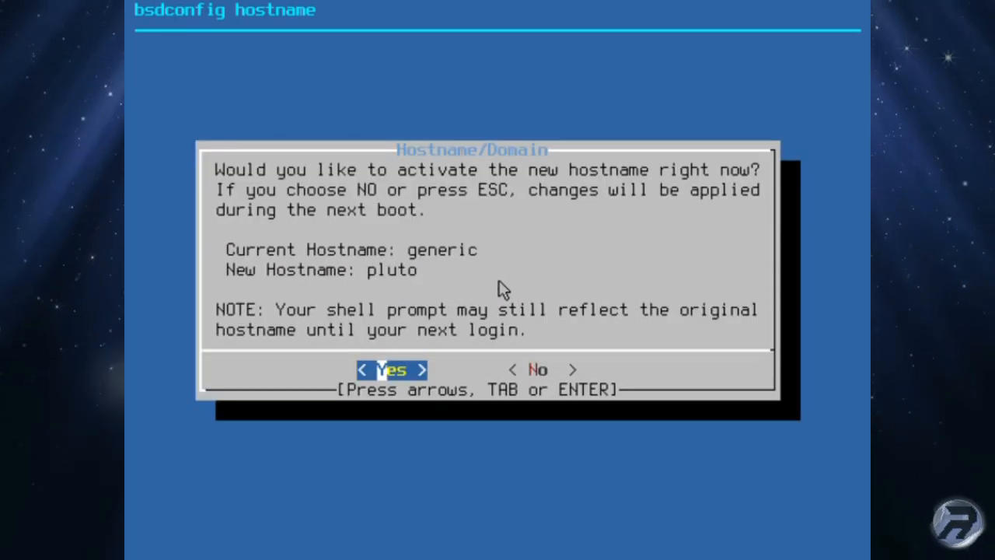
key(Return)
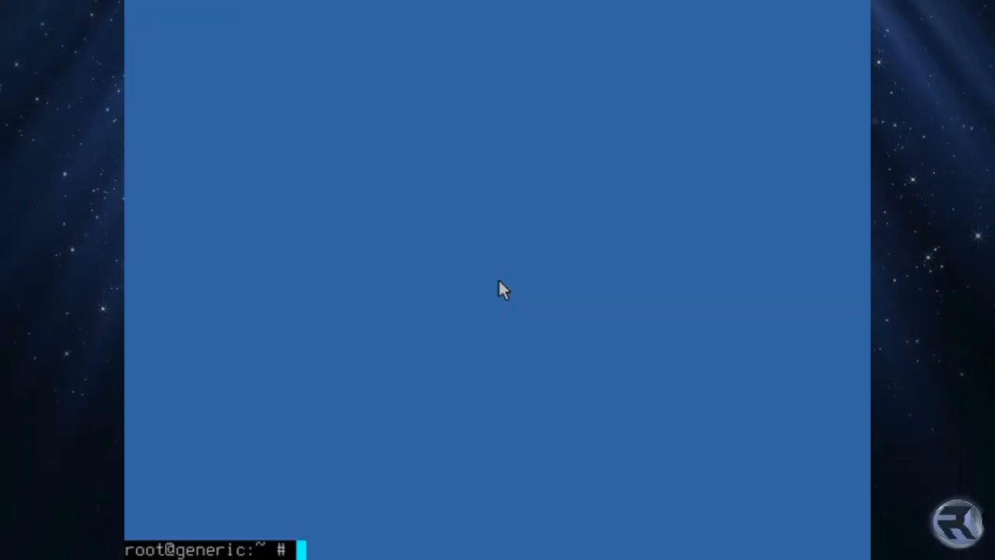
Reboot the Pi and log back in as root on host pluto.
text(reboo)
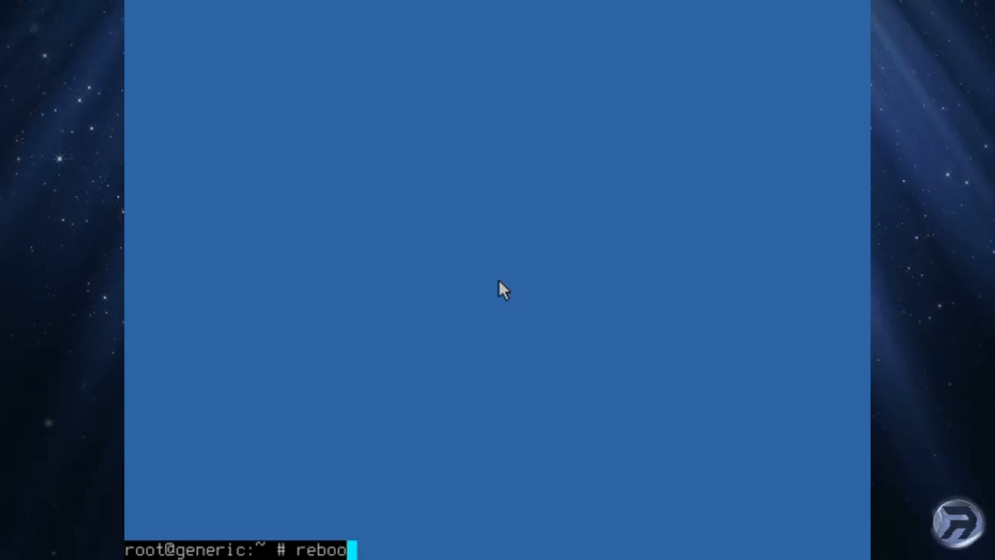
text(t)
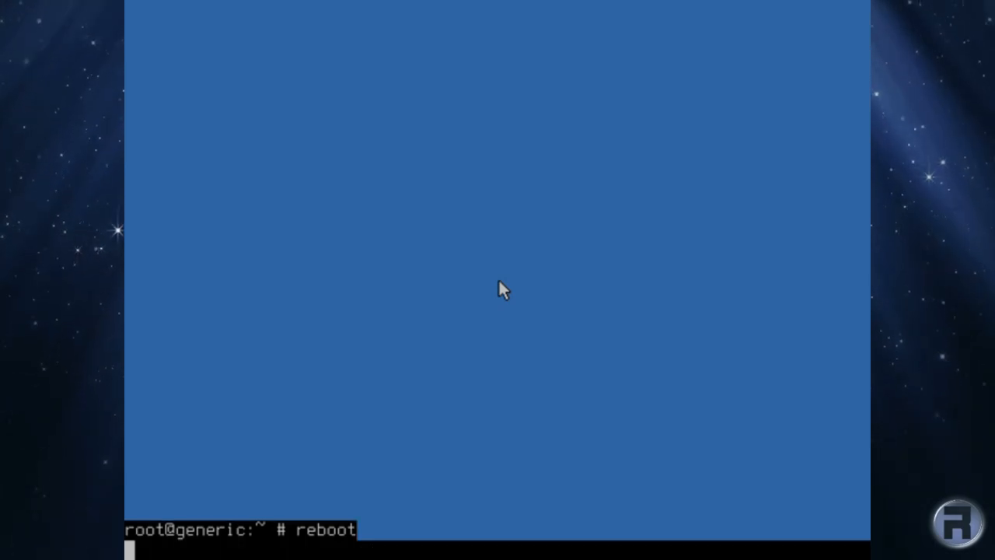
key(Return)
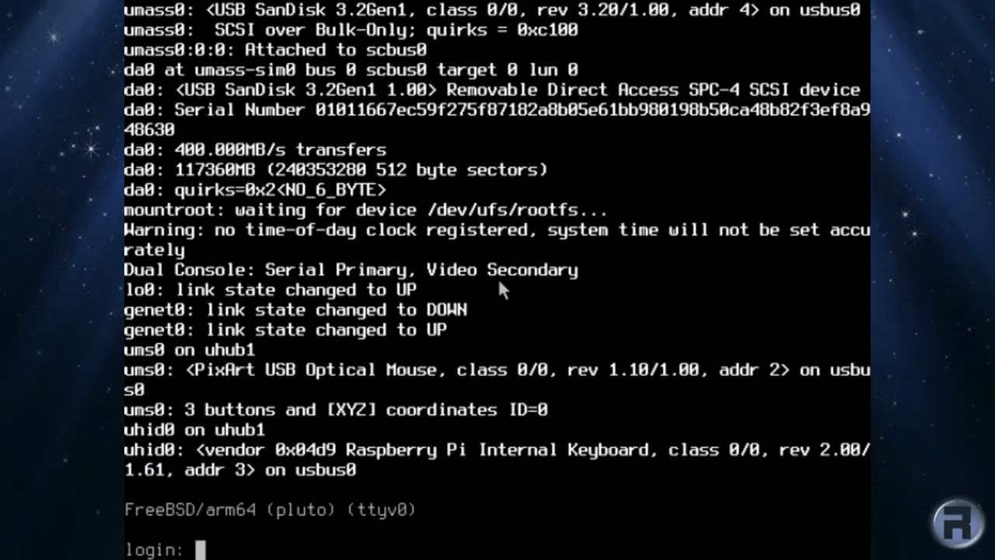
text(root)
text(i)
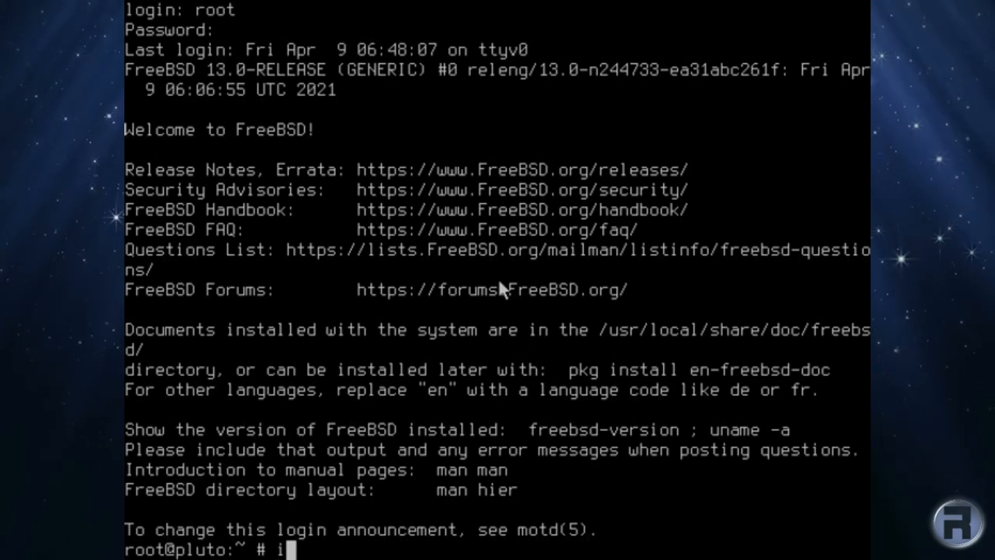
Confirm genet0 is at 192.168.1.105 with ifconfig and ping 8.8.8.8 successfully.
text(fconfi)
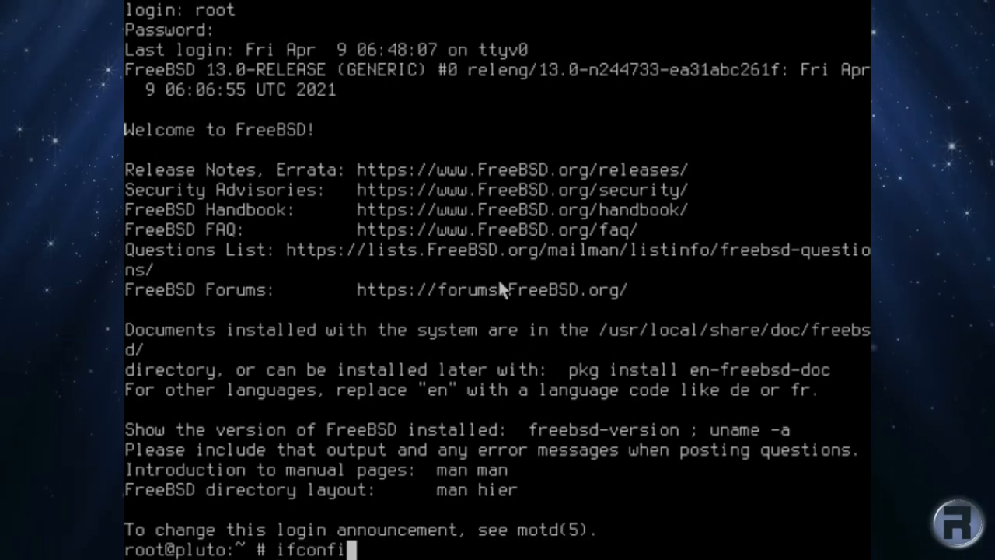
key(Return)
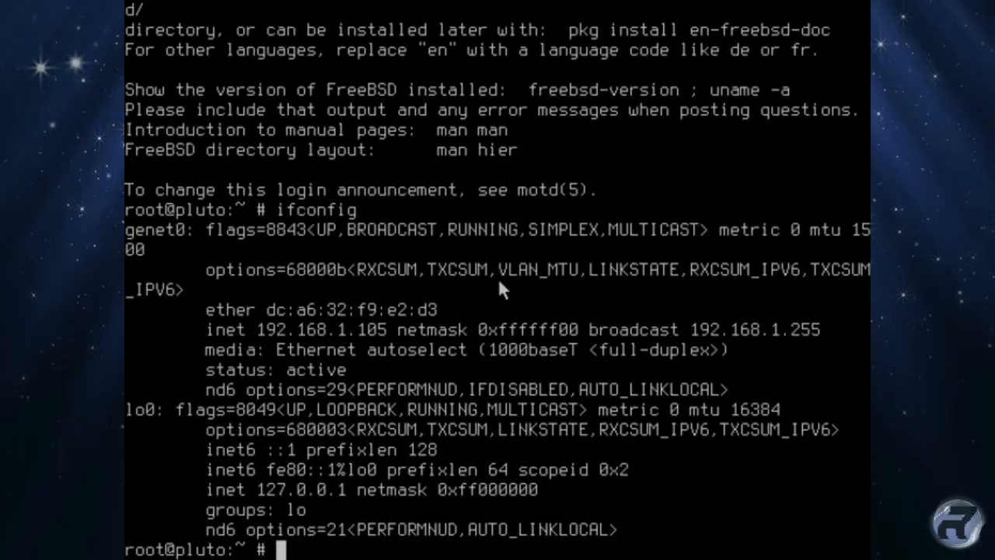
text(ping 8.8.8.8)
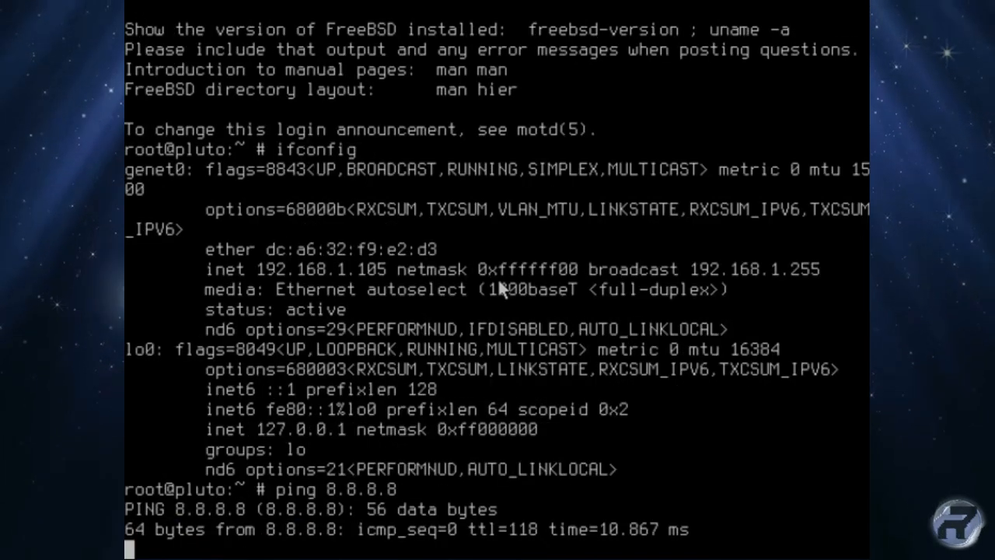
scroll(down, 3)
text(cl)
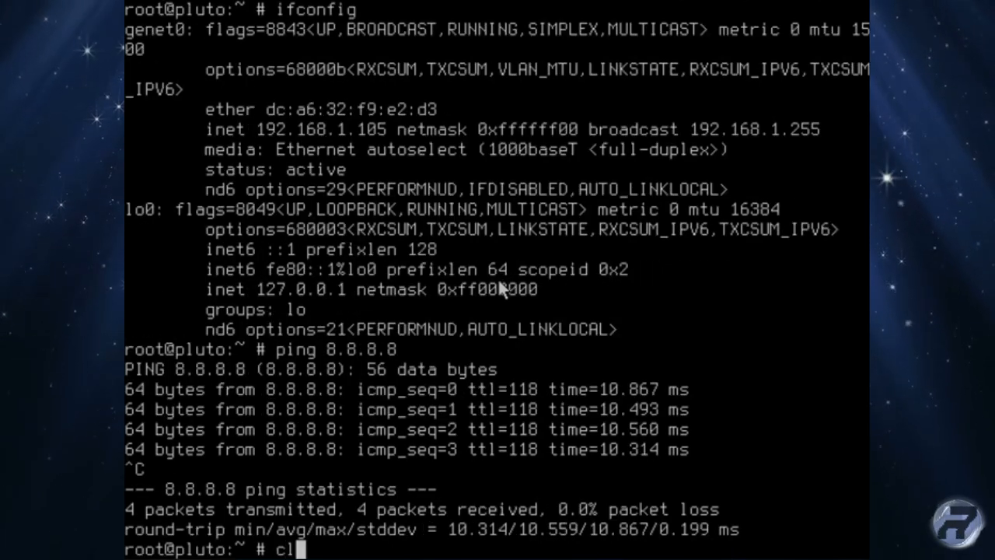
key(Return)
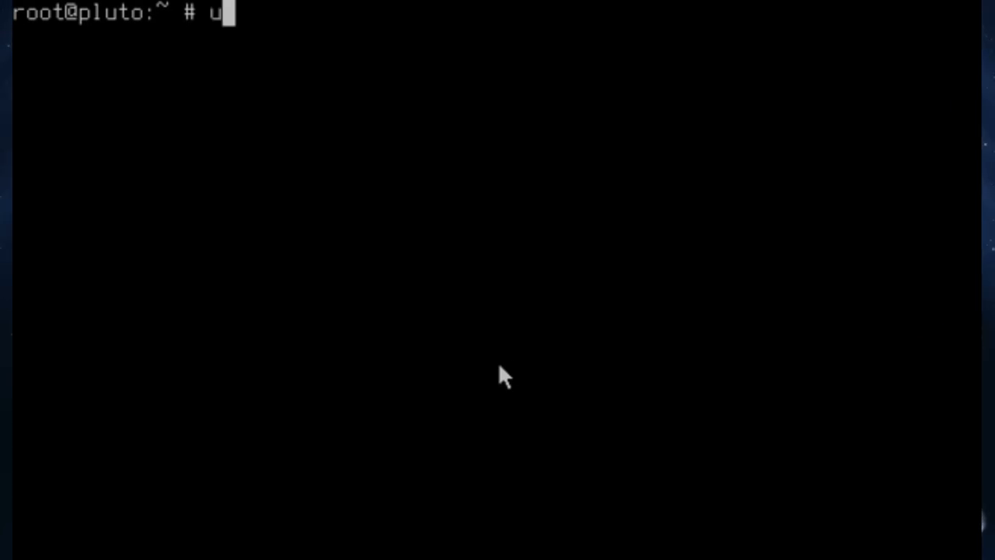
Show the system and kernel version with uname -a.
text(name -a)
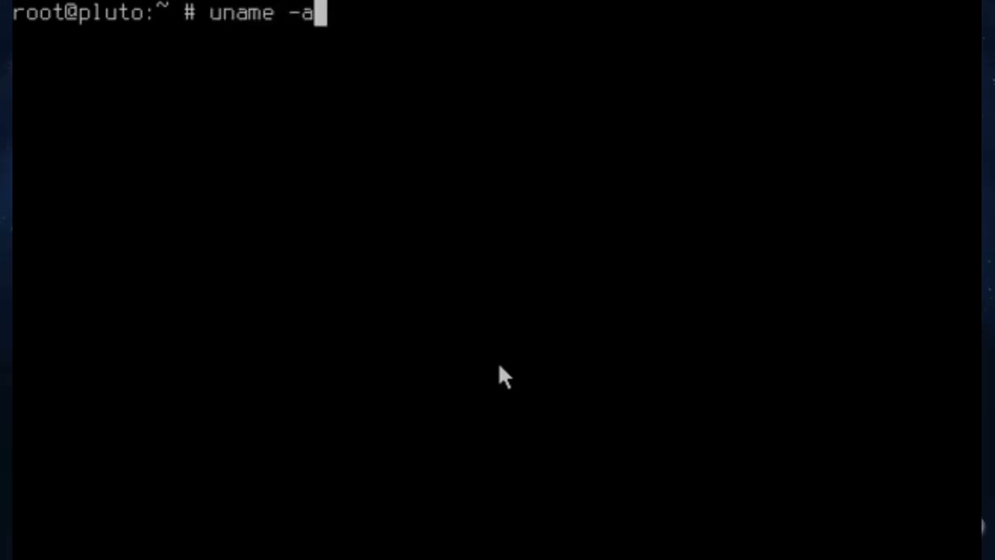
key(Return)
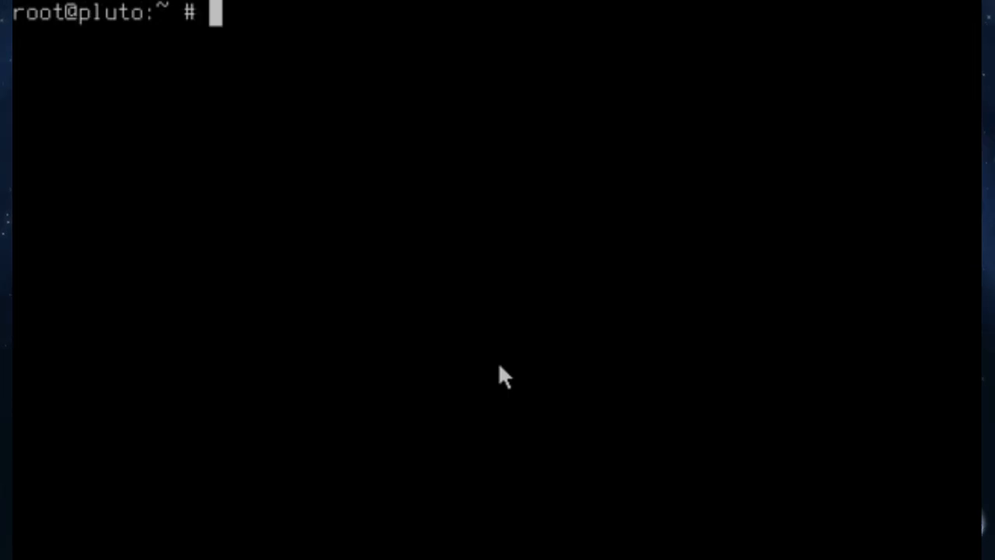
Run freebsd-update fetch, confirming no updates are needed for 13.0-RELEASE-p0.
text(freebsd)
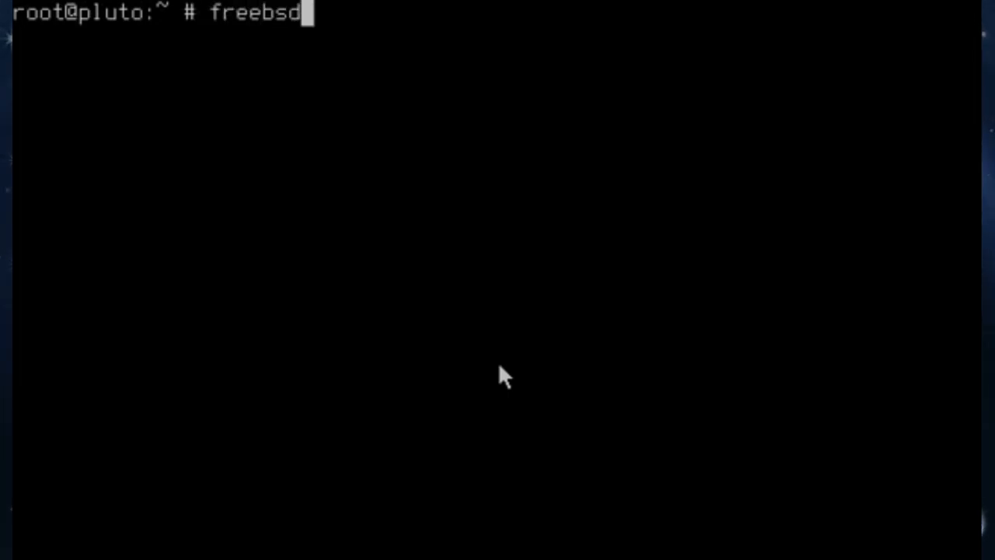
text(-update)
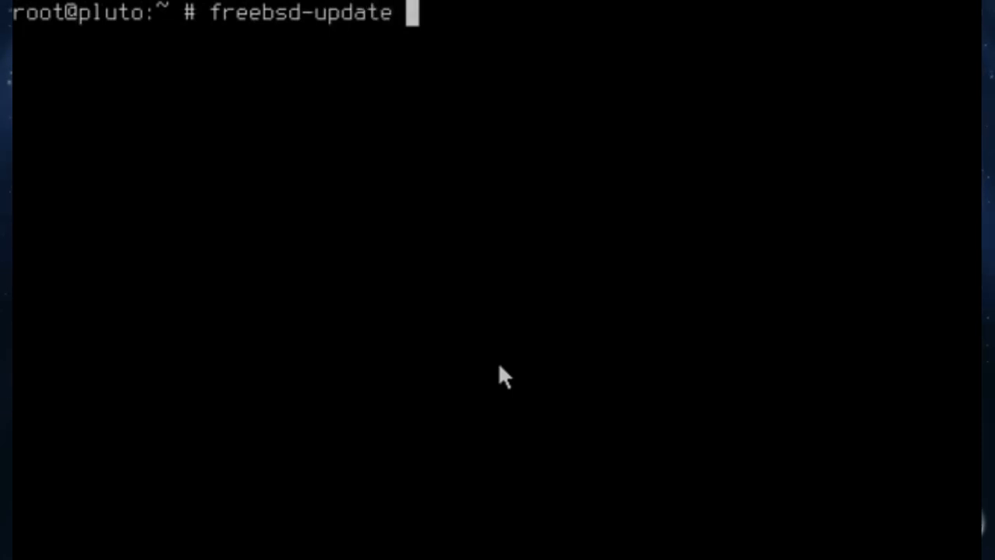
text(fetch)
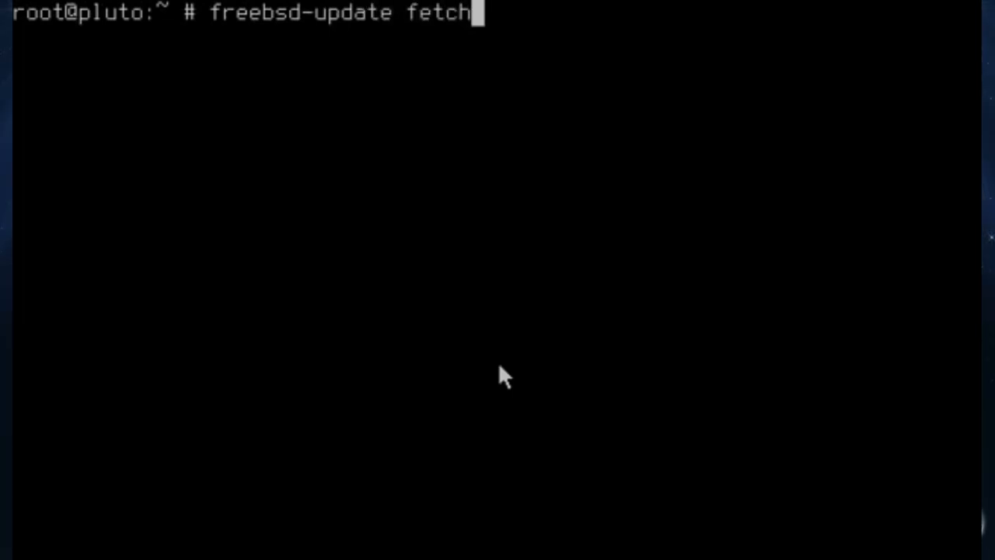
key(Return)
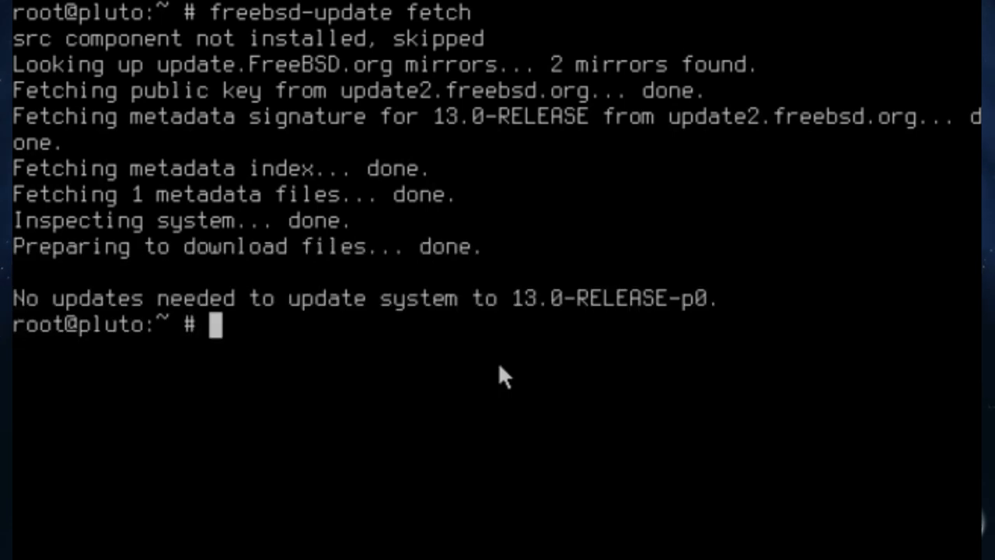
text(pkg)
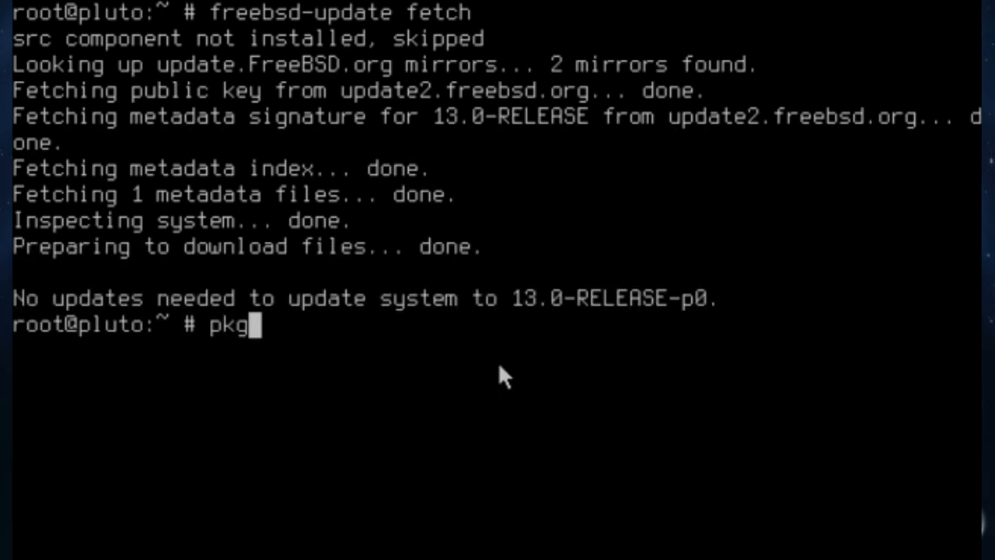
Bootstrap pkg 1.16.3 and refresh the repository catalogue with pkg update.
text(bootstra)
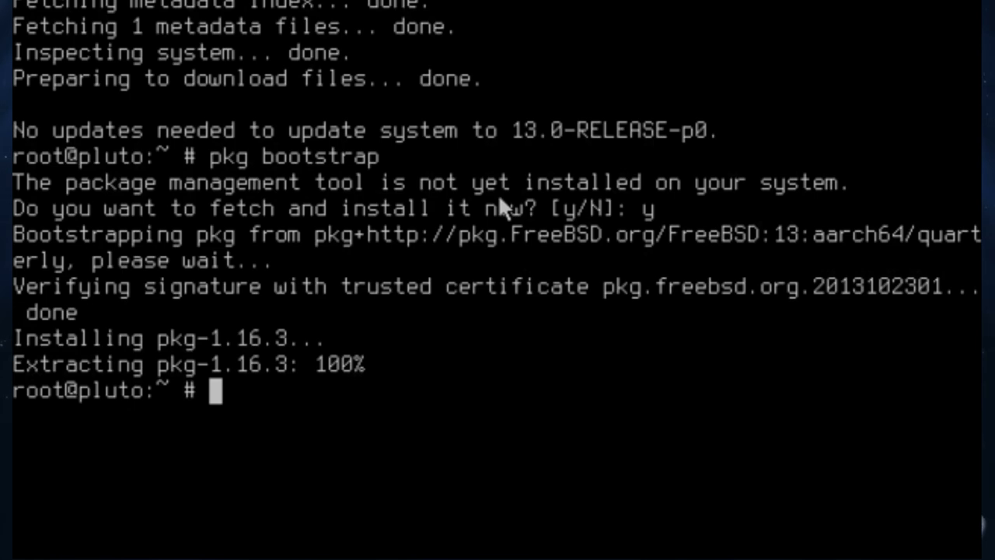
text(pkg up)
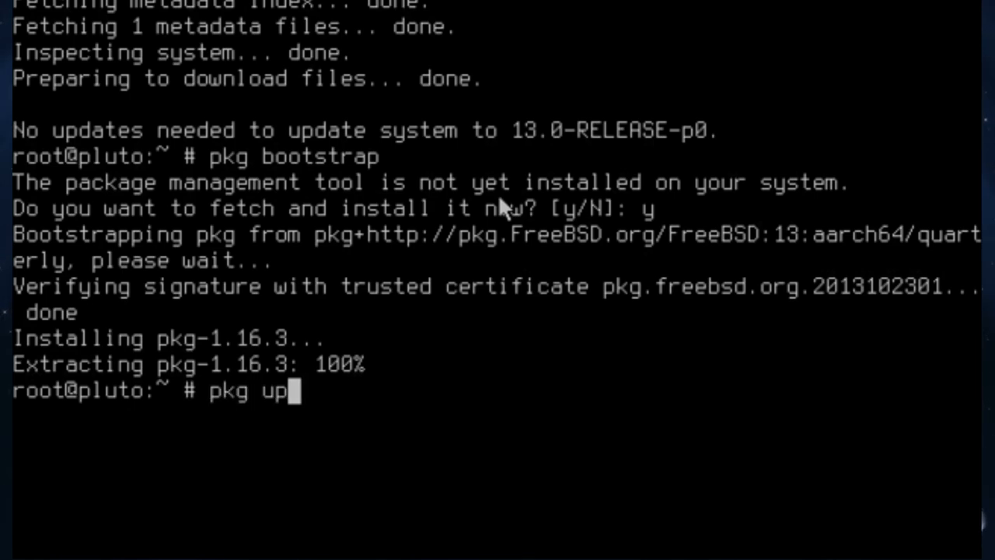
key(Return)
text(pkg search)
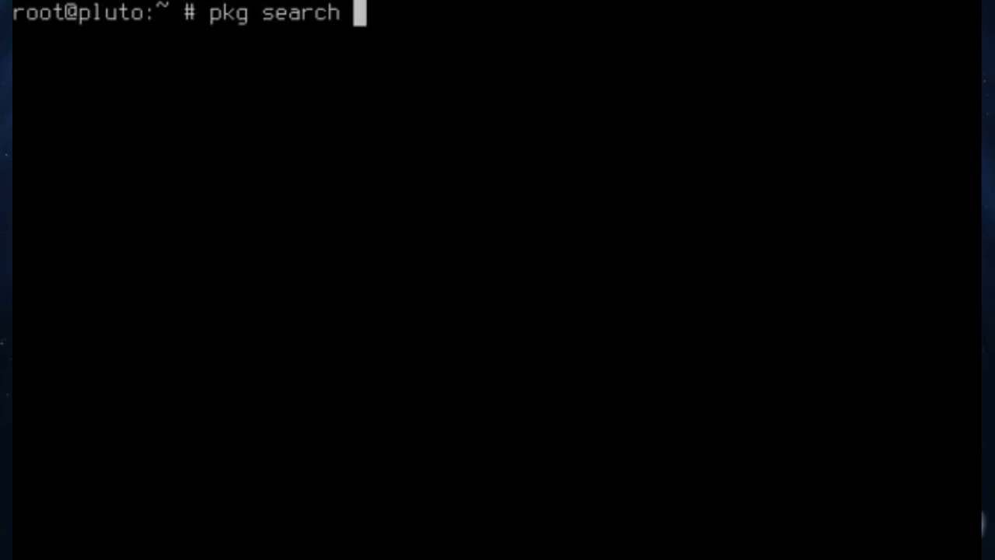
Search the package repository for firefox, xfce and mate packages.
text(firefox)
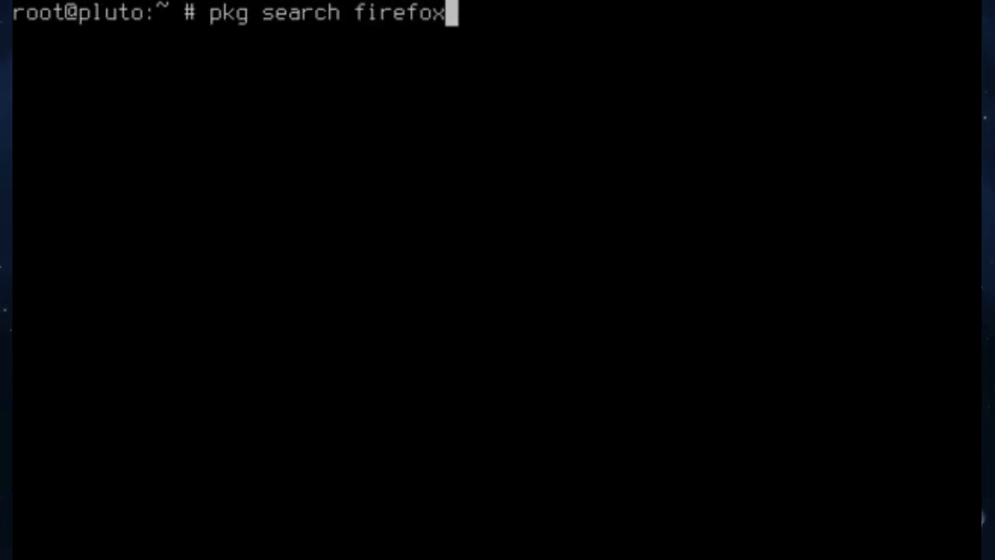
key(Return)
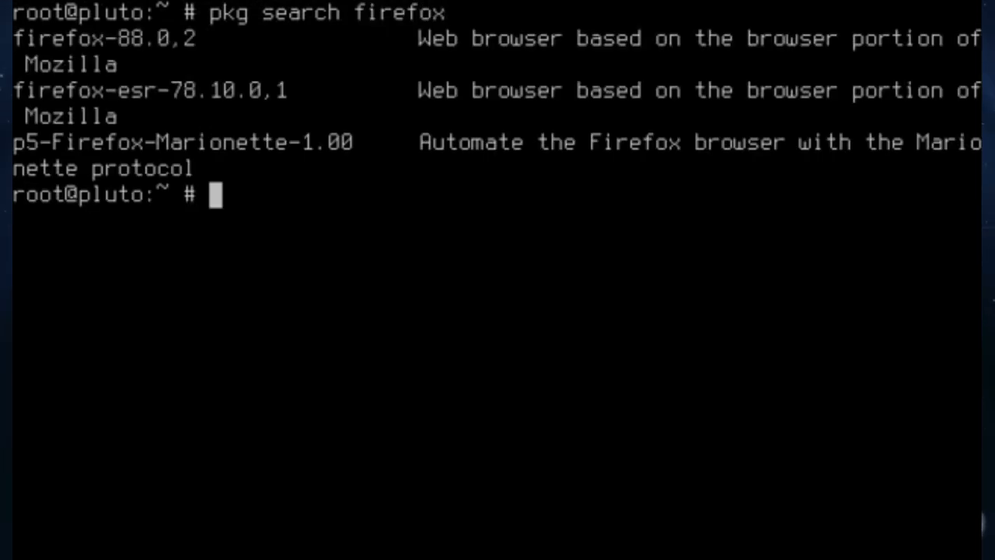
text(pkg search)
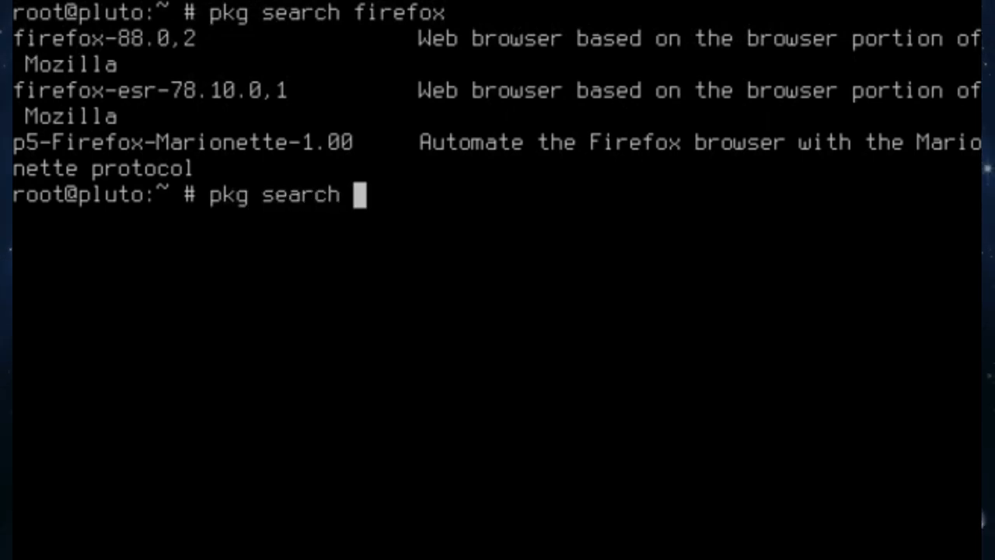
text(xfce)
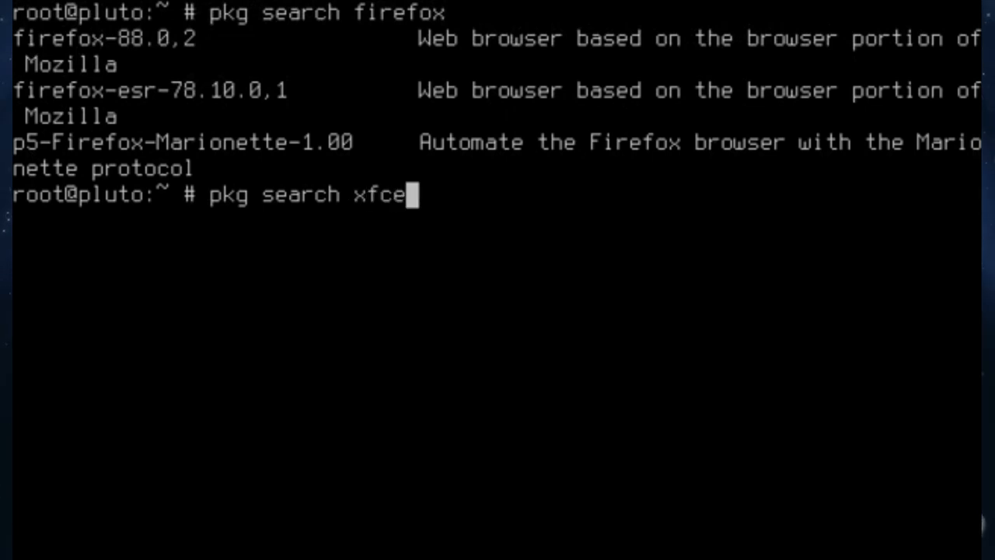
key(Return)
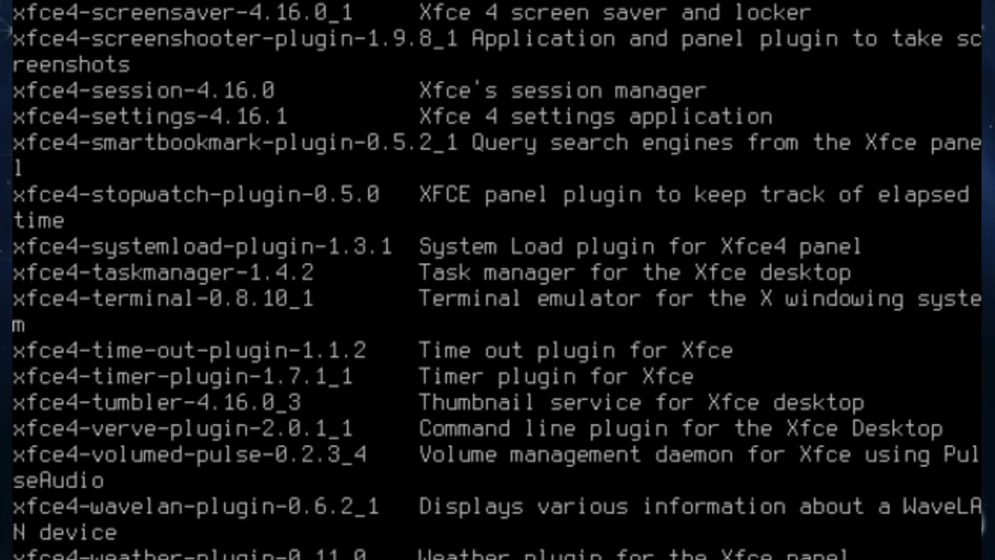
scroll(down, 3)
text(pk)
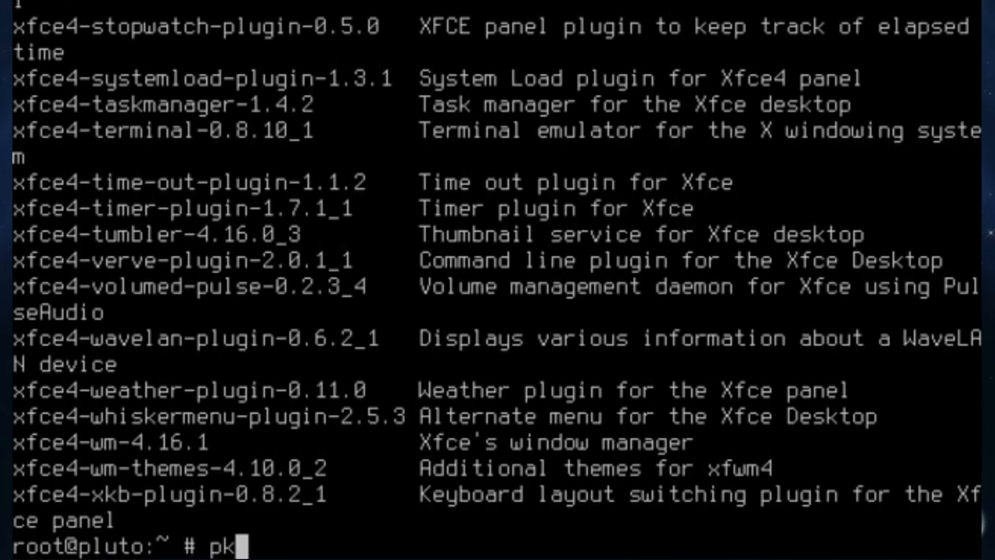
text(g searc)
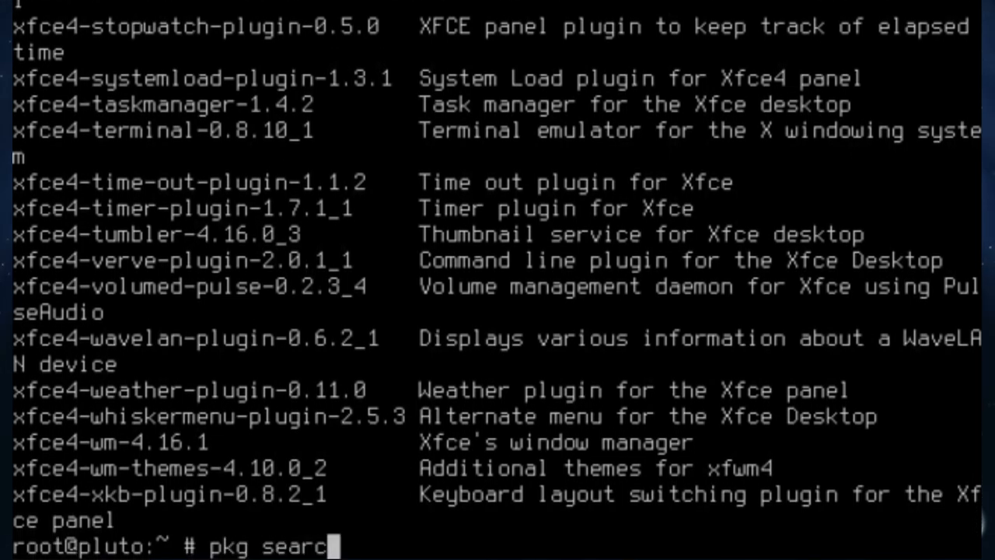
text(h mate)
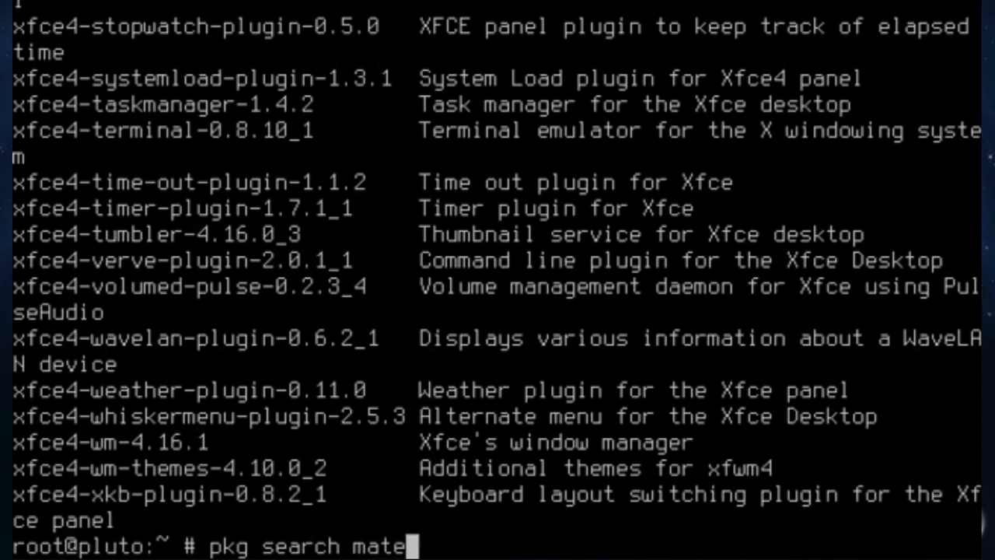
key(Return)
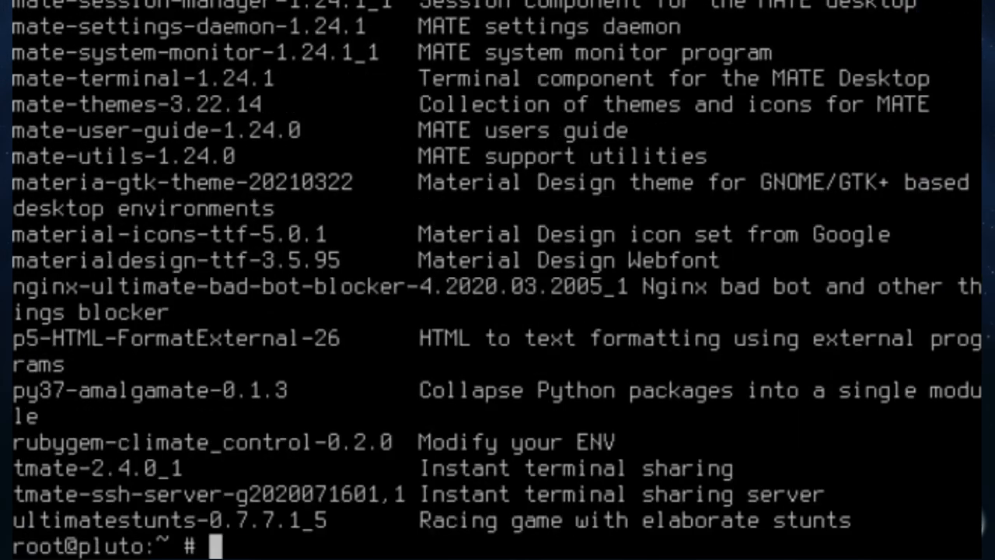
Start pkg install of xorg, mate, firefox, sylpheed, inkscape, audacity, simplescreenrecorder and libreoffice.
text(cle)
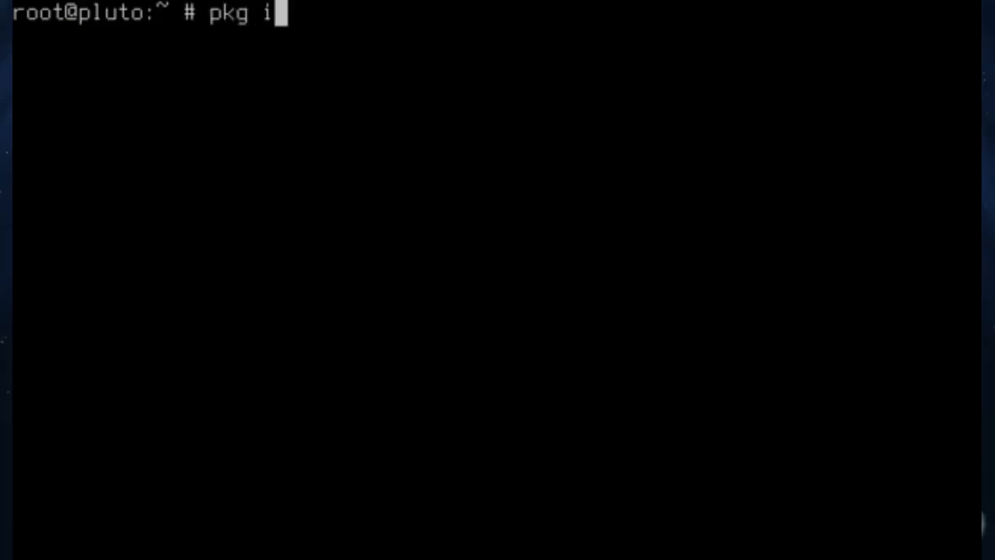
text(nstall)
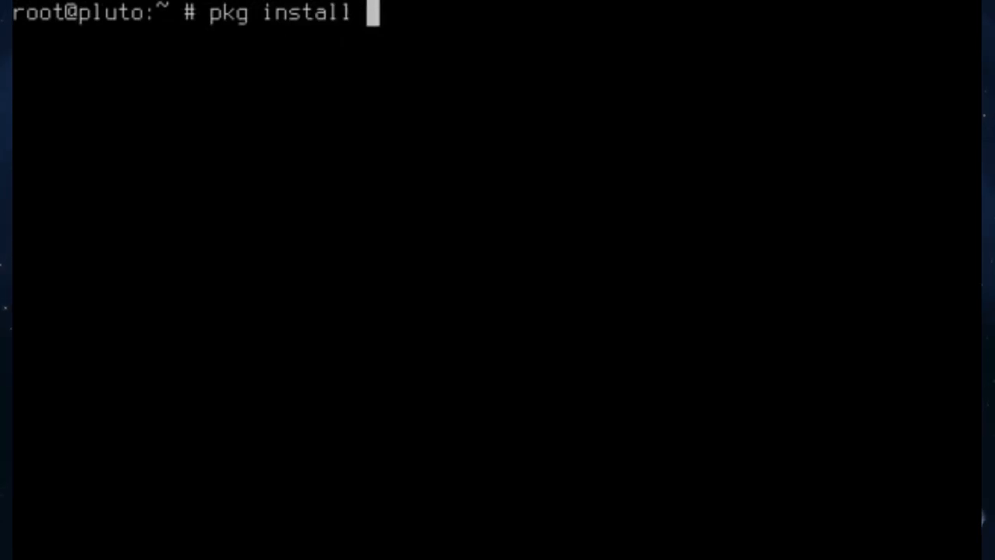
text(xorg)
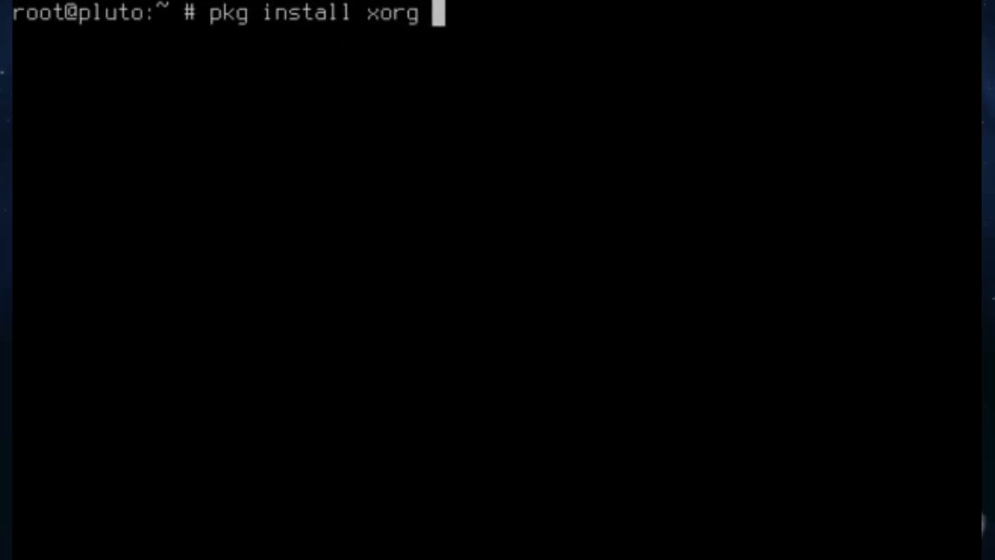
text(mate)
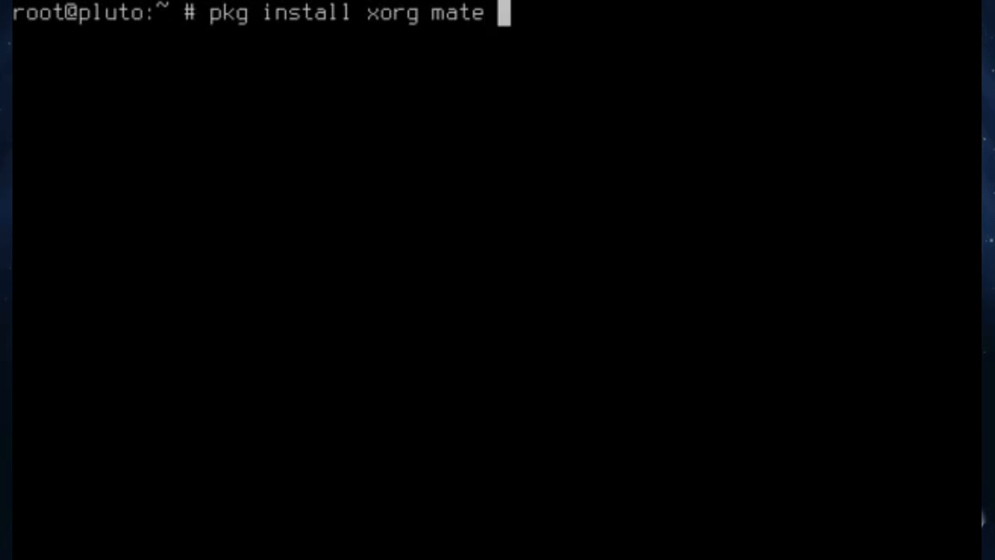
text(firefox sylpheed inksca)
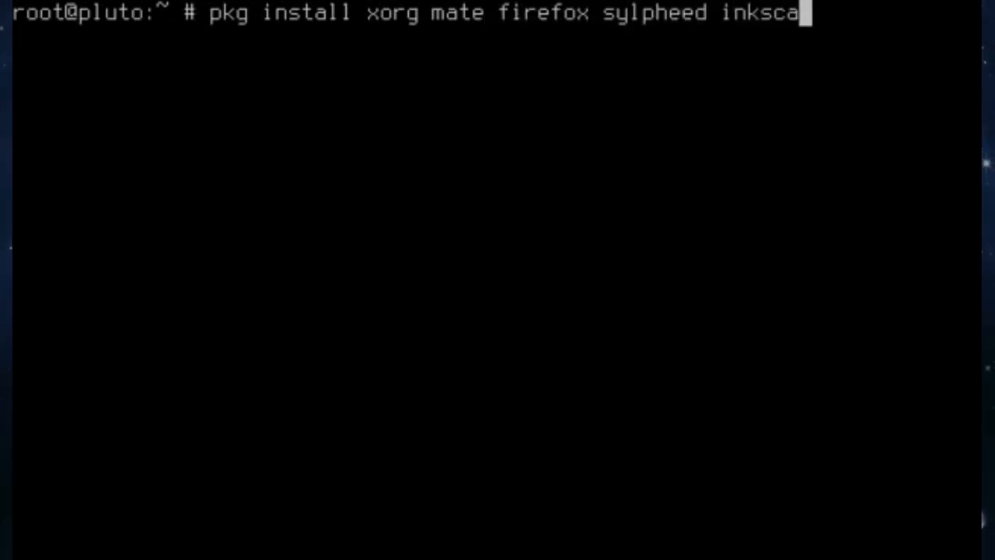
text(pe audacity)
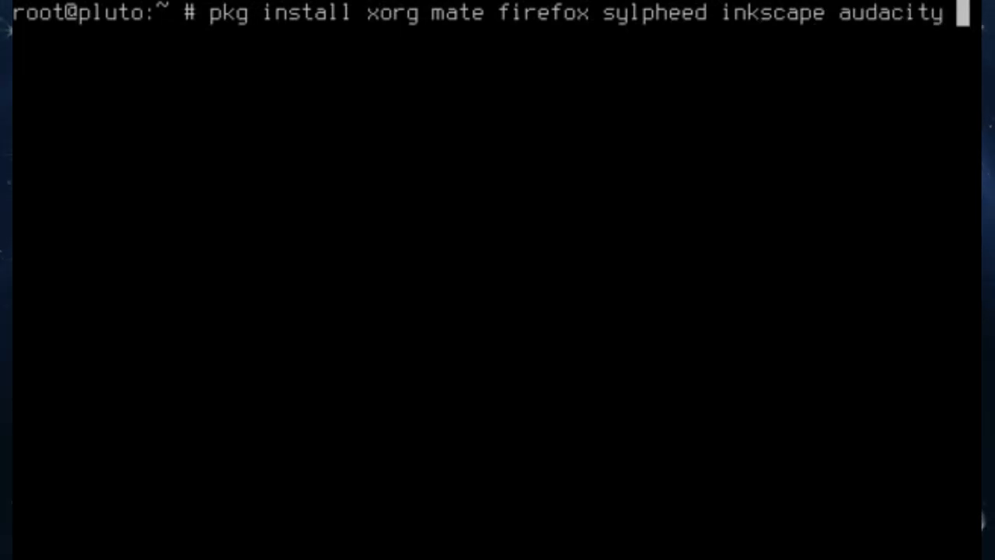
text(simplescreenrec)
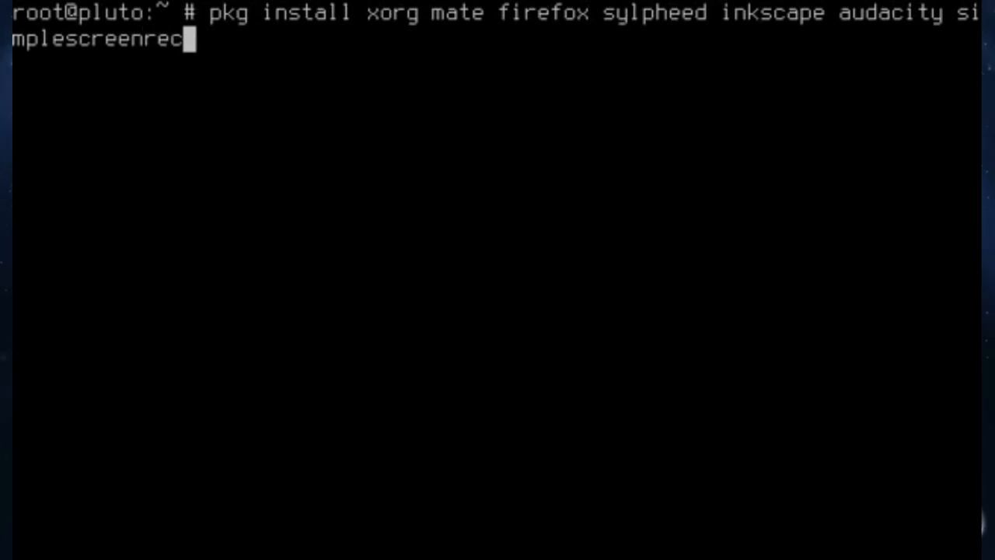
text(order libreoff)
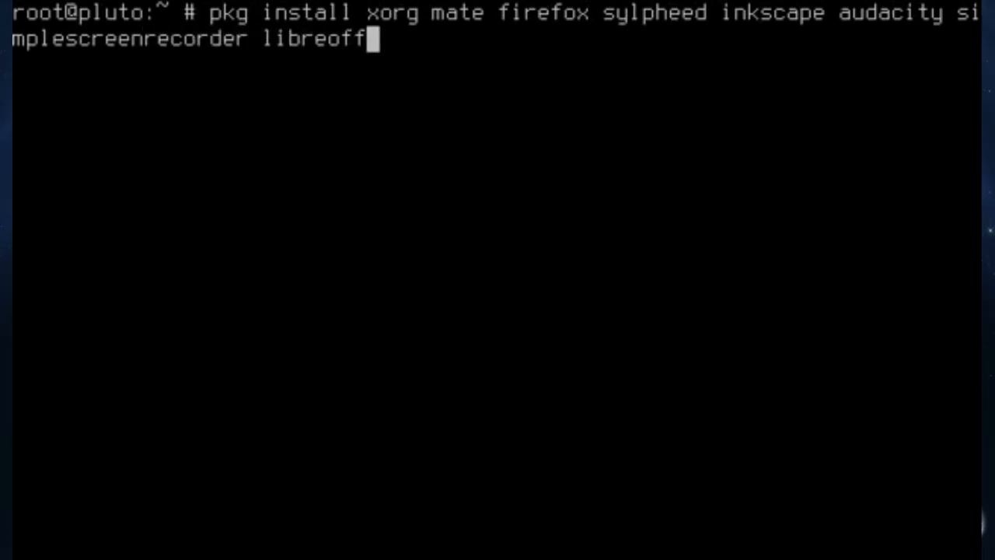
key(Return)
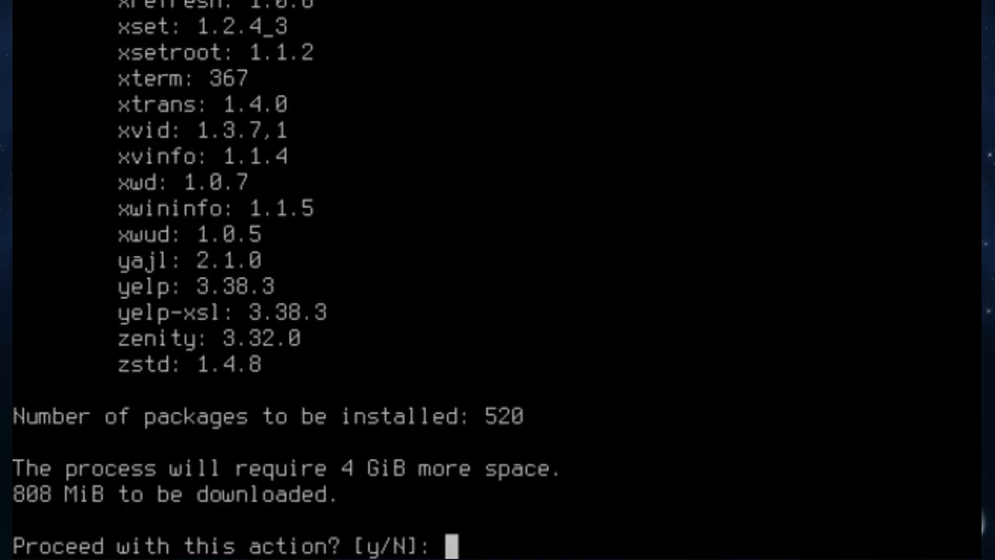
Approve installing the 520 packages and let the installation complete.
text(y)
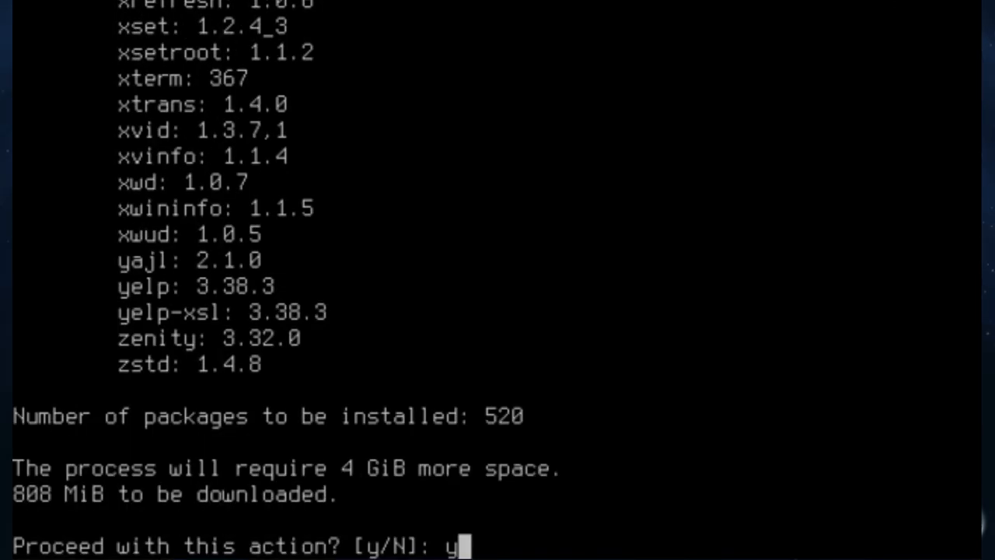
key(Return)
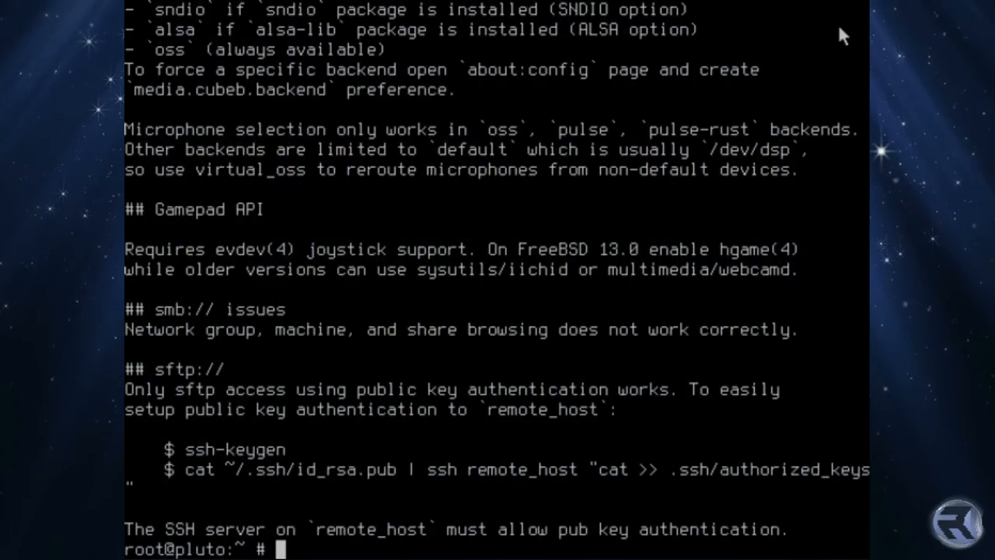
text(clear)
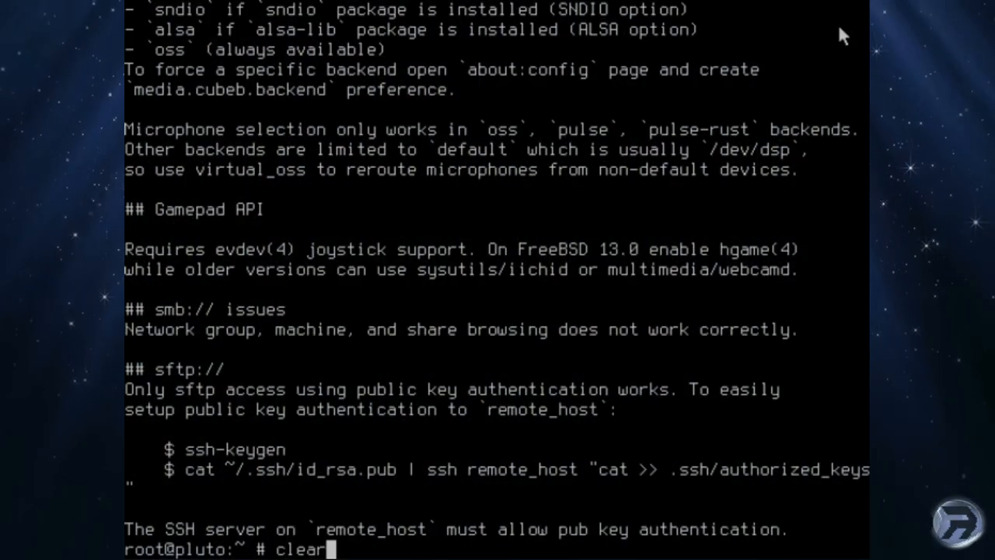
Add a user account, then edit its .xinitrc to exec mate-session.
text(adduser)
text(edit .xi)
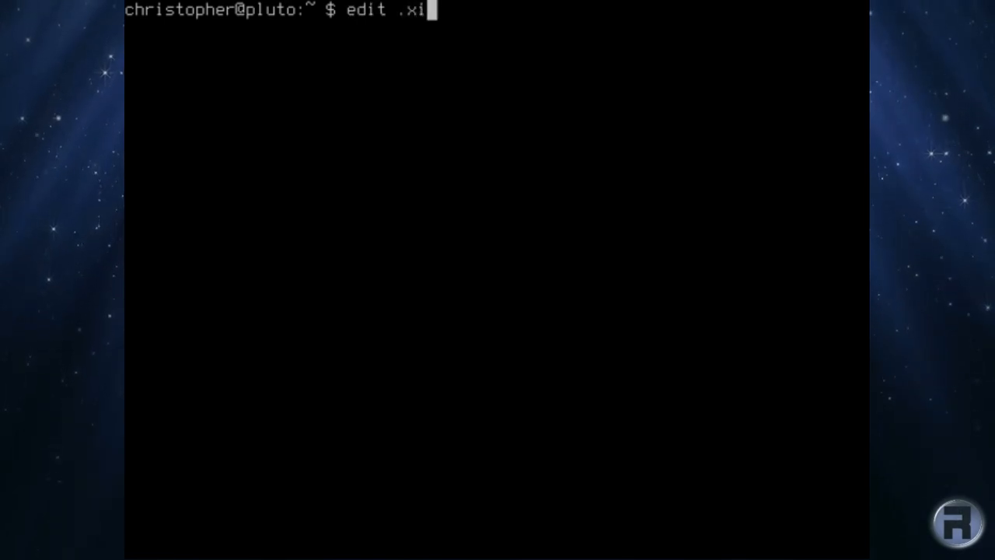
key(Return)
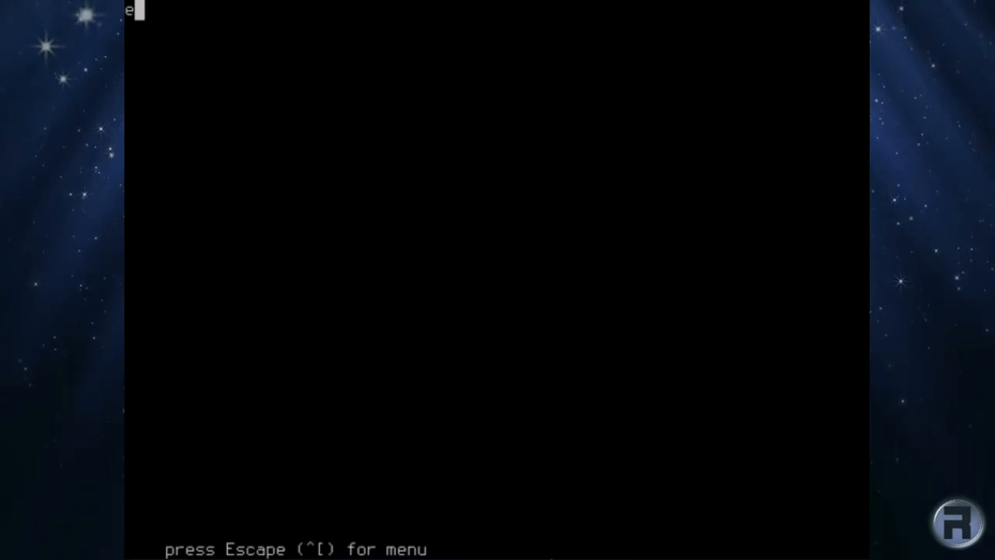
text(xec ma)
text(chr)
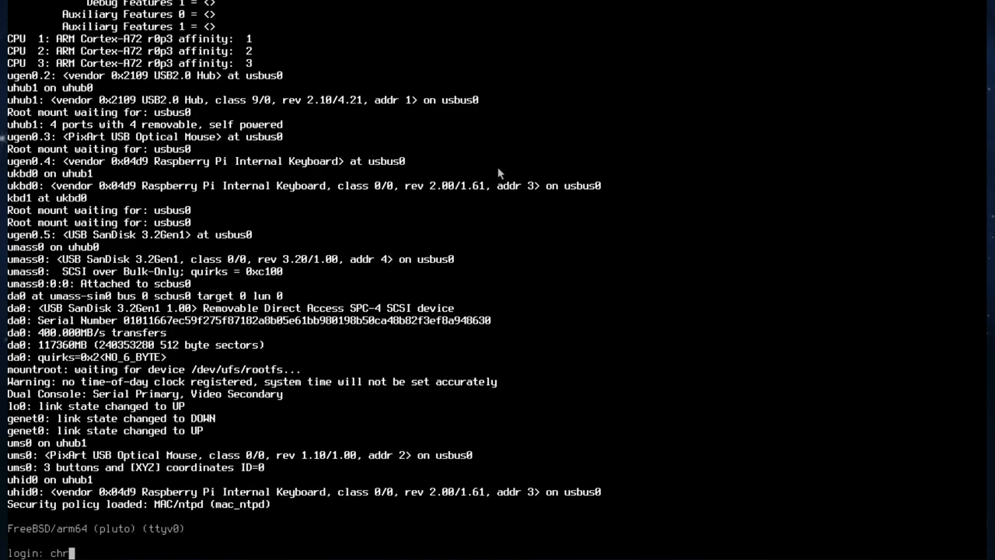
Log in as the regular user, view processes in top and disk usage with df.
key(Return)
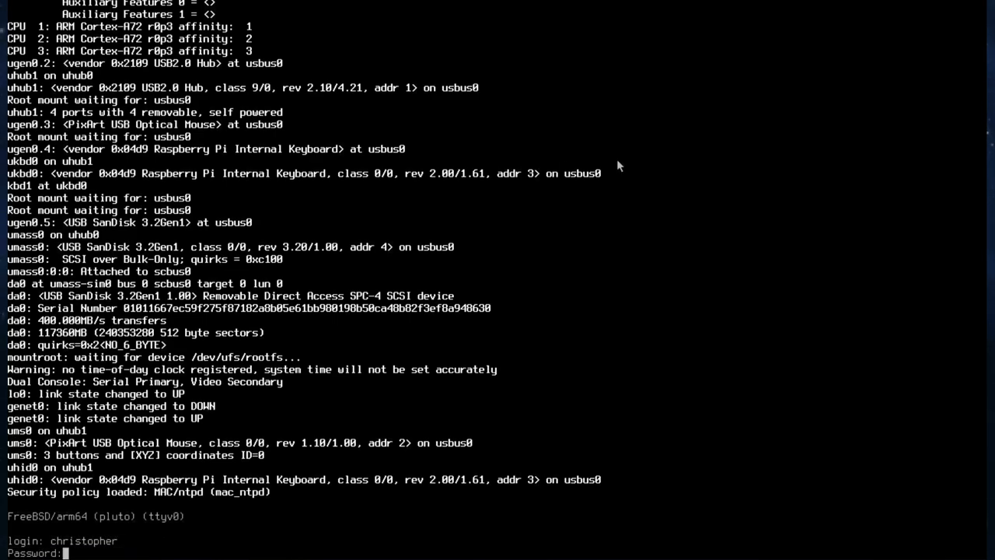
key(Return)
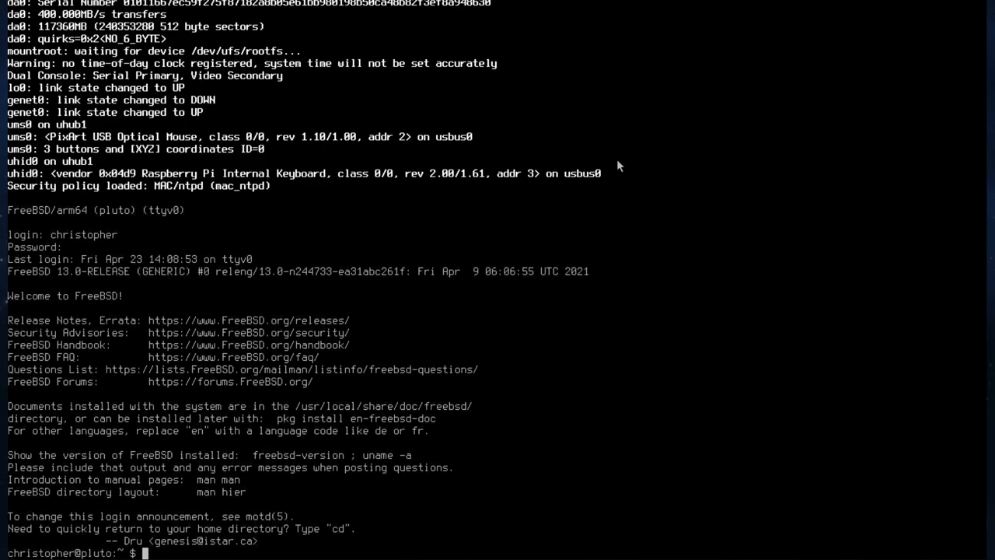
text(top)
text(df)
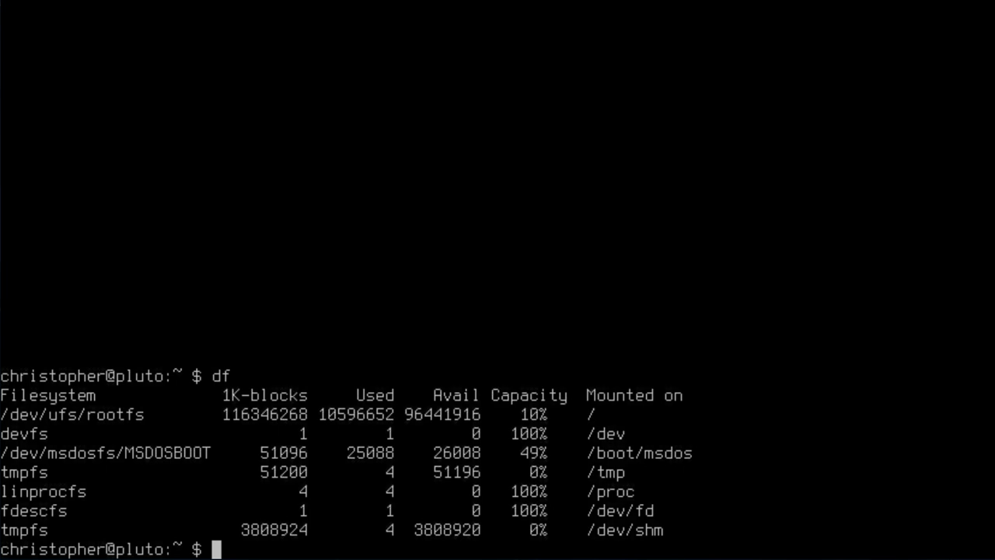
text(startx)
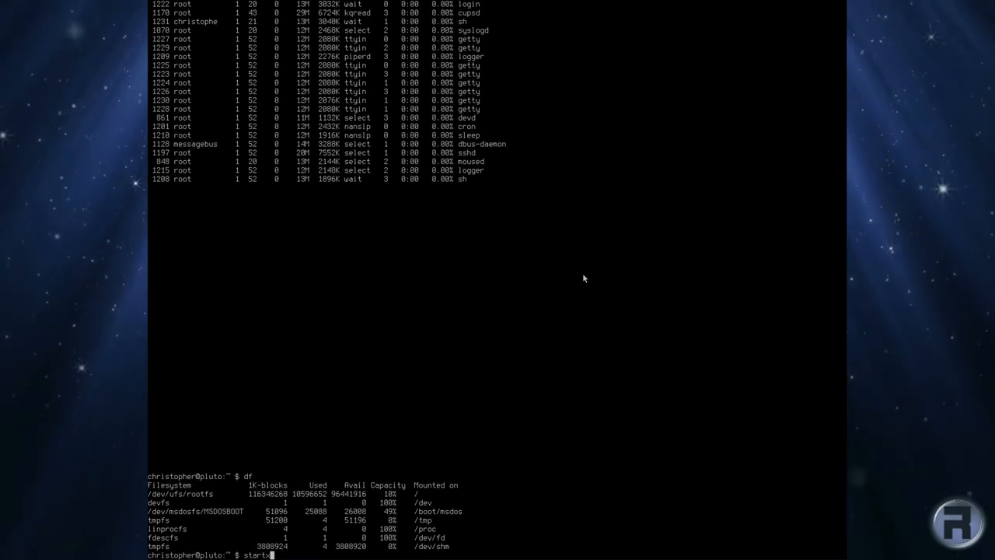
Start the desktop with startx, browse the Home and File System folders, then close them.
key(Return)
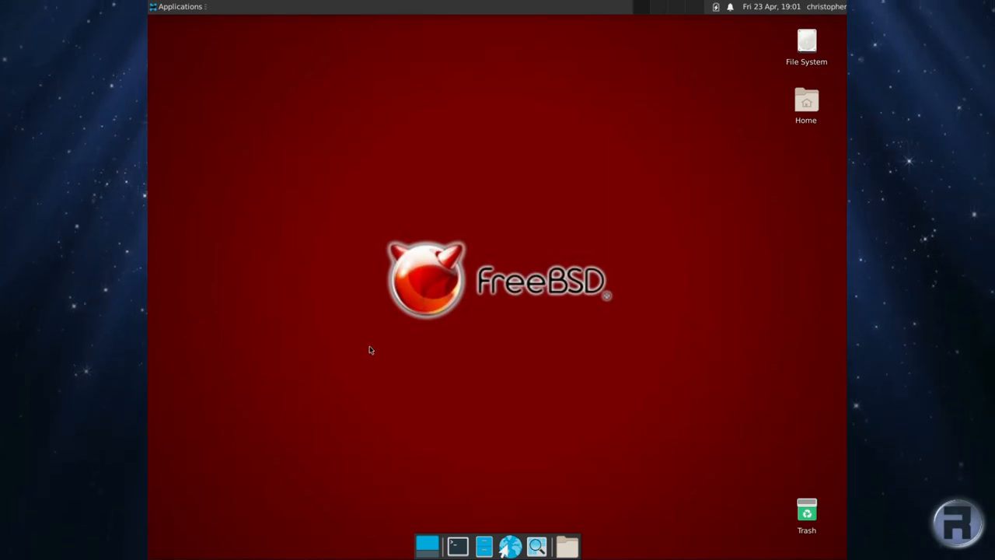
mouse_move(628, 336)
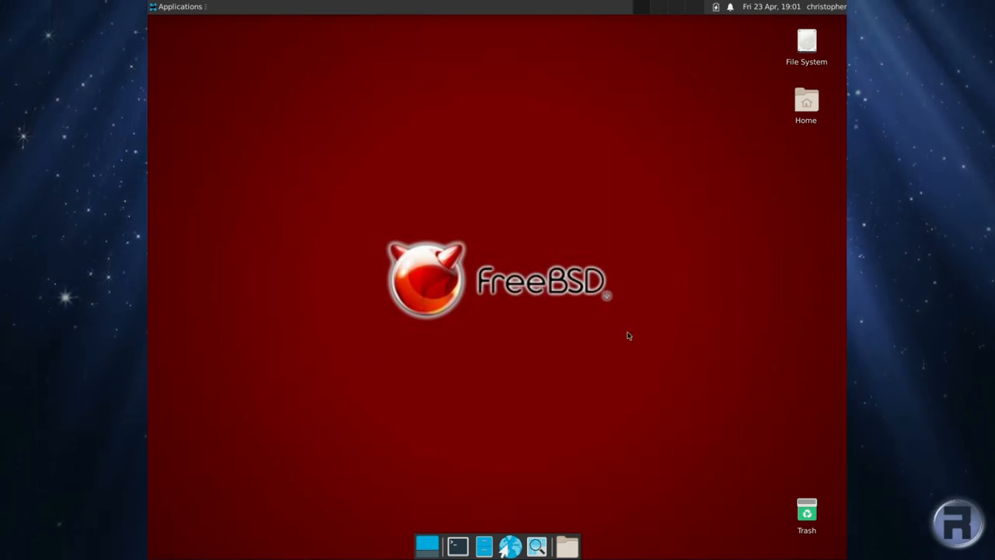
mouse_move(510, 356)
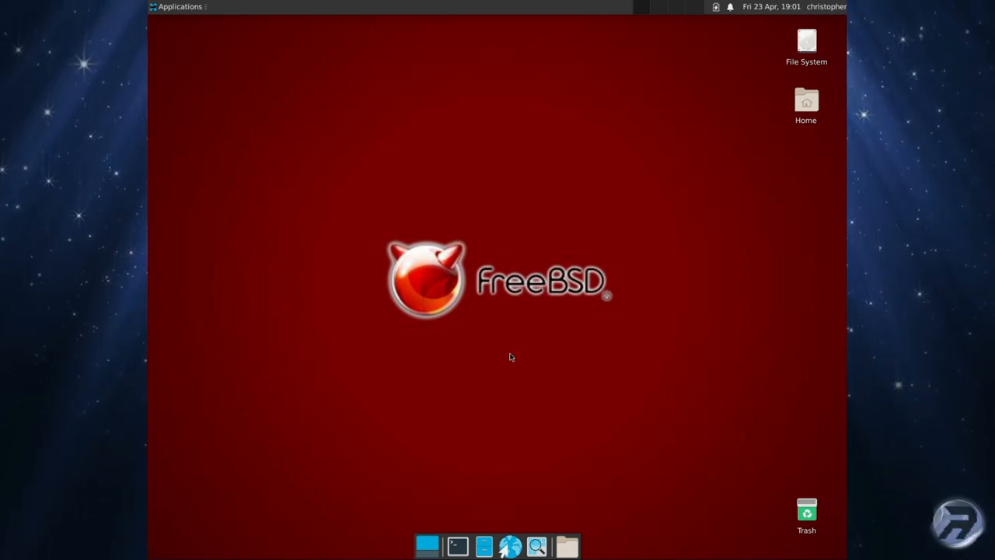
mouse_move(566, 423)
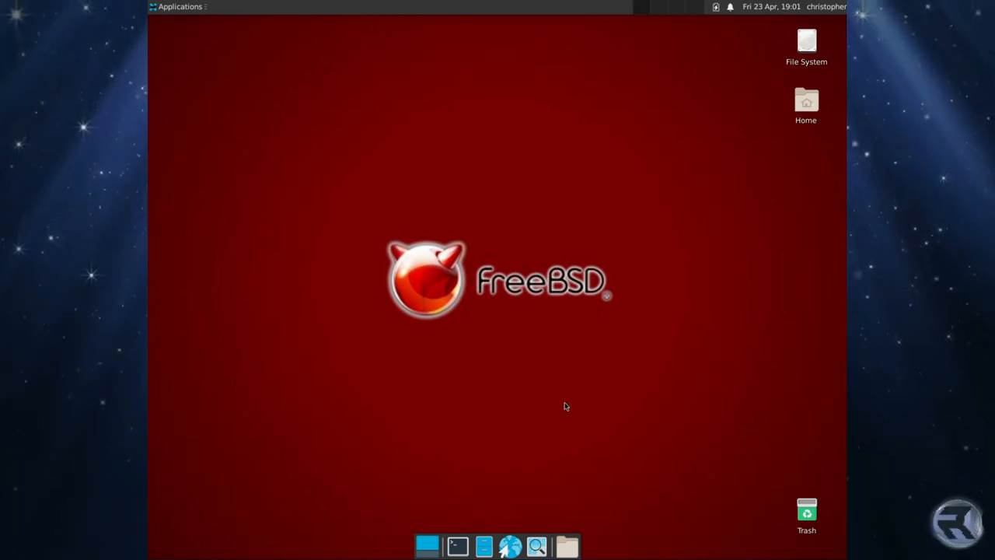
mouse_move(727, 272)
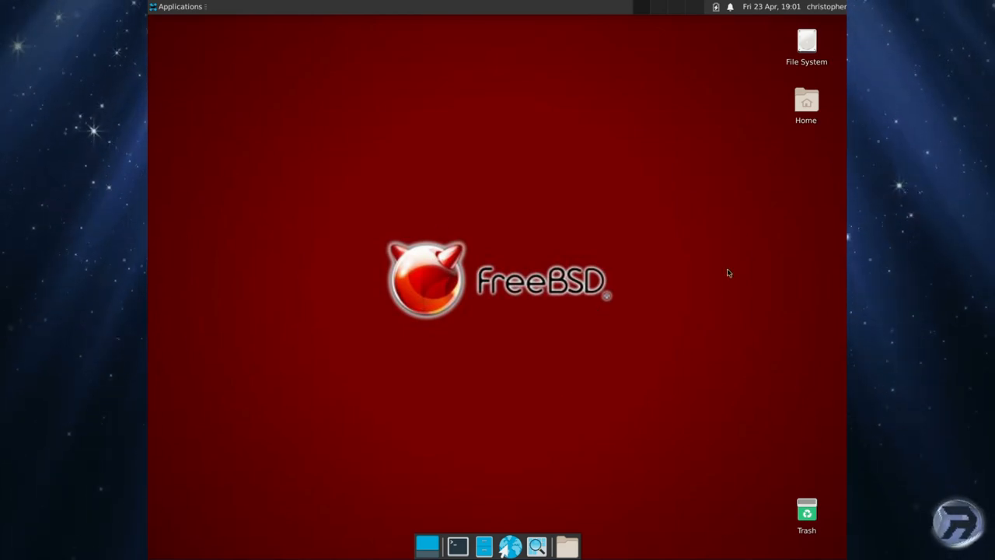
double_click(805, 101)
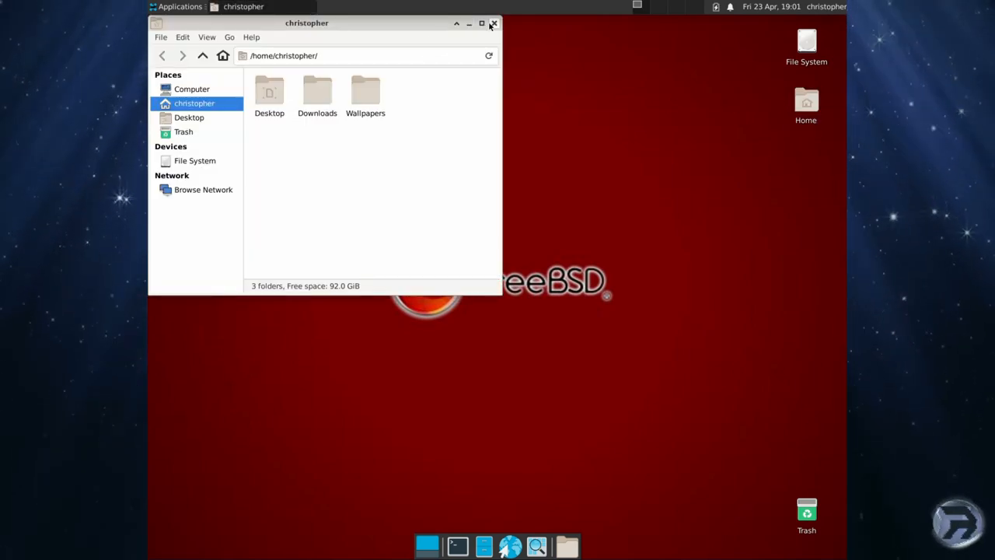
click(194, 160)
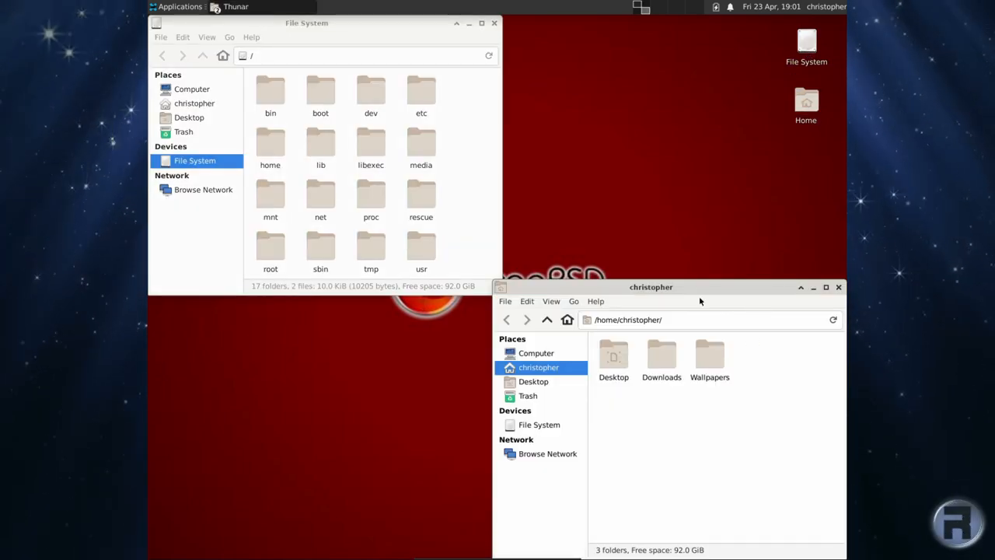
drag(650, 286, 512, 143)
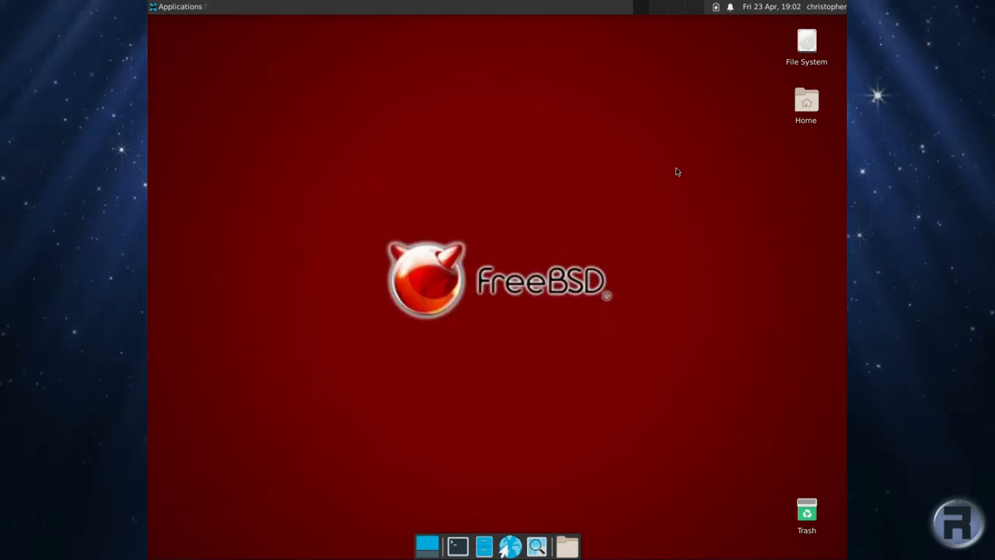
mouse_move(280, 53)
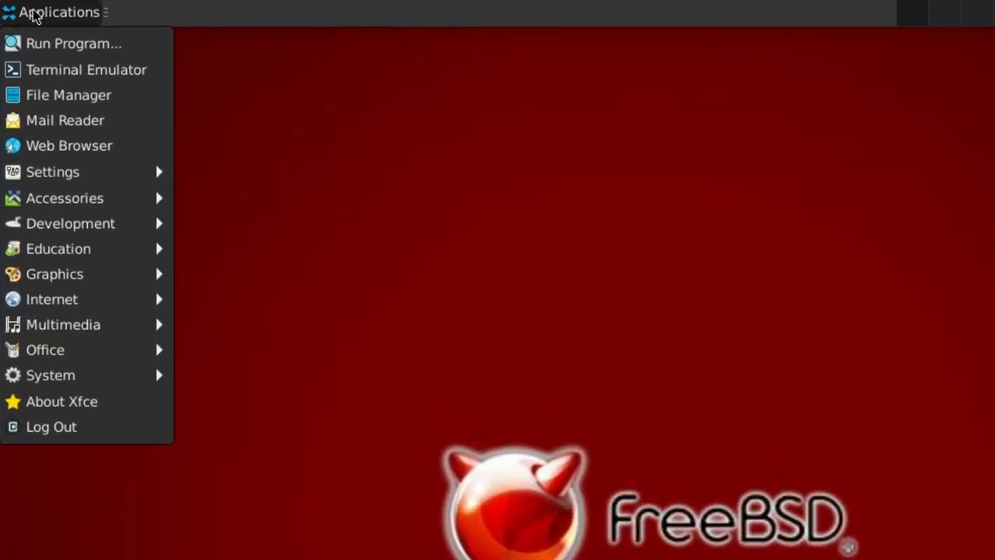
mouse_move(86, 68)
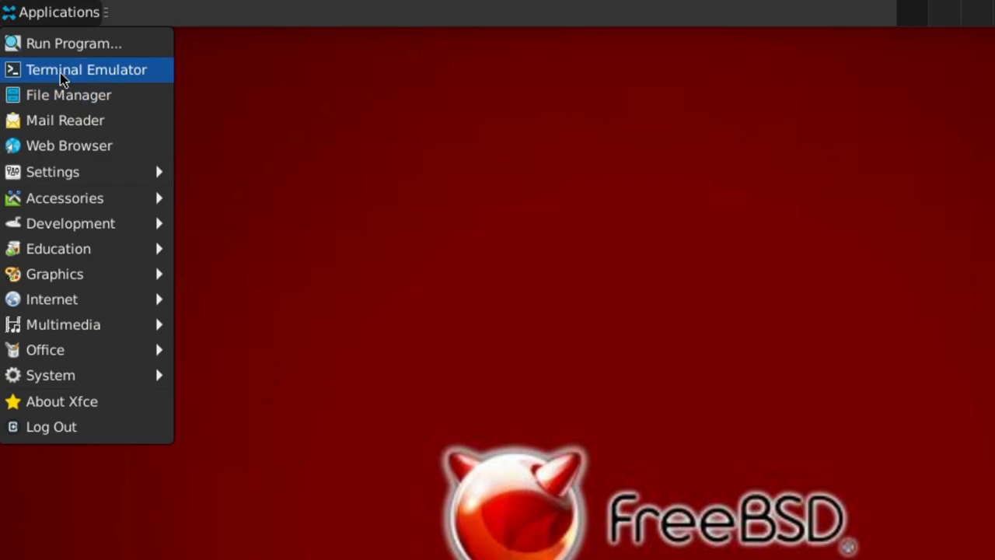
mouse_move(50, 120)
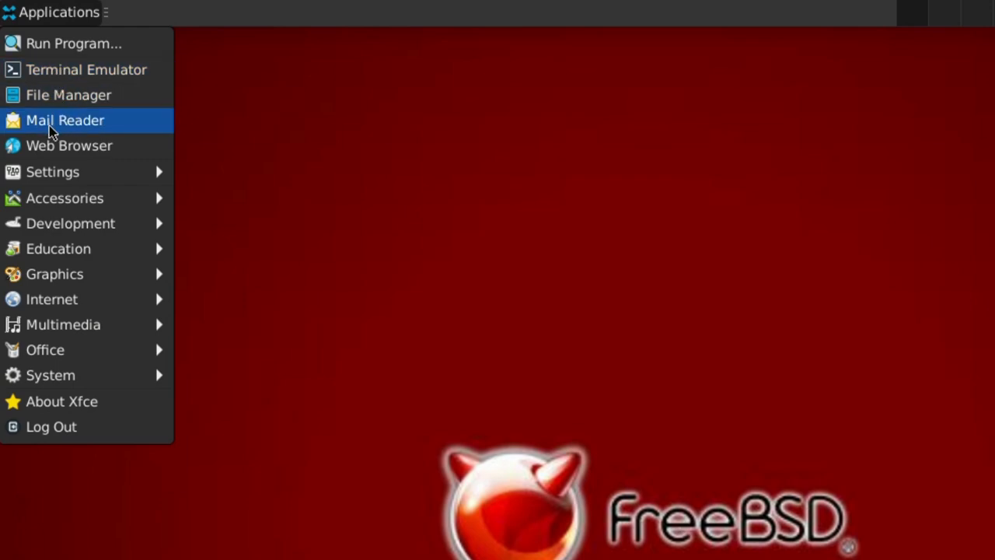
mouse_move(52, 171)
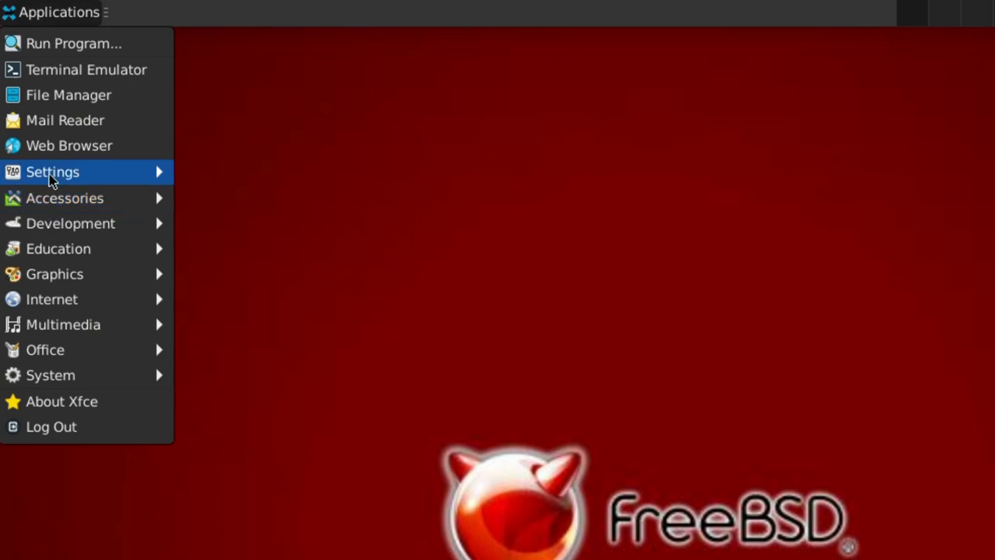
mouse_move(53, 257)
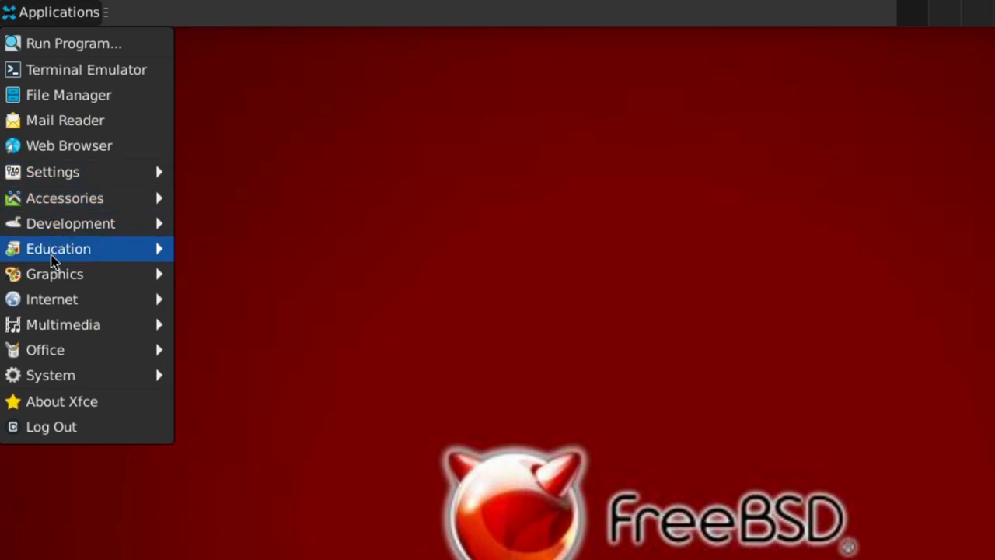
mouse_move(55, 274)
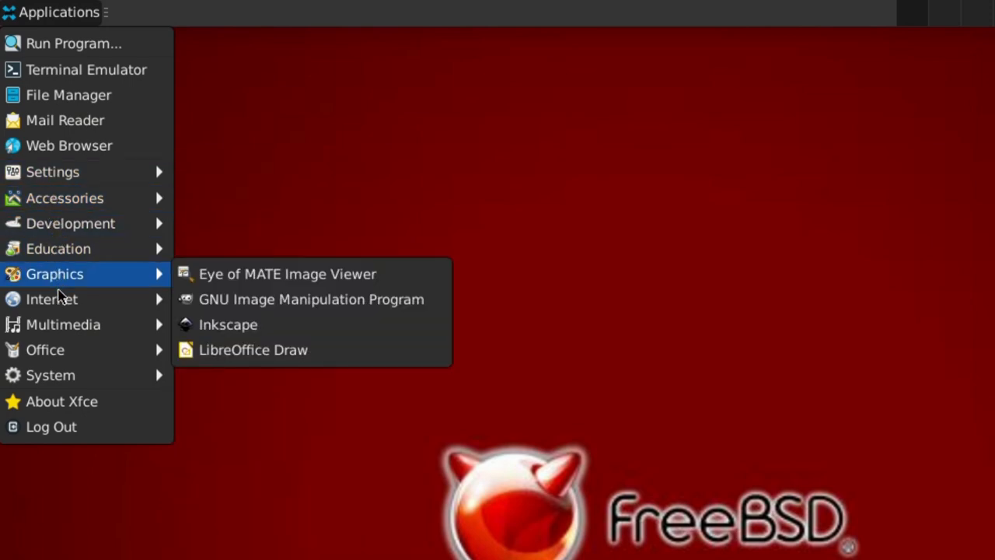
mouse_move(45, 350)
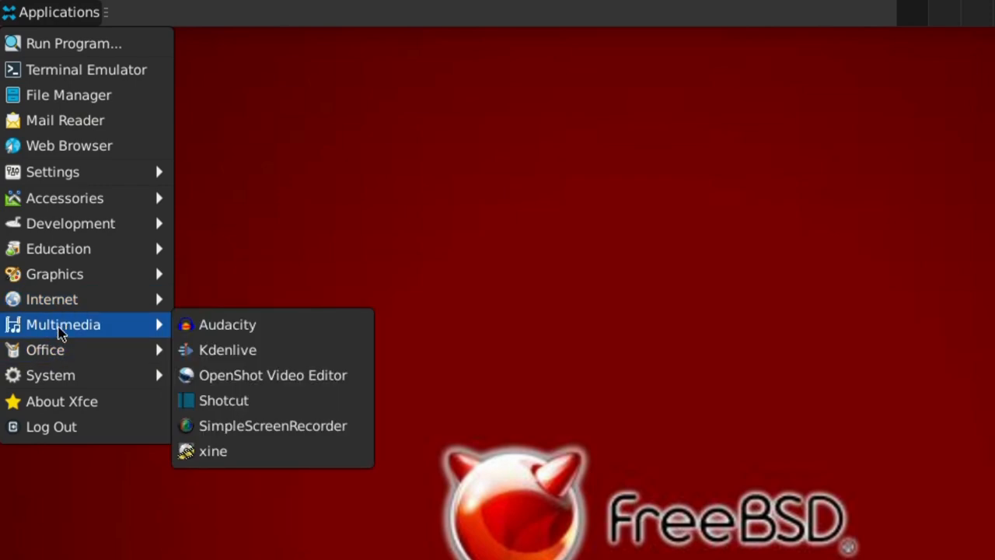
mouse_move(62, 401)
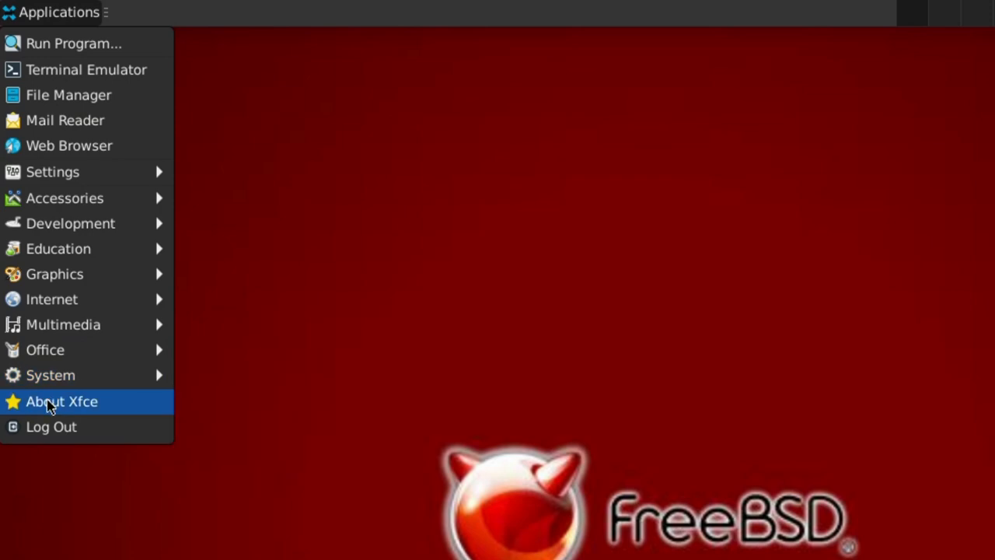
click(55, 407)
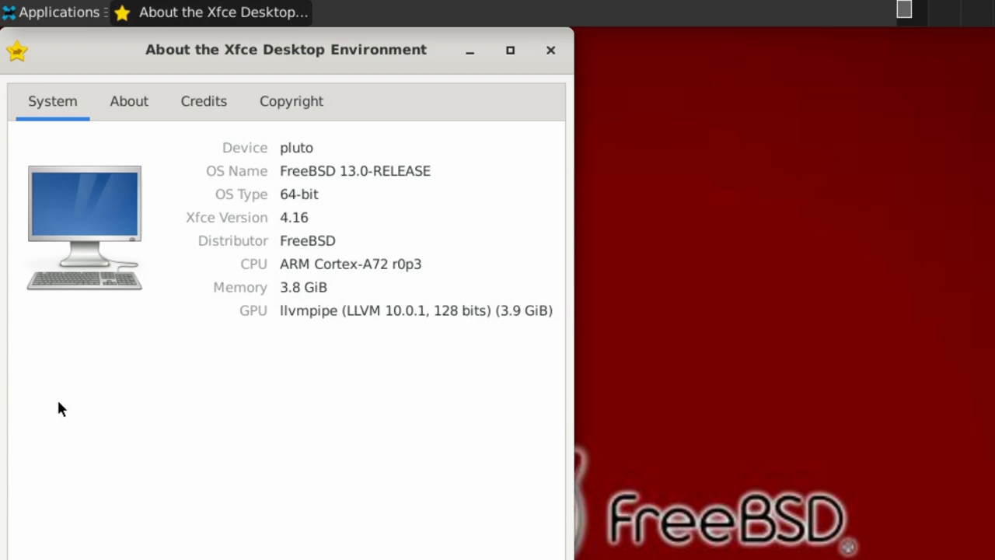
mouse_move(65, 404)
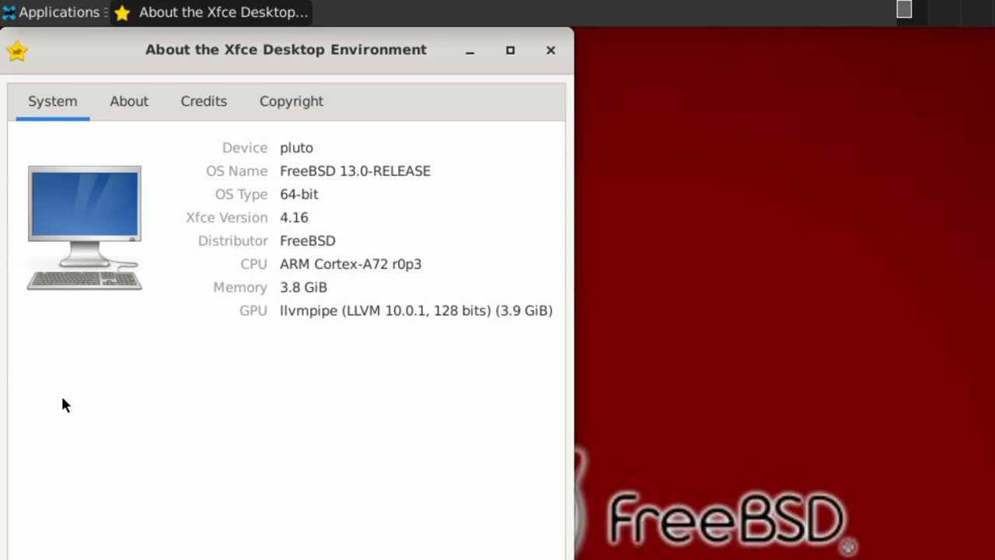
mouse_move(187, 218)
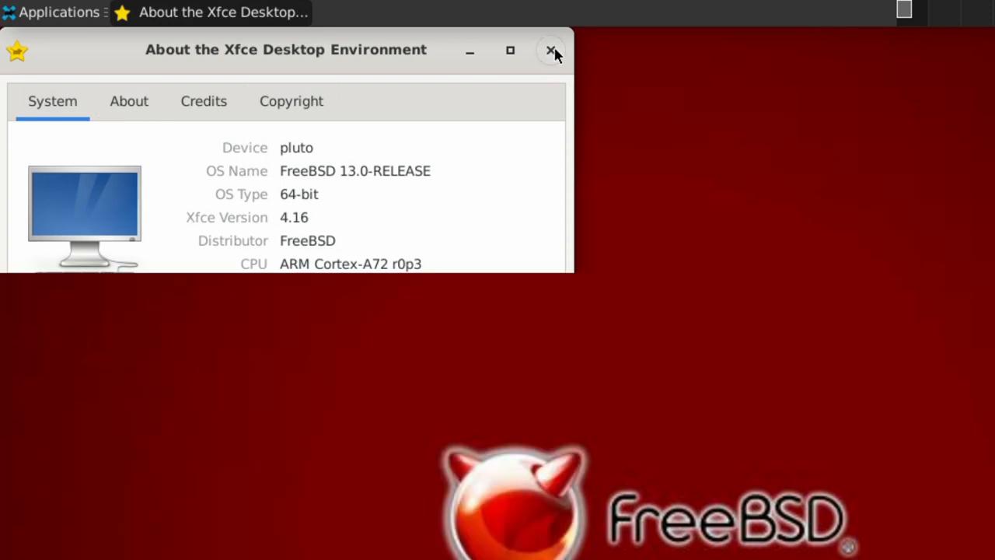
click(50, 12)
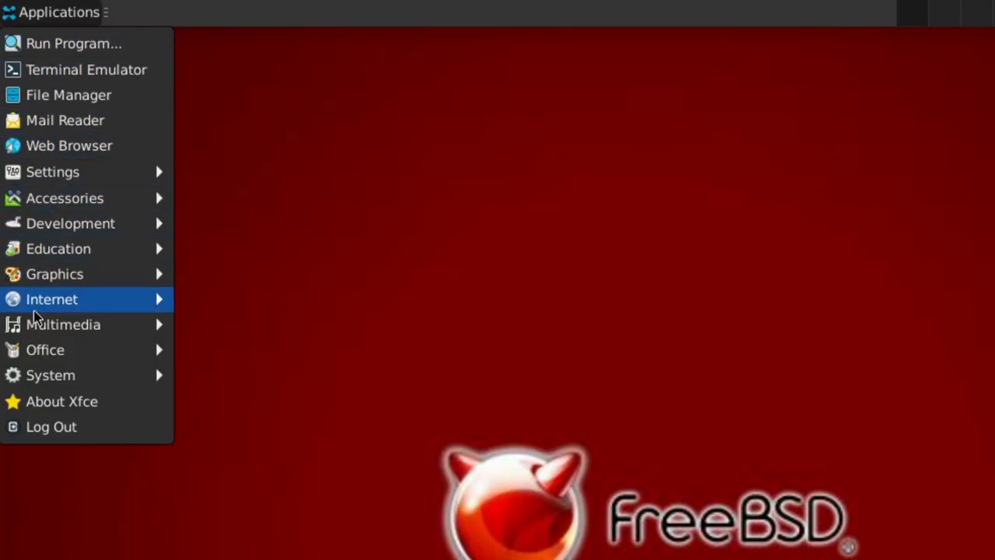
Launch a terminal and show the neofetch summary for FreeBSD 13.0 arm64.
click(215, 153)
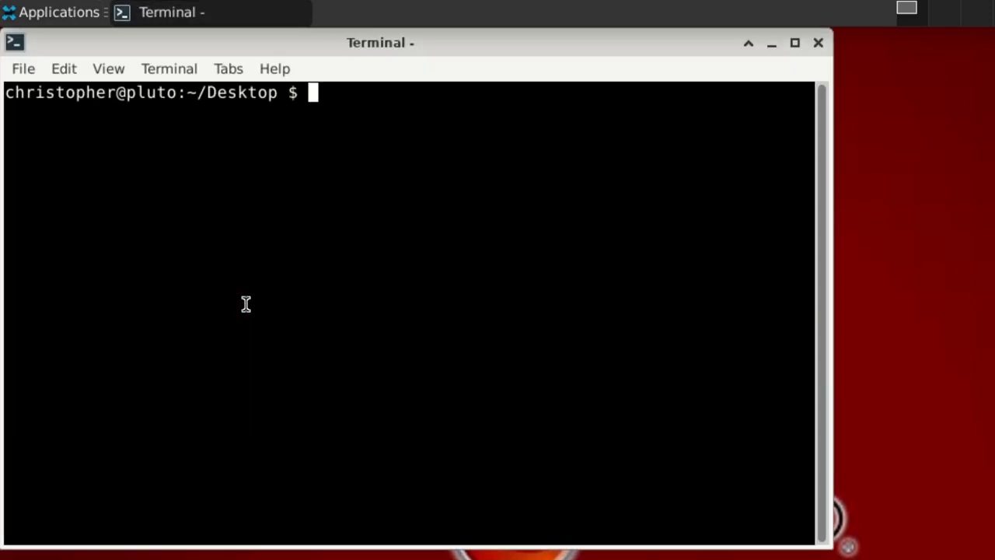
mouse_move(823, 542)
text(neofetch)
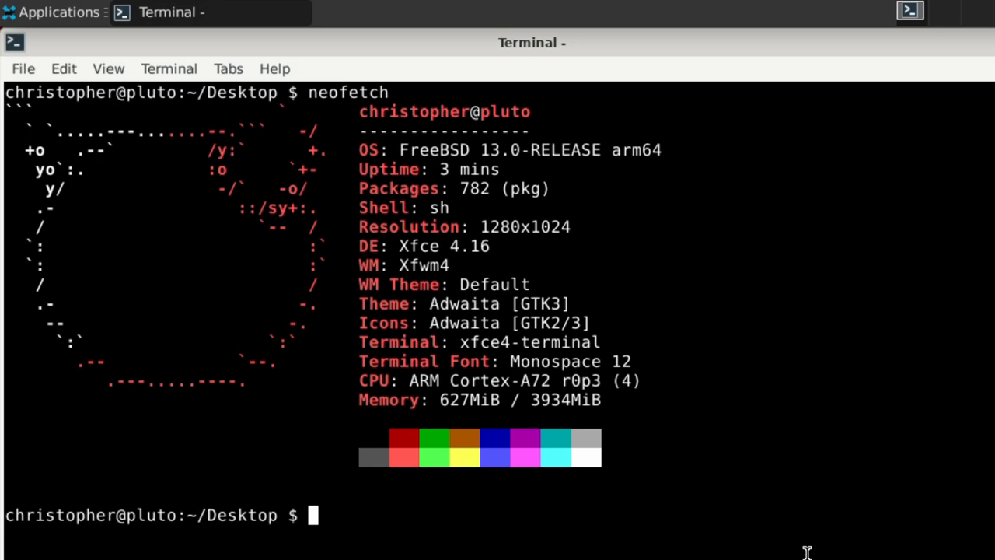
click(49, 12)
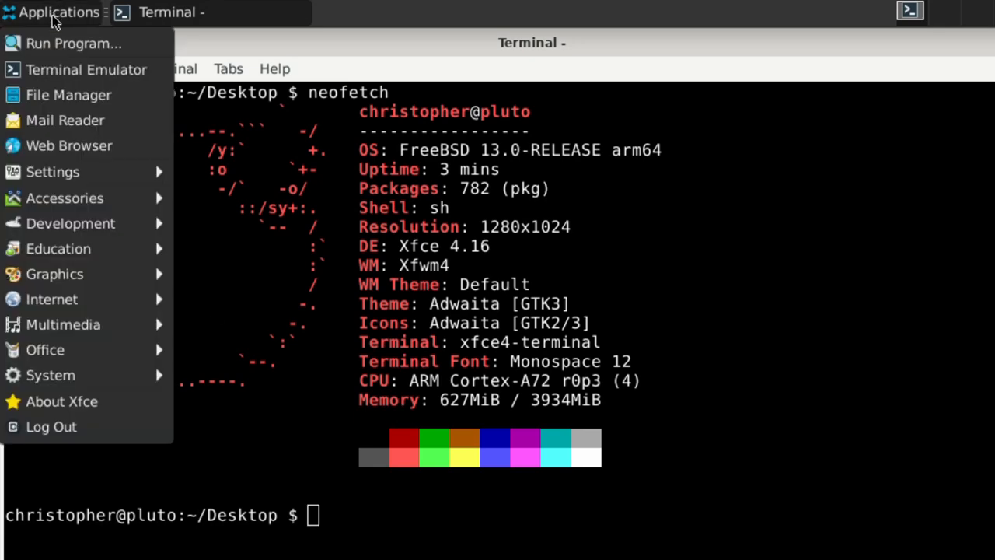
mouse_move(51, 298)
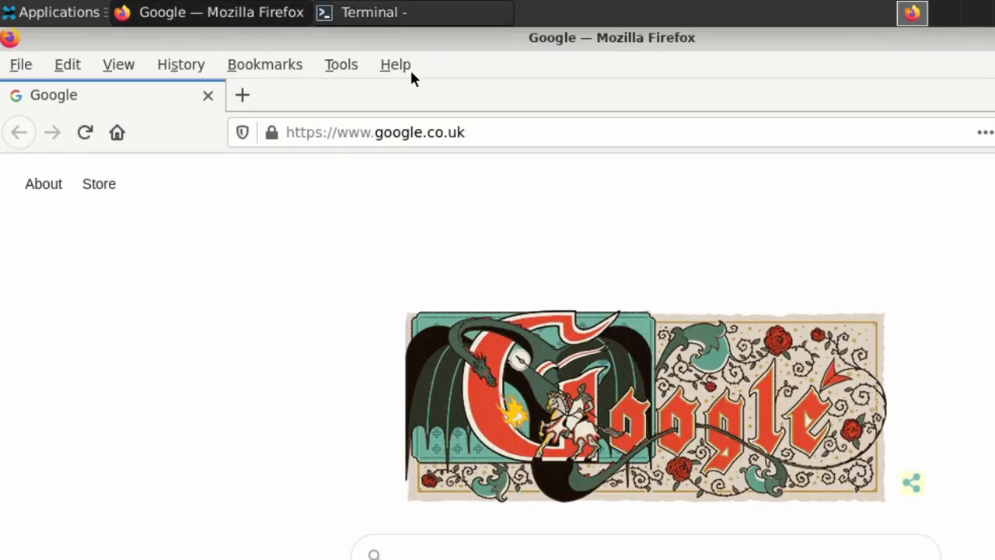
View the About Firefox window showing version 88.0, then close it.
click(395, 64)
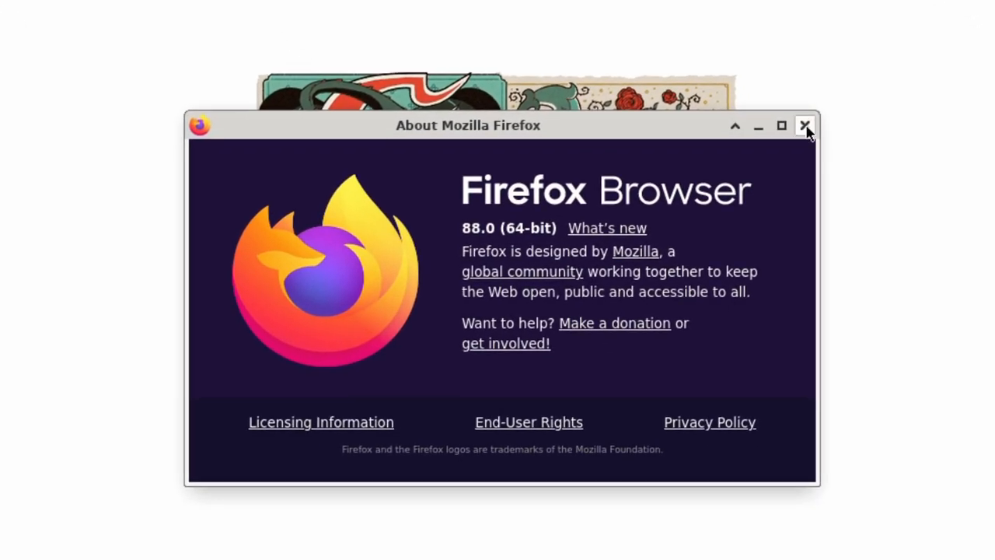
click(806, 124)
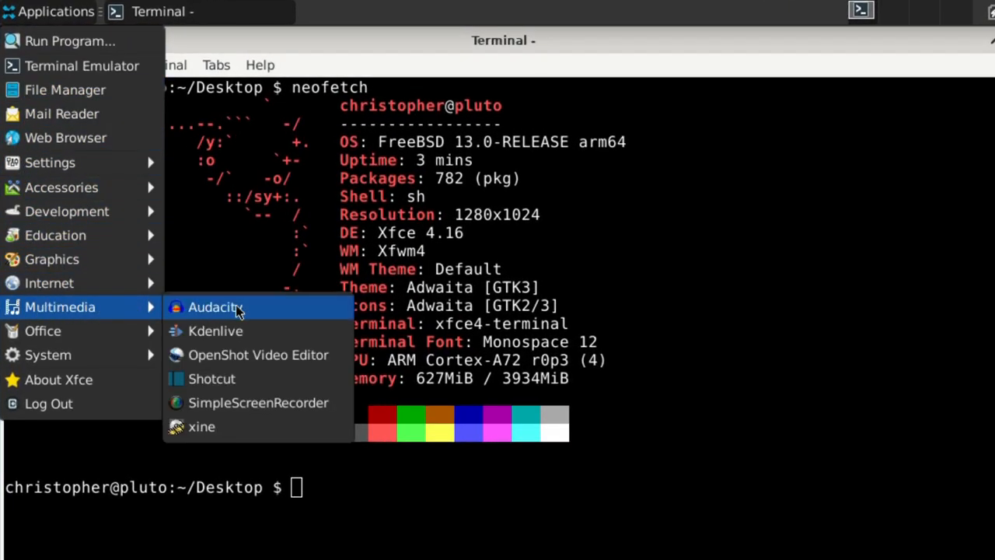
mouse_move(258, 401)
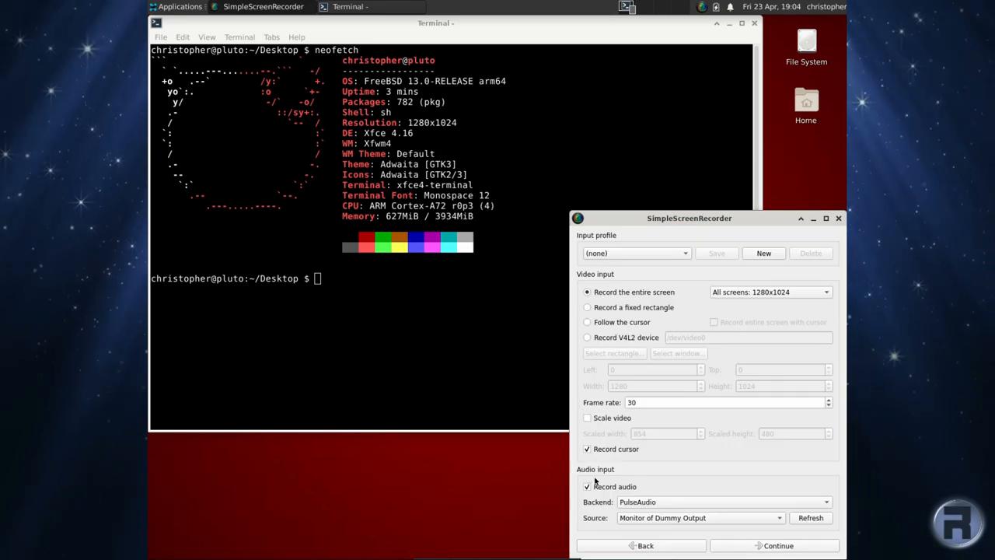
Toggle audio recording and continue through the output page to the recording screen.
click(588, 485)
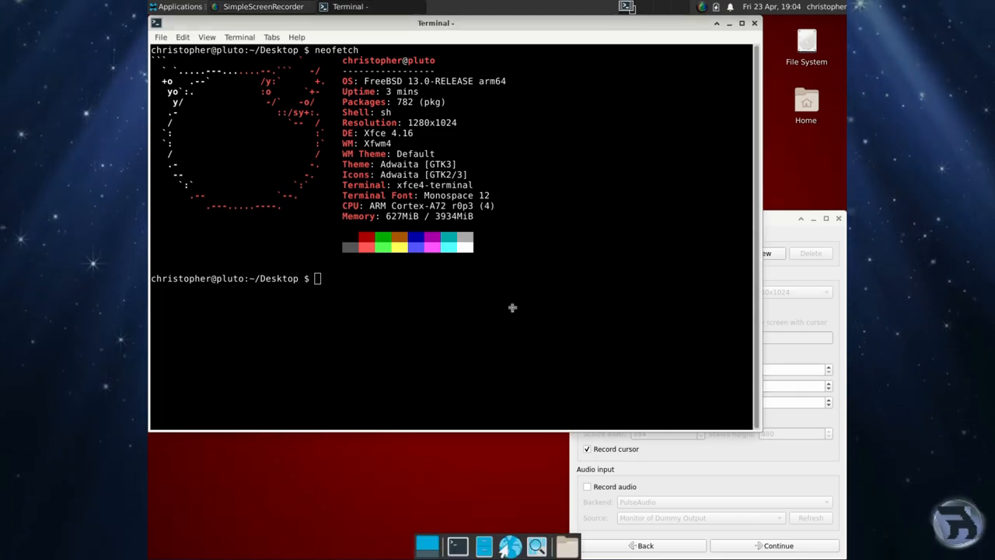
click(778, 544)
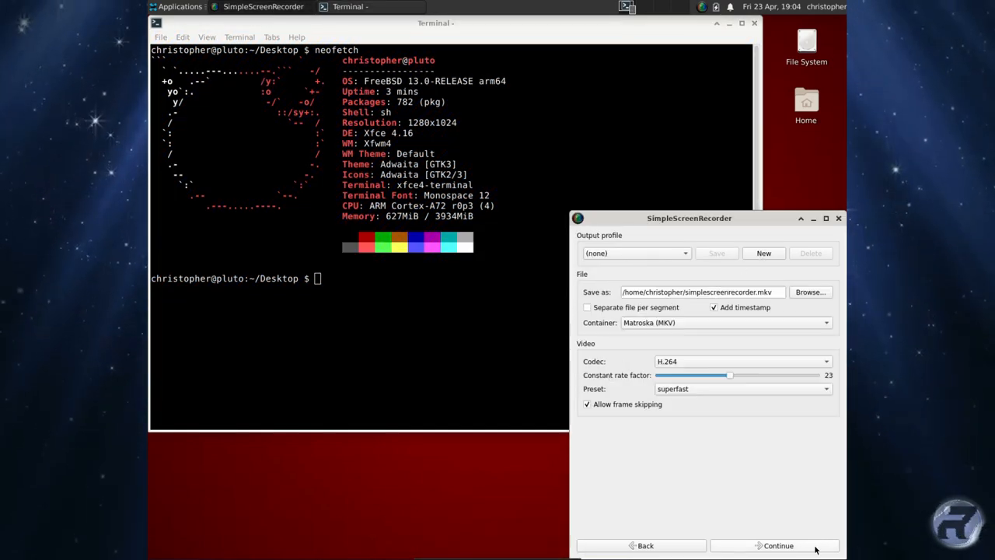
click(778, 545)
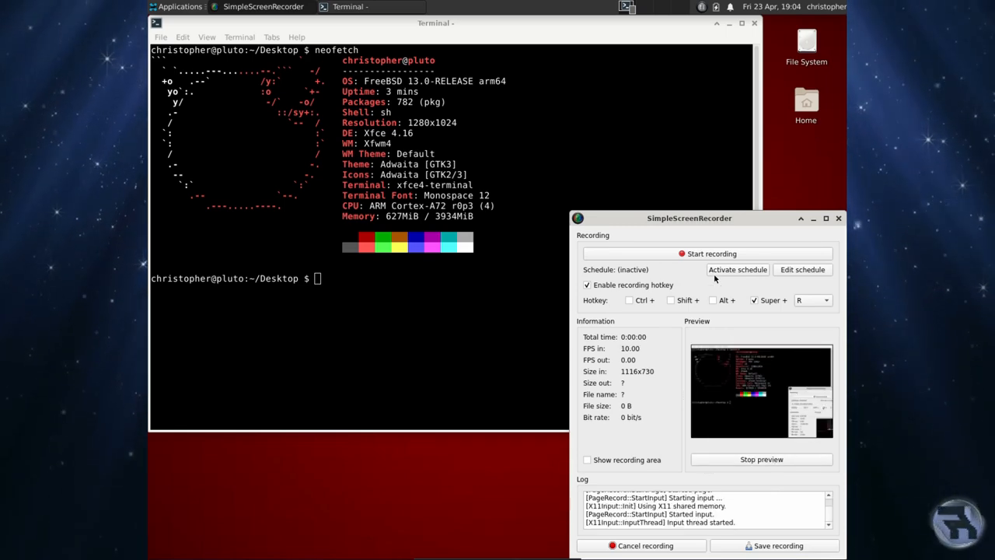
Record the terminal running top and save the finished recording.
click(706, 253)
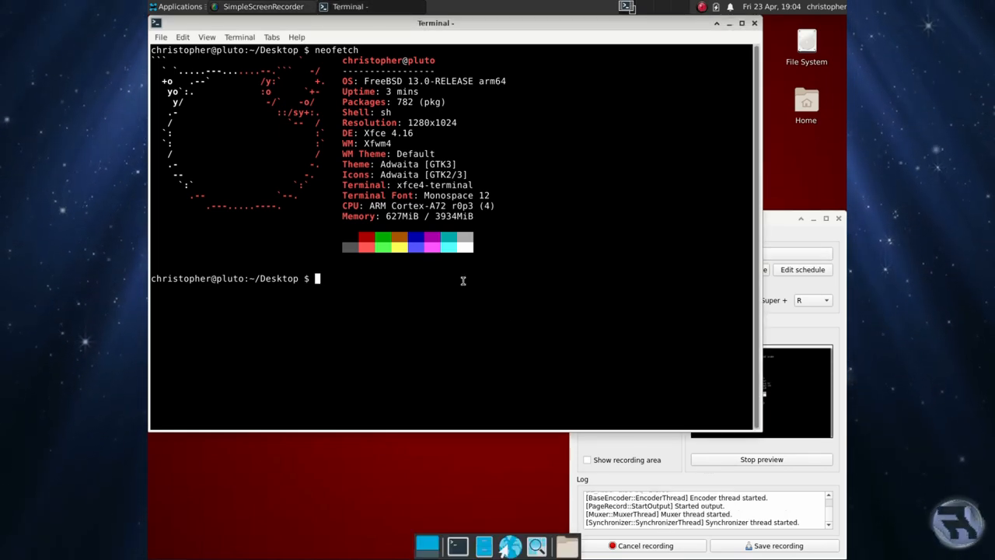
text(top)
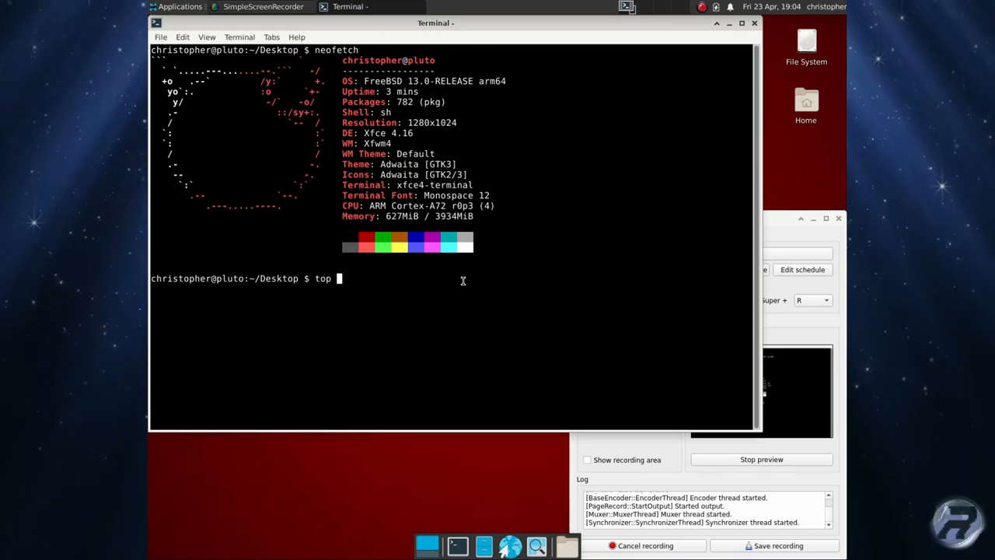
key(Return)
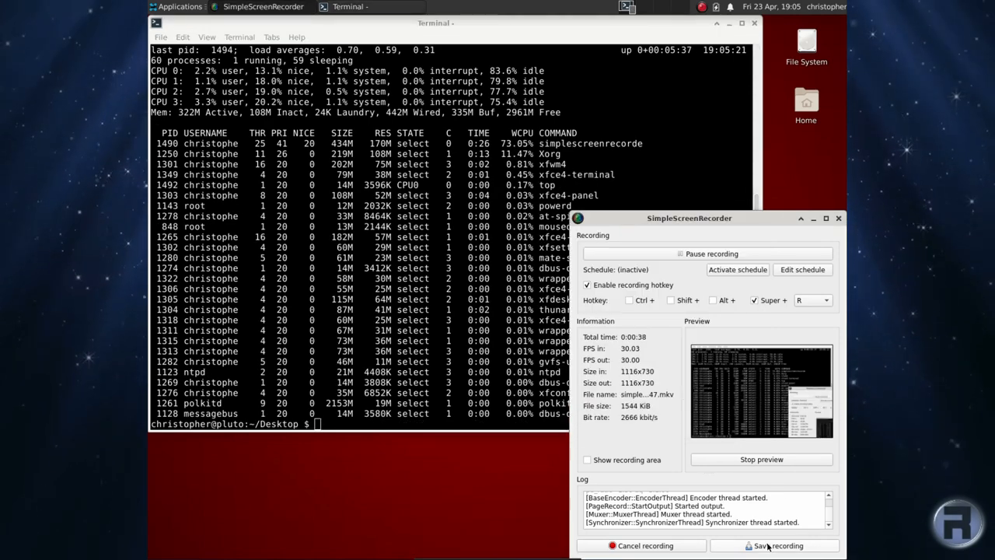
click(777, 544)
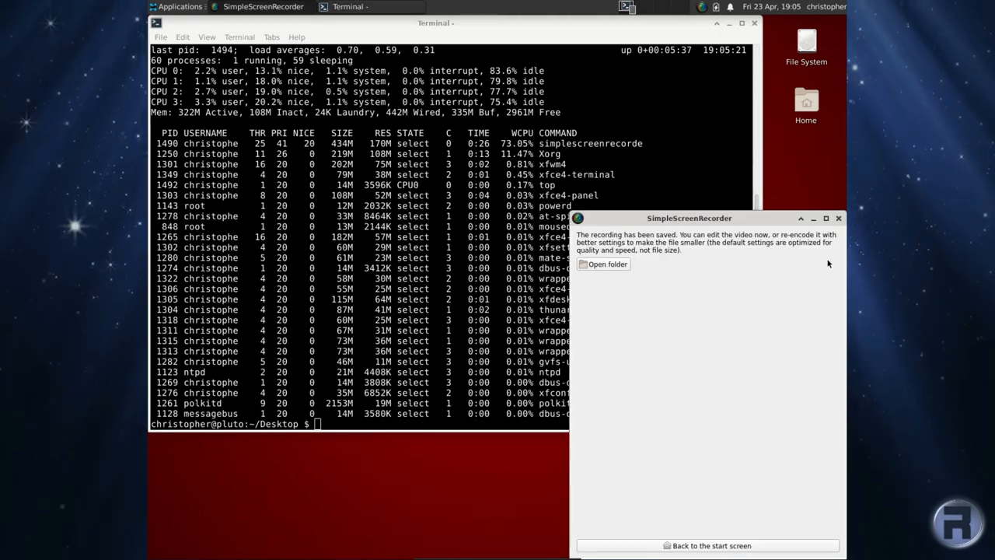
Play the saved SimpleScreenRecorder .mkv clip in mpv from its folder.
click(838, 218)
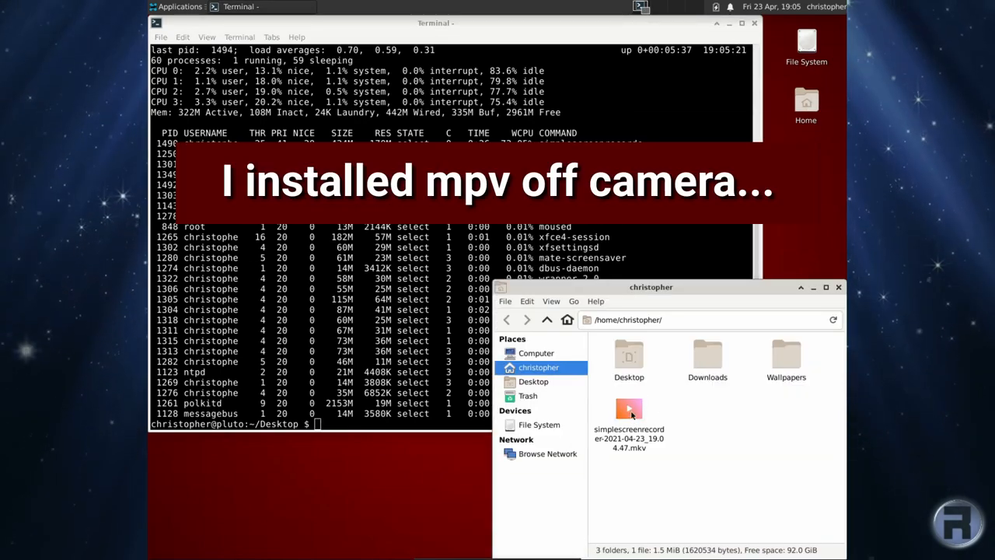
right_click(628, 407)
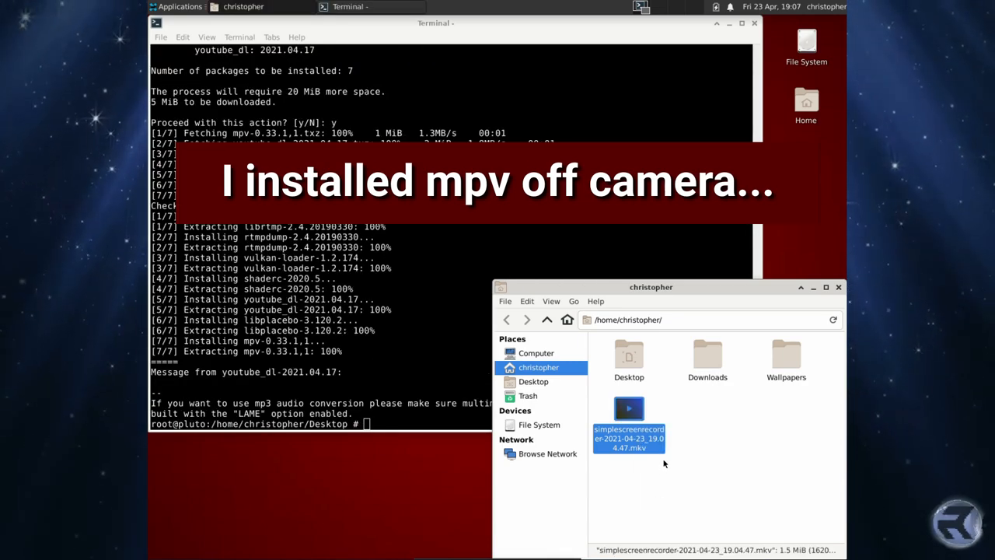
double_click(628, 410)
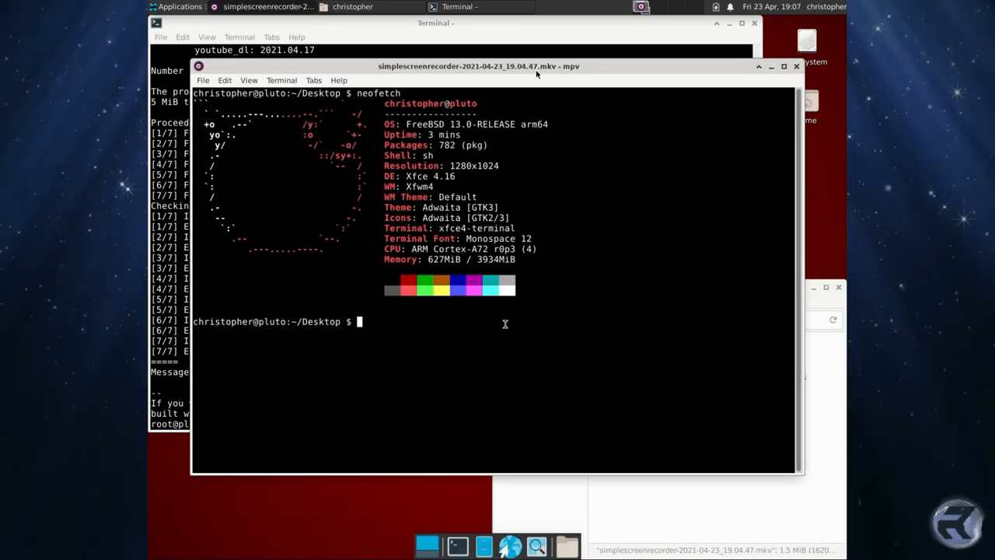
Run top in the terminal, then bring up Firefox on the YouTube homepage.
text(top)
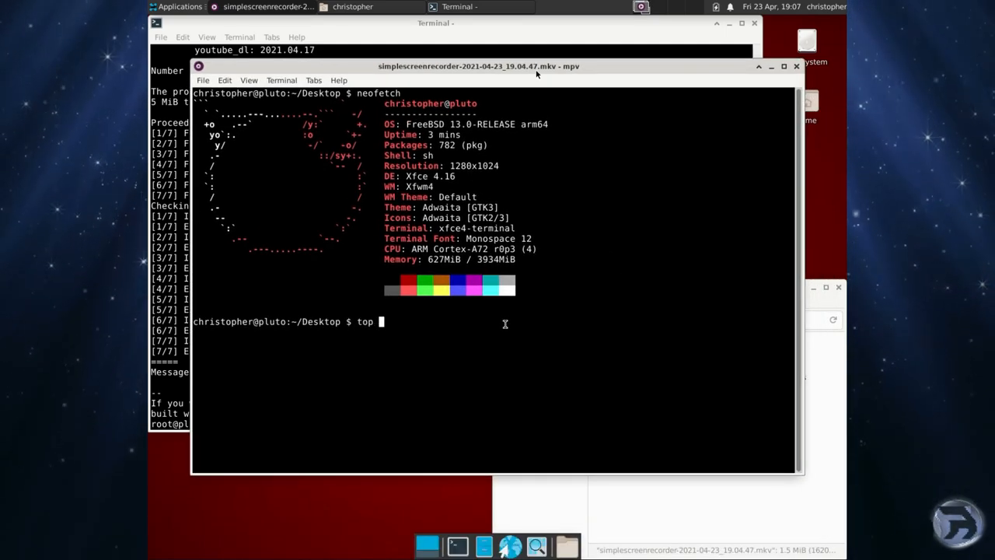
key(Return)
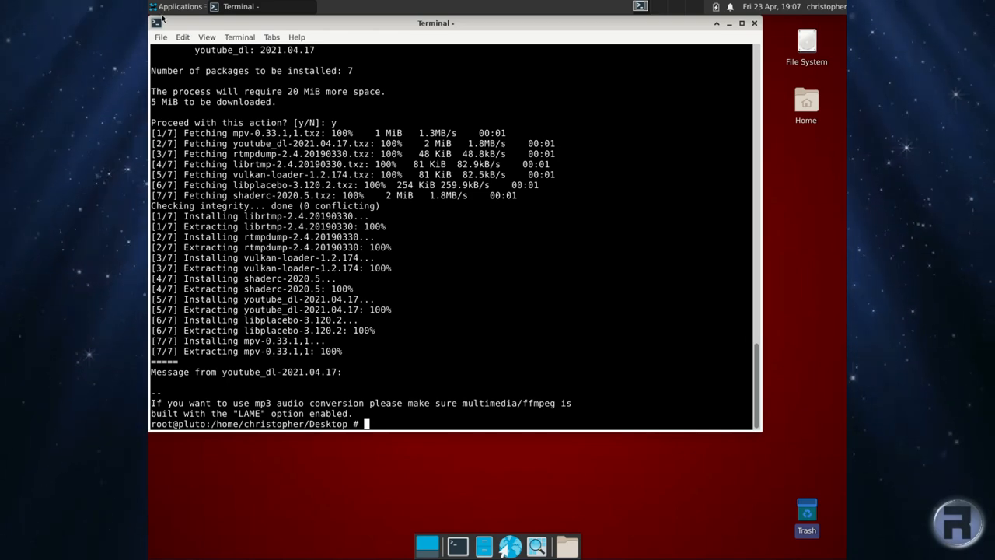
click(179, 6)
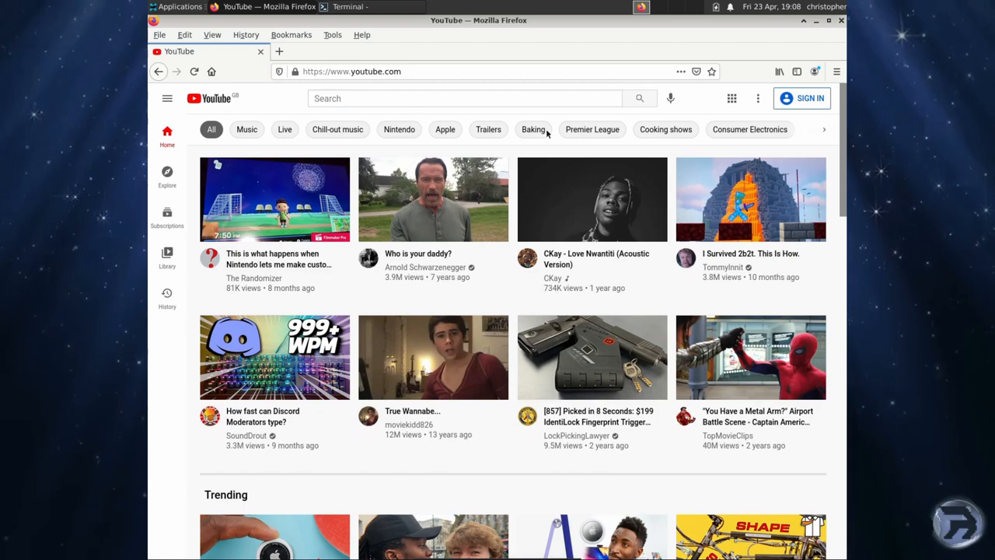
Search YouTube for 'robon' and take the robonuggie suggestion to reach the channel.
click(464, 98)
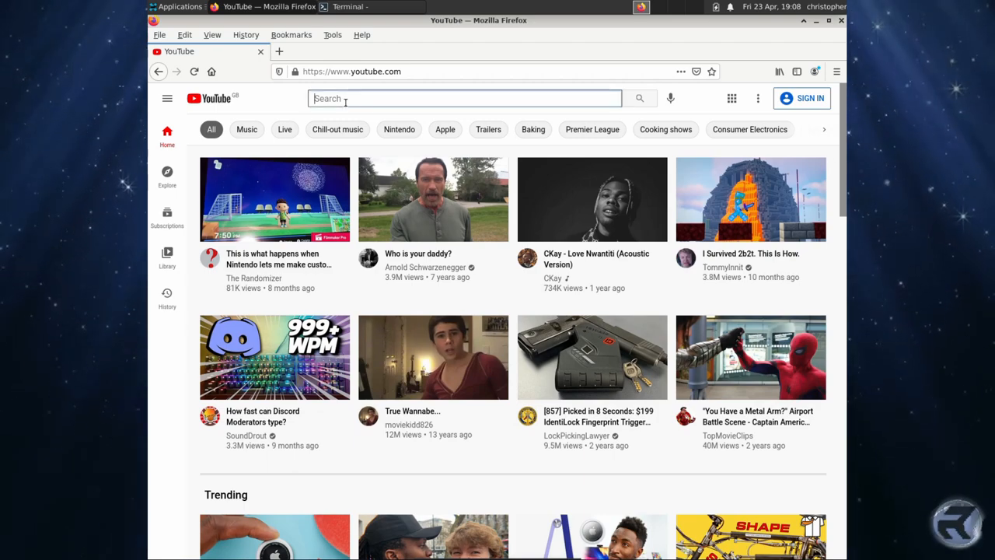
text(robon)
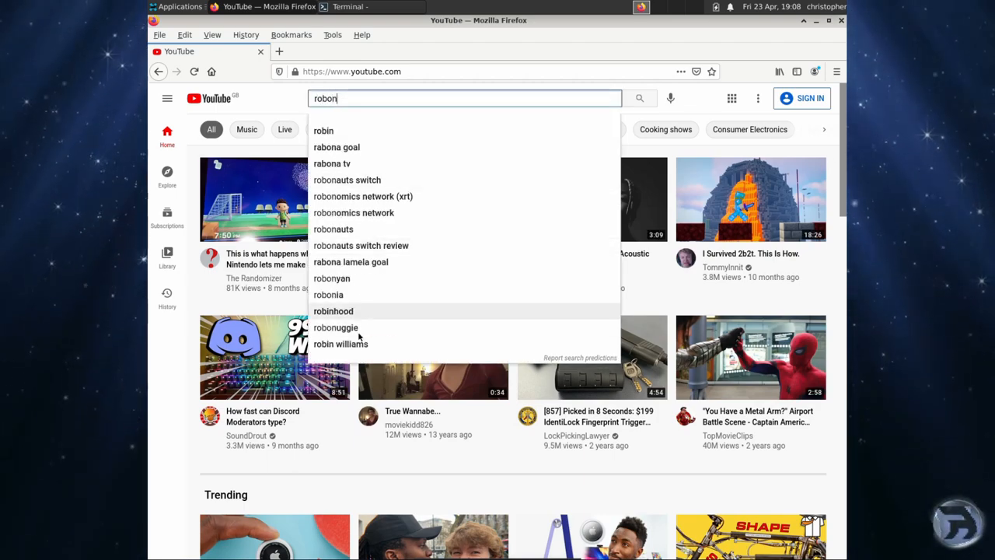
mouse_move(349, 339)
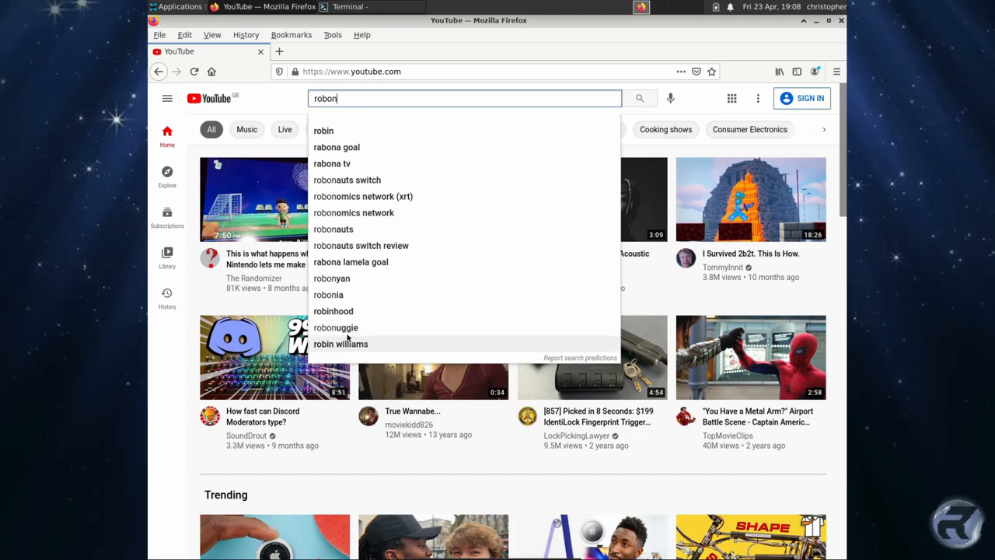
click(336, 327)
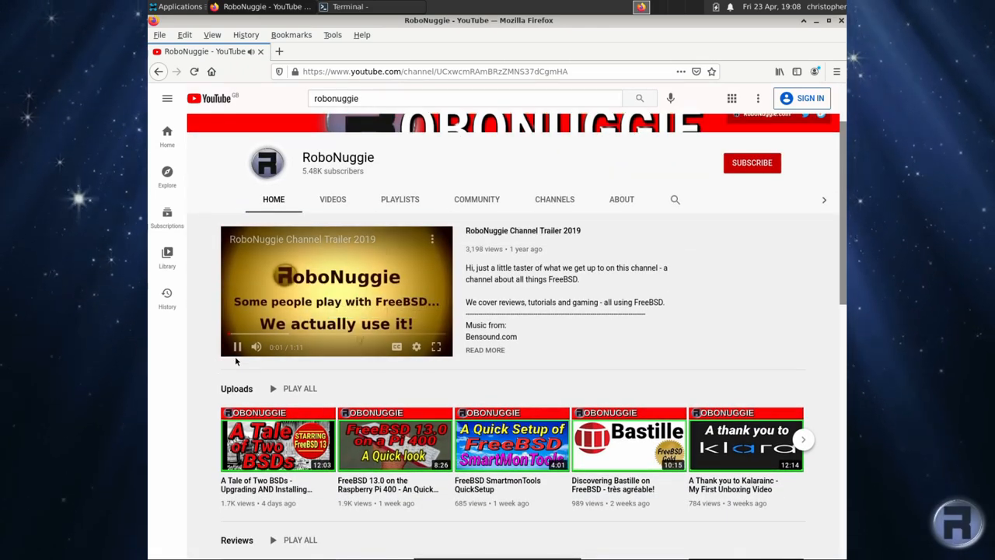
Start the channel's FreeBSD 13.0 on Raspberry Pi 400 video.
scroll(down, 3)
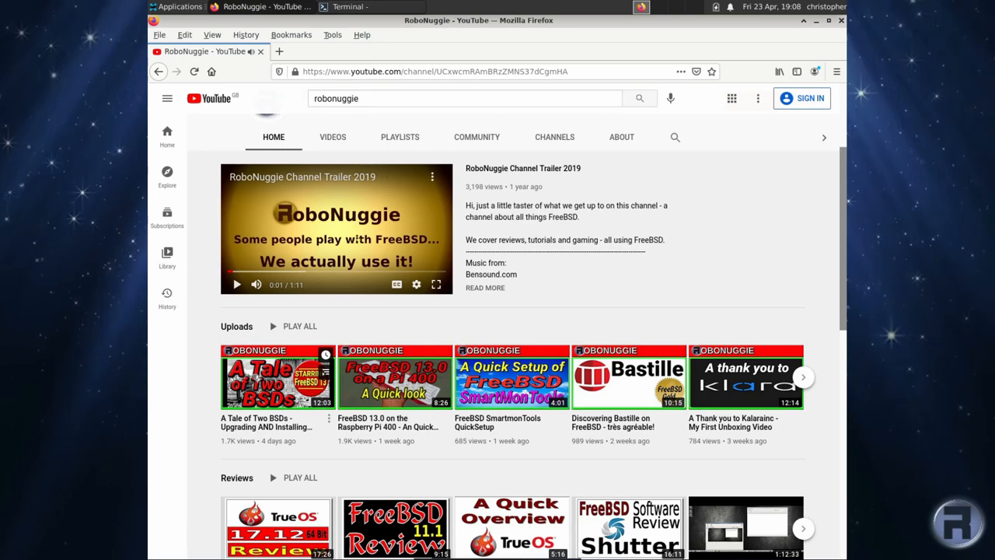
mouse_move(394, 378)
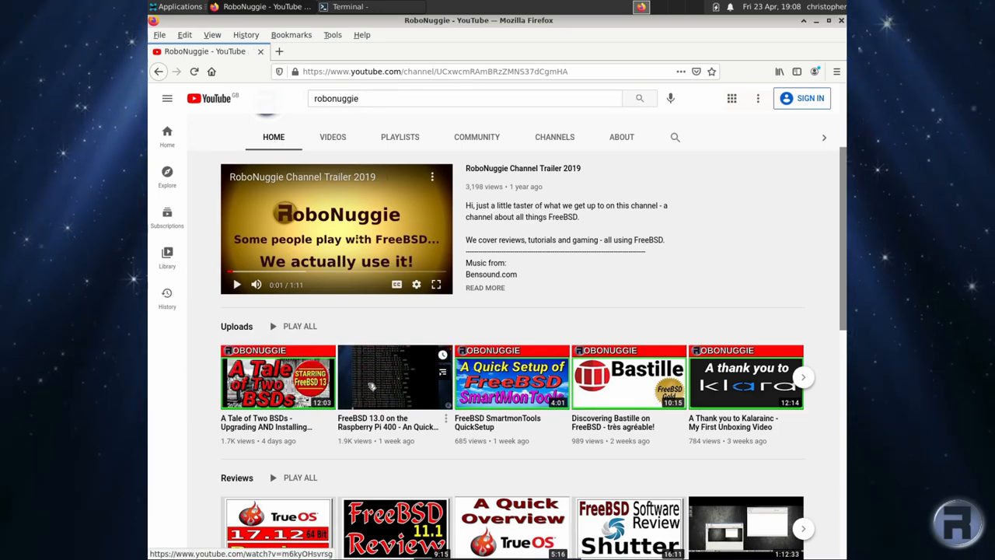
click(395, 377)
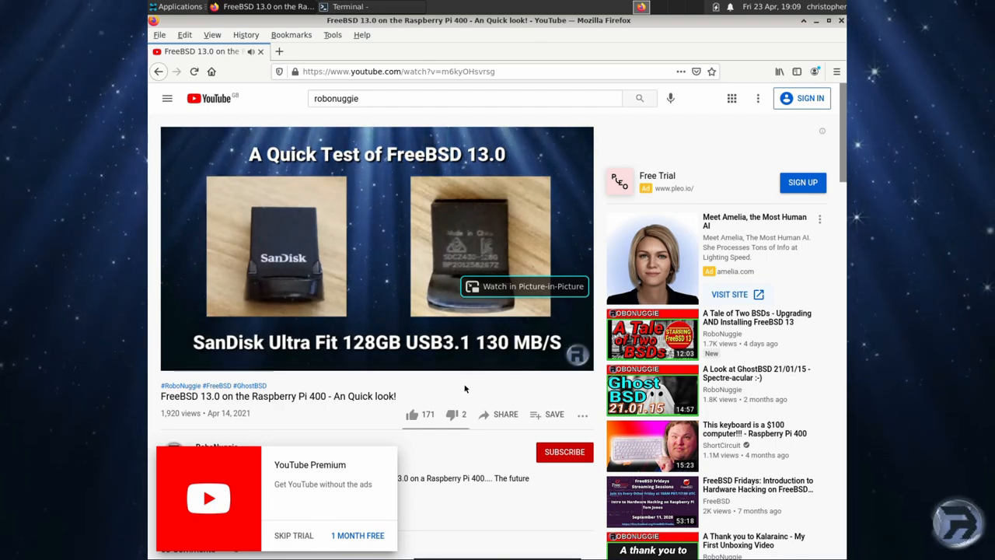
Start playback of the FreeBSD 13.0 on Raspberry Pi 400 quick look video.
click(377, 249)
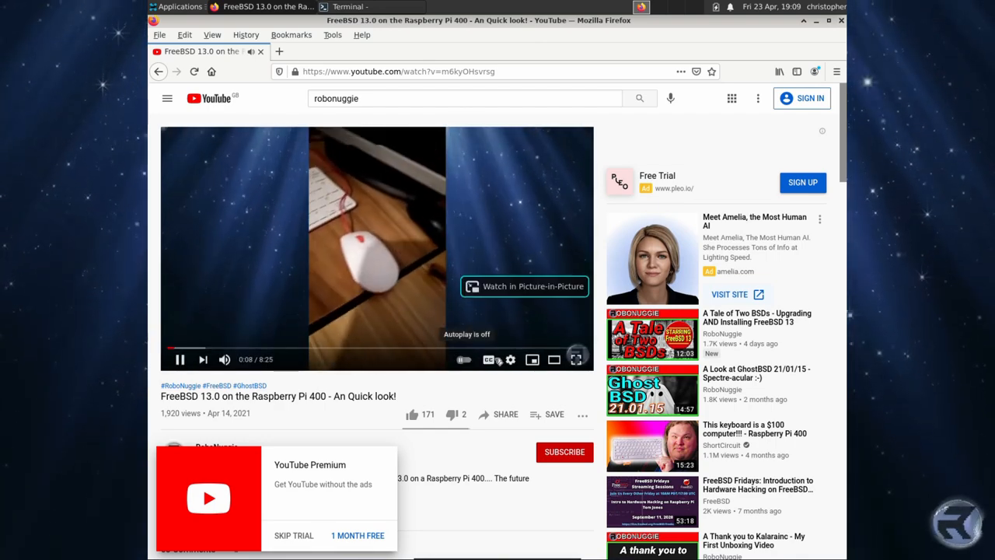
click(510, 359)
text(bigbuck bunny)
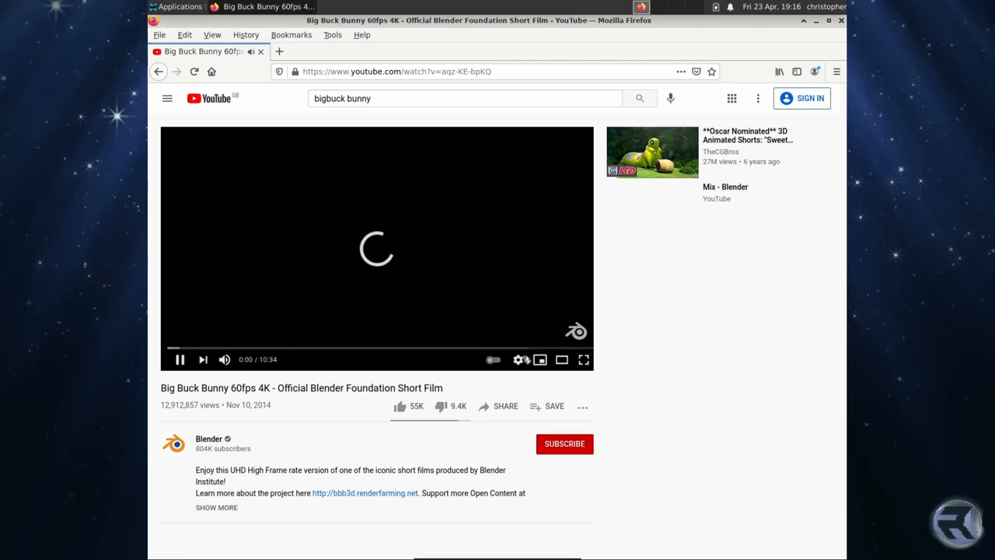
Set Big Buck Bunny playback quality to 1080p60.
click(519, 359)
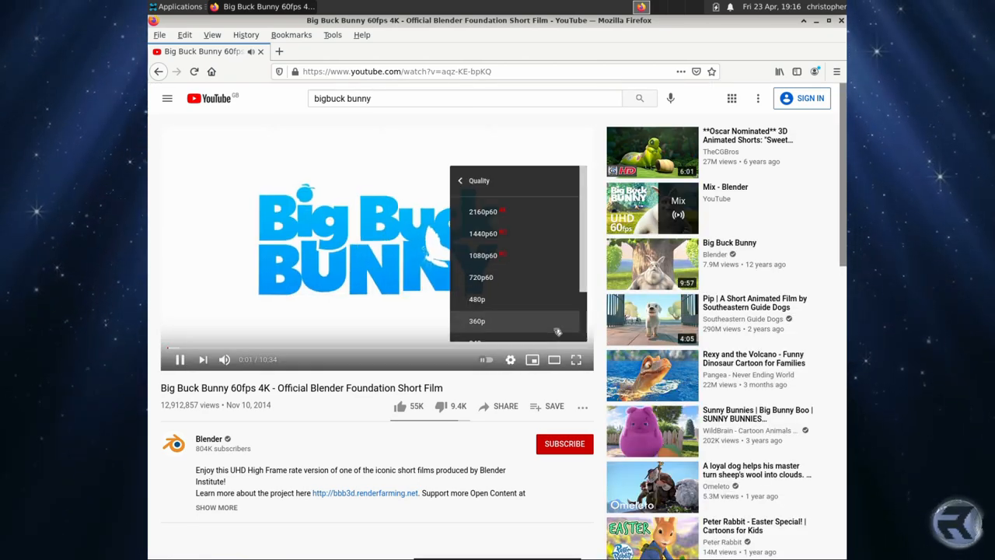
click(482, 255)
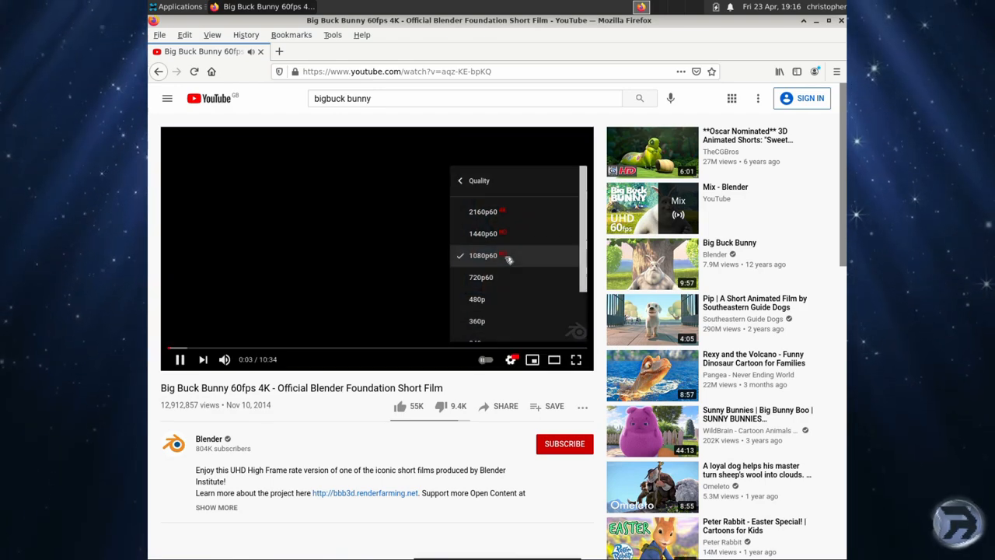
click(482, 255)
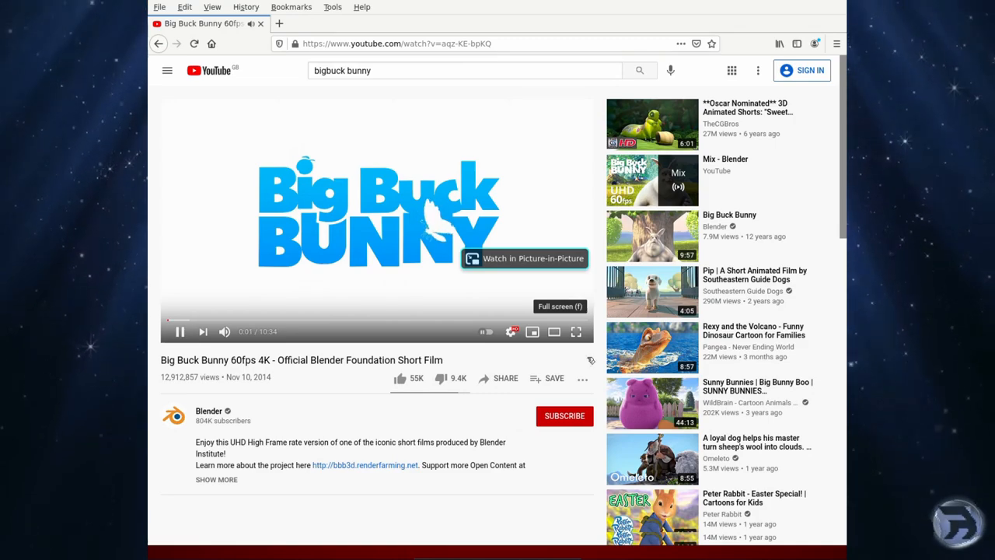
Watch the video full screen, then return to the normal video page.
click(576, 331)
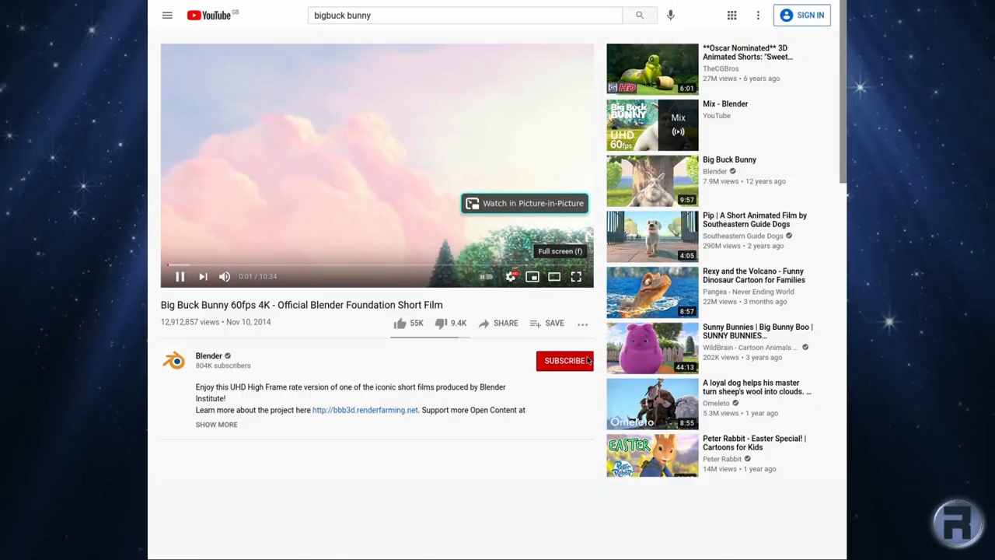
click(576, 277)
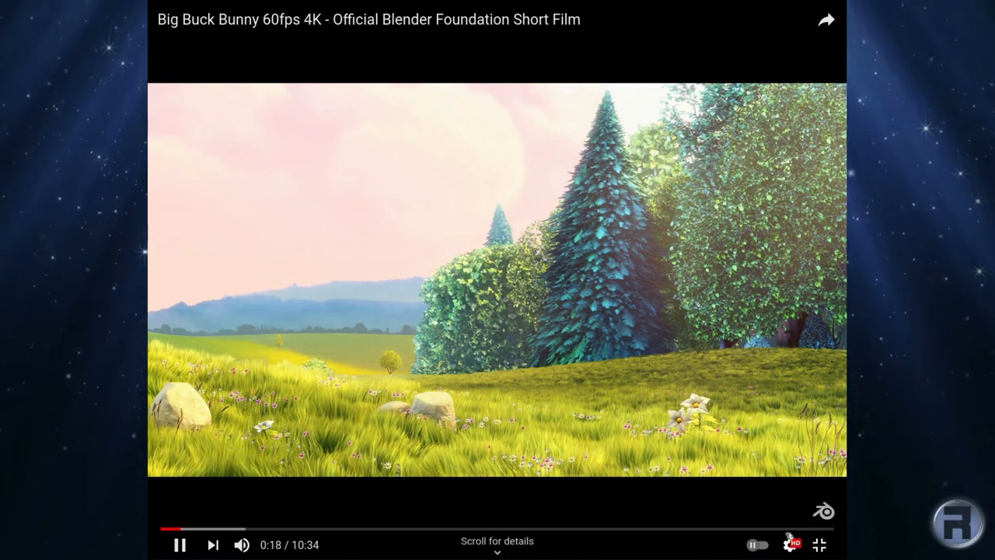
click(790, 545)
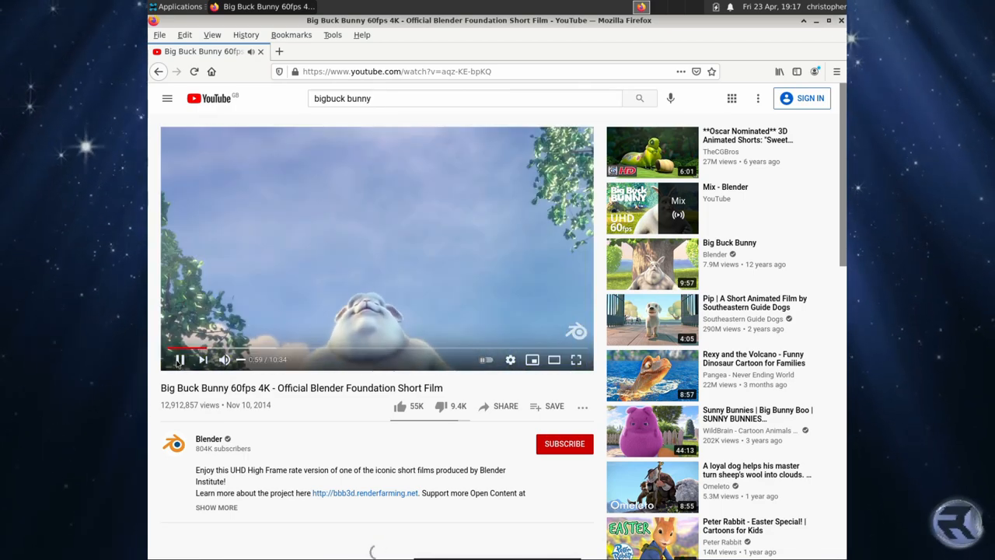
click(177, 359)
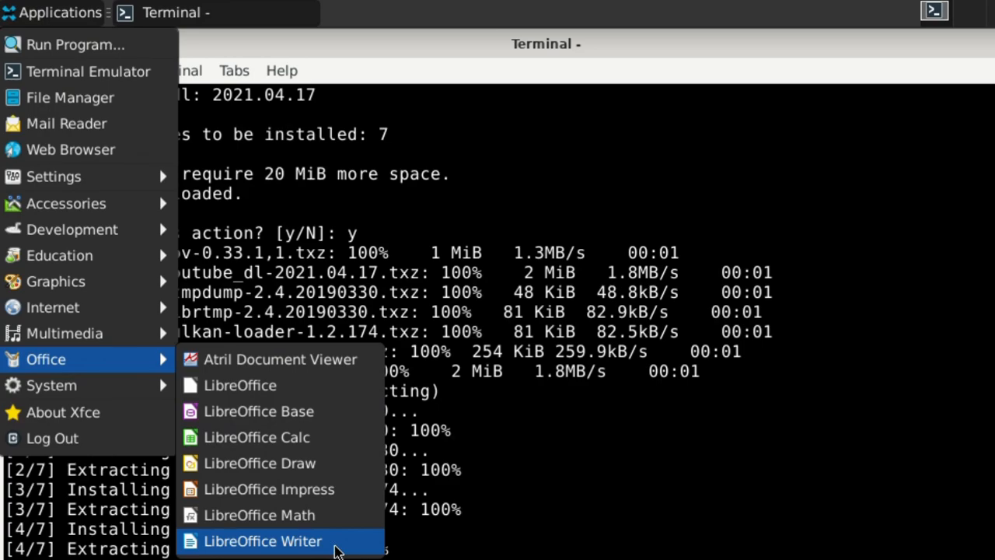
Launch LibreOffice Writer, type 'Hello' enlarged, then return to the terminal.
click(263, 541)
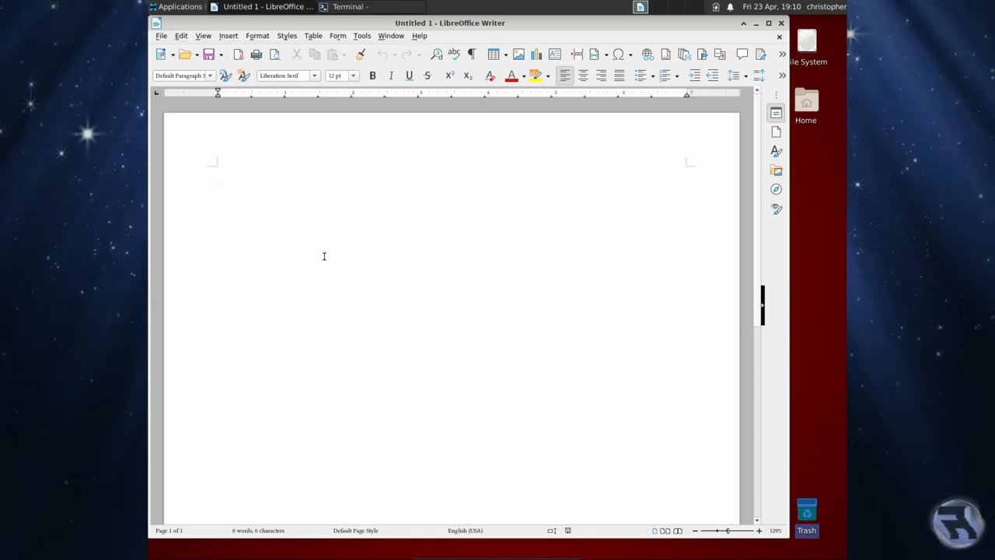
text(Hello)
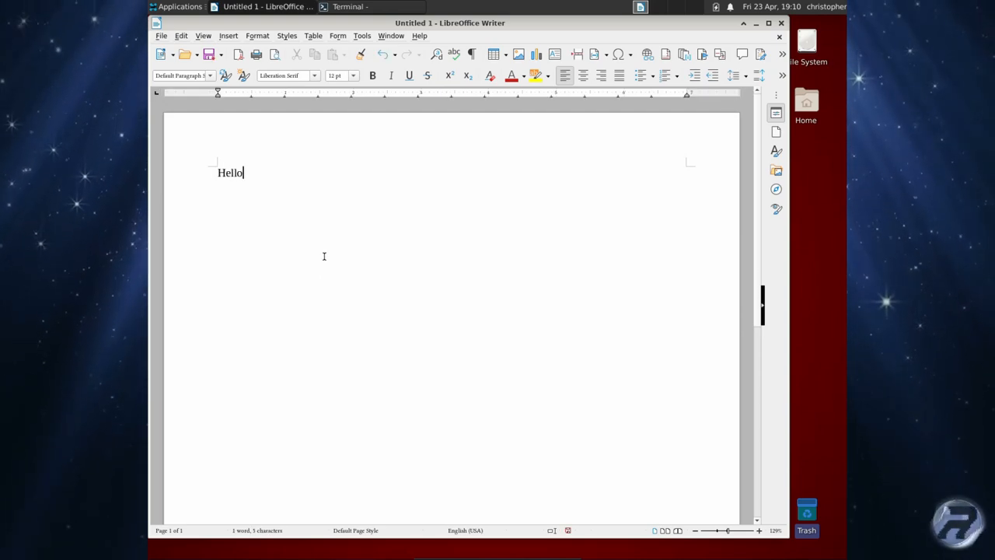
click(353, 75)
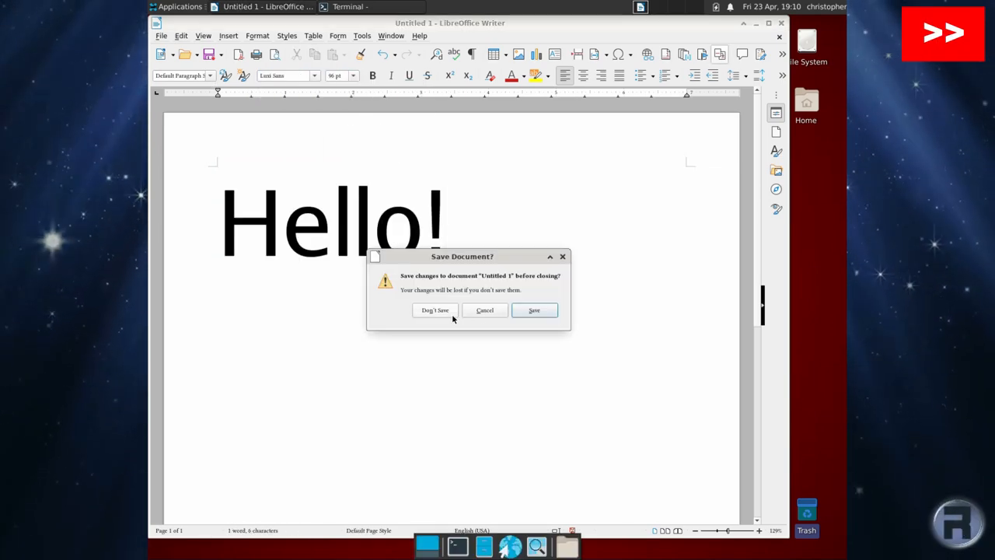
click(435, 310)
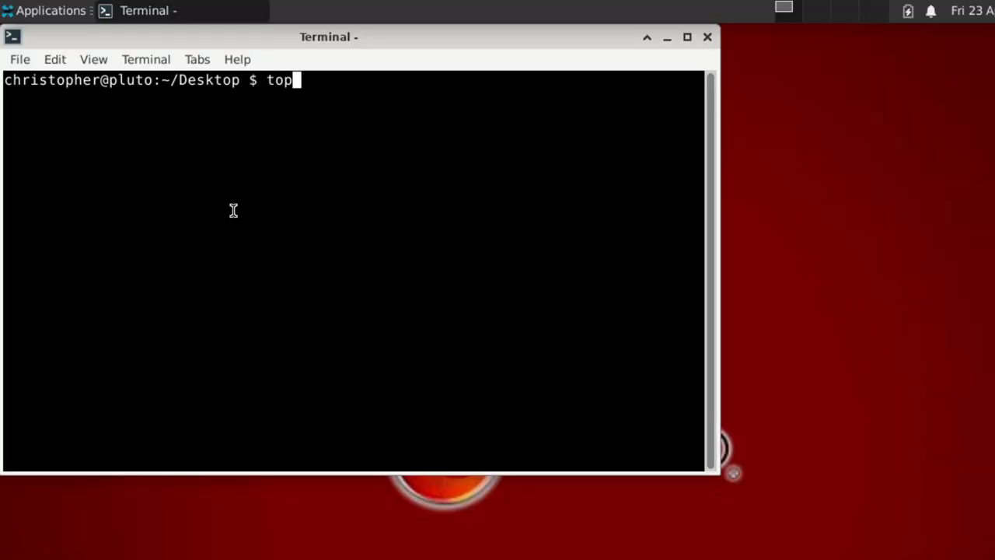
Run top, then close the Xfce Terminal despite the running process.
key(Return)
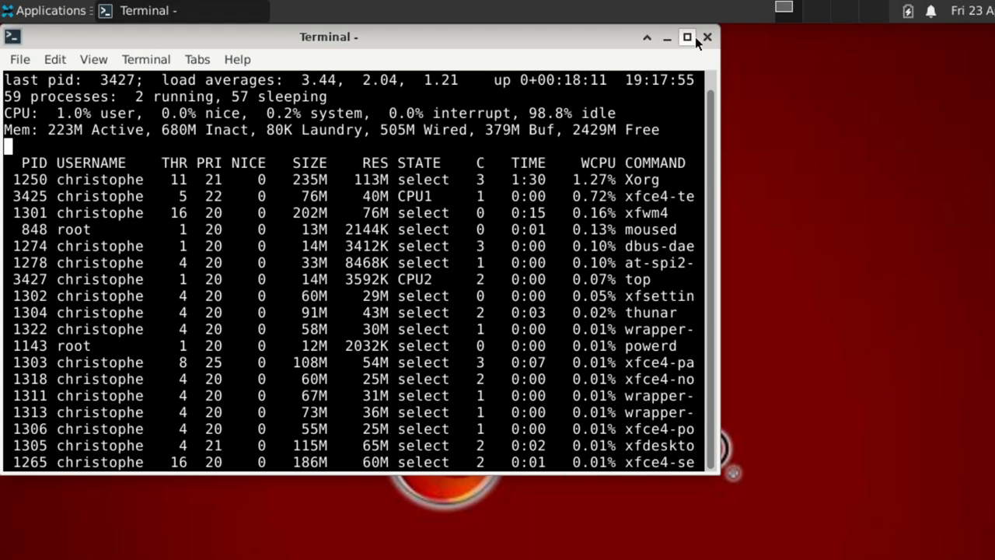
click(706, 38)
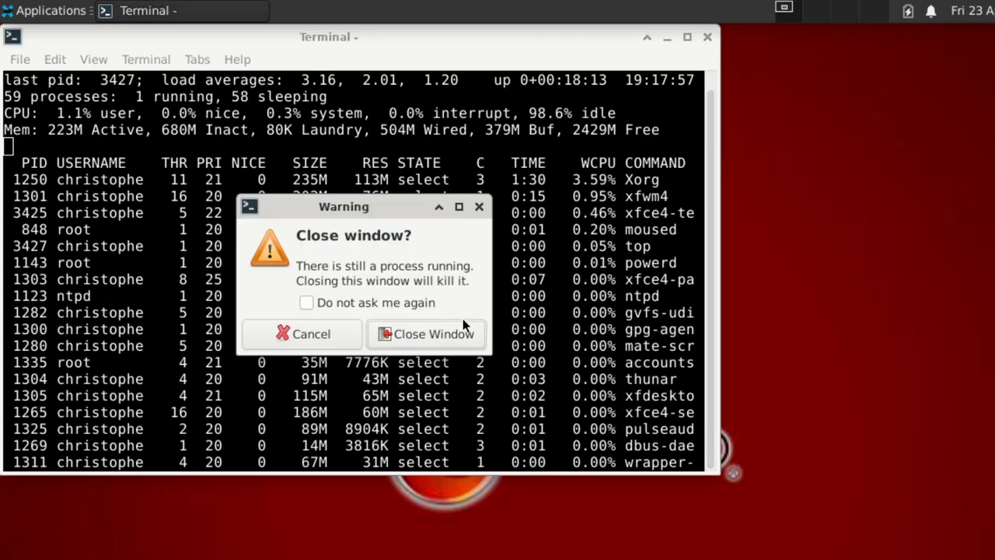
click(46, 9)
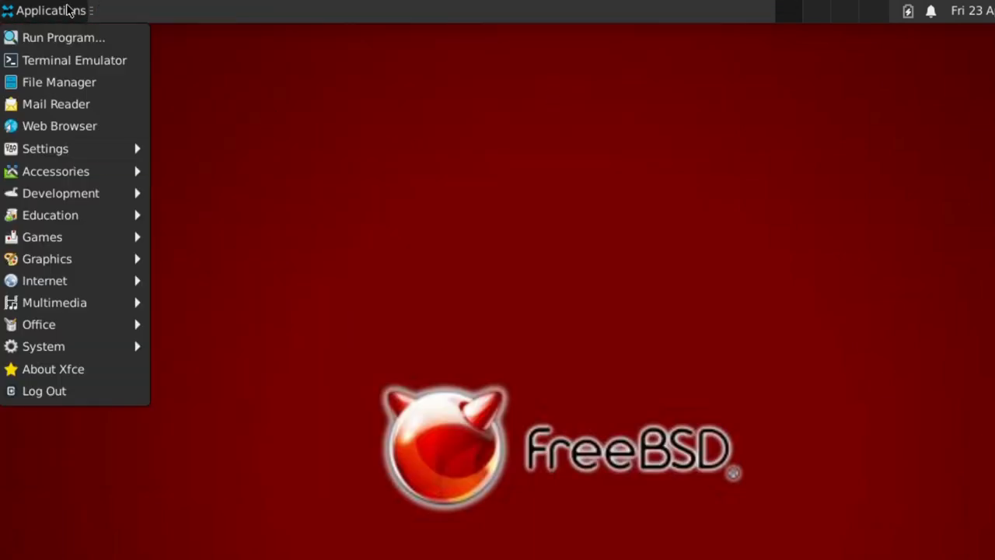
Log out of the Xfce session.
click(43, 390)
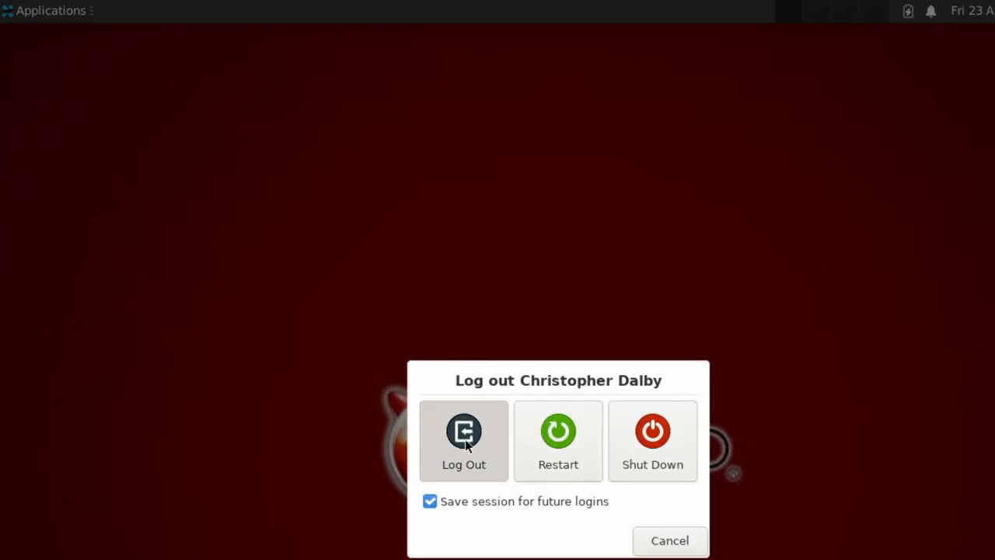
click(464, 429)
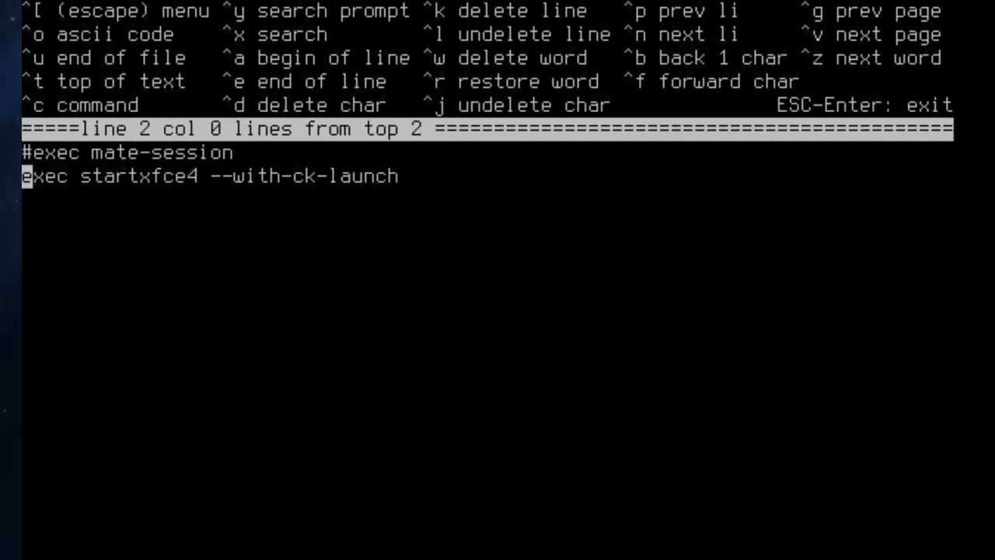
Comment out exec startxfce4 in .xinitrc so mate-session runs, then start X.
text(#)
text(start)
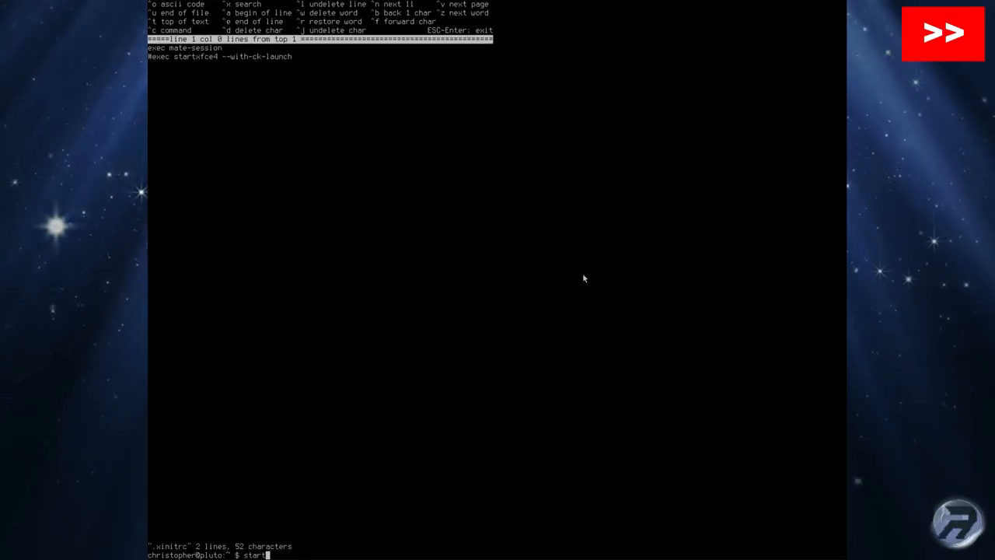
key(Return)
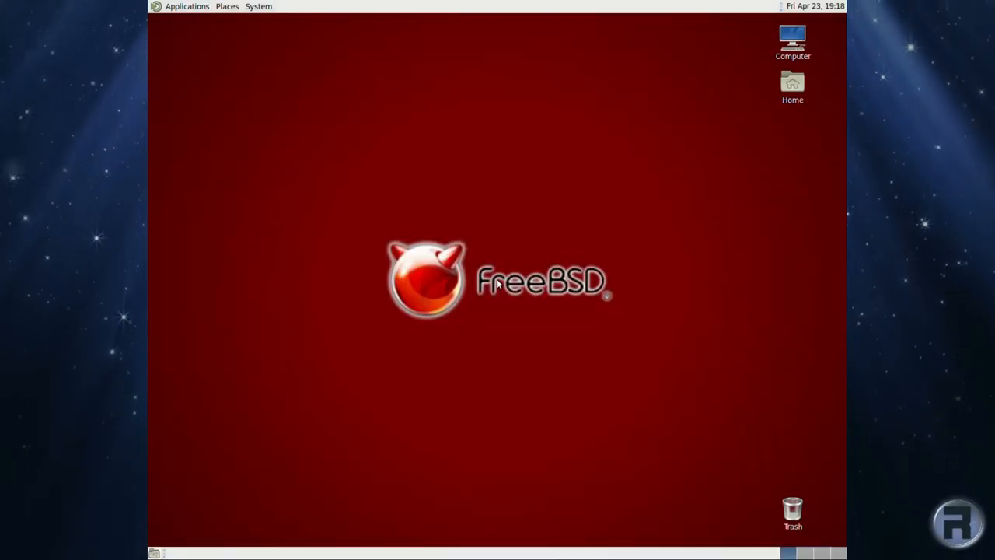
mouse_move(637, 261)
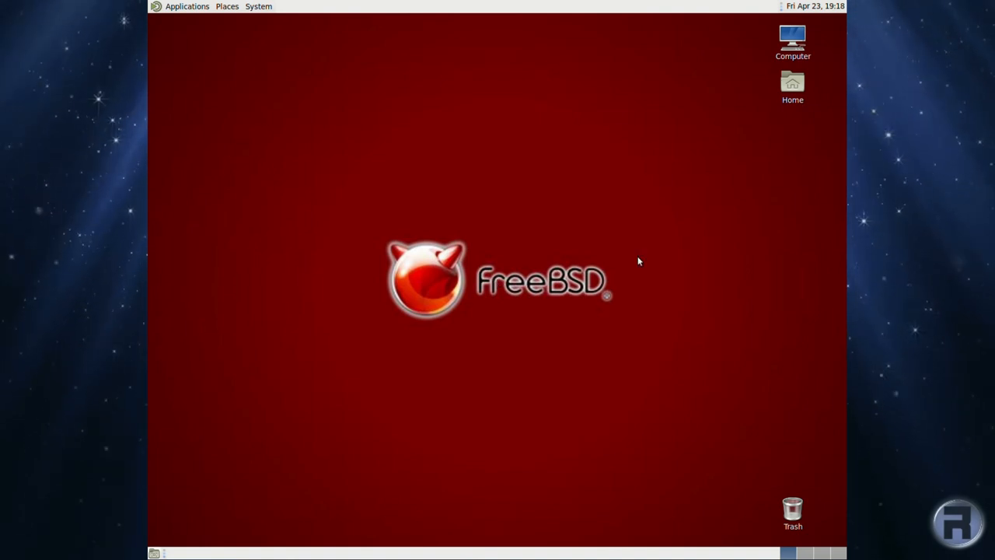
click(187, 6)
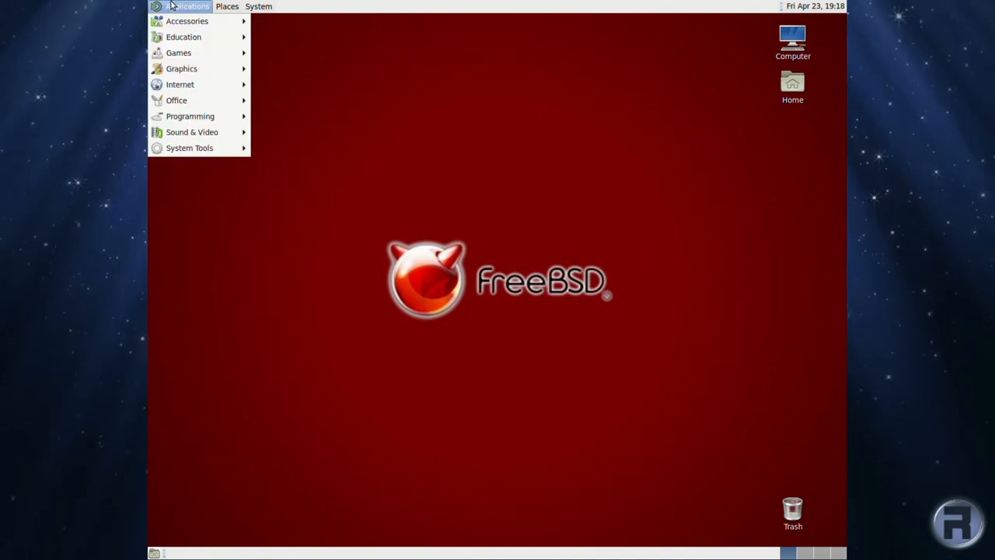
mouse_move(588, 164)
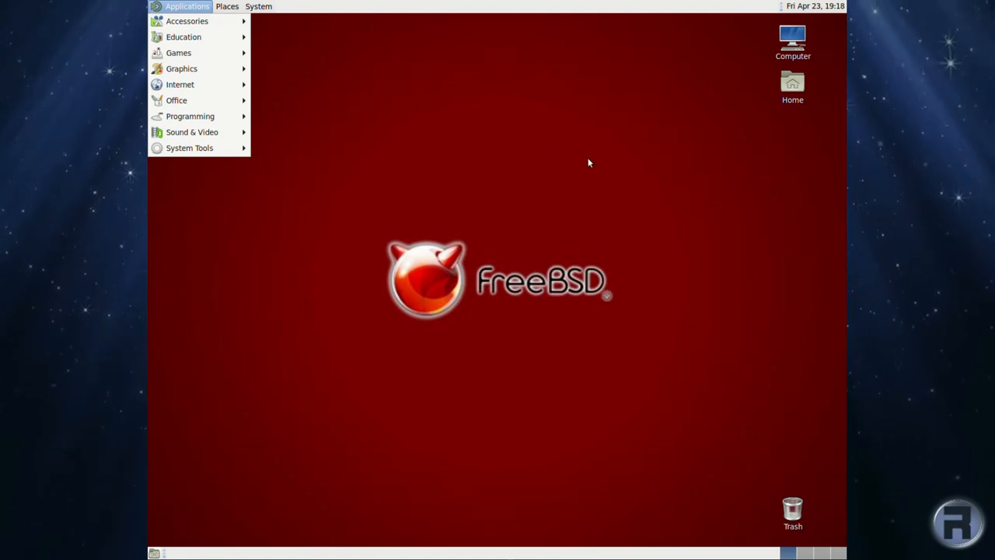
double_click(793, 86)
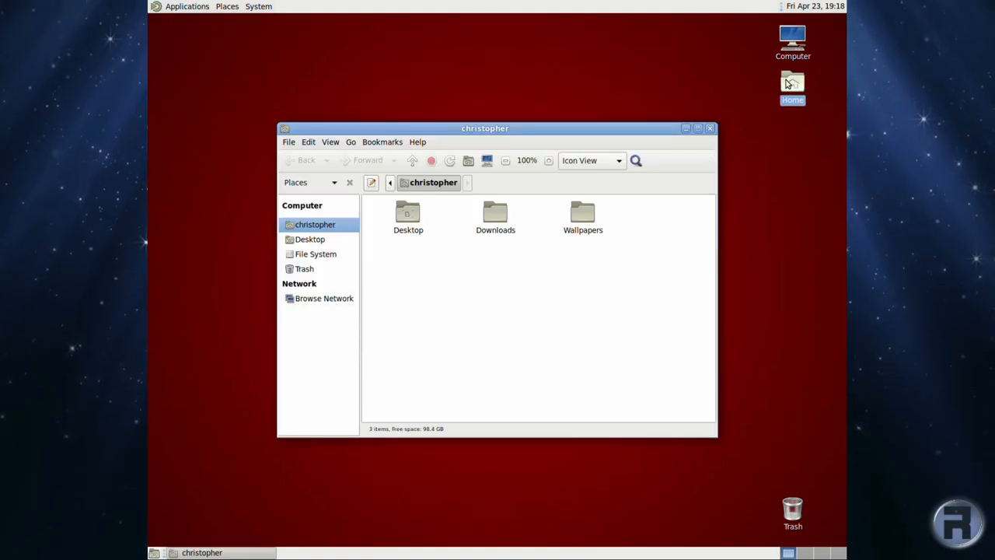
double_click(793, 39)
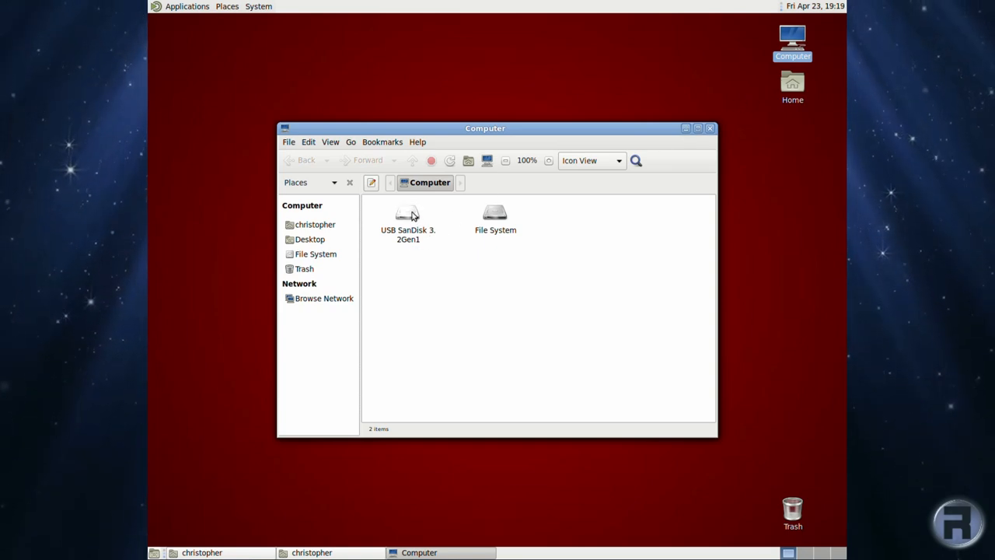
click(408, 218)
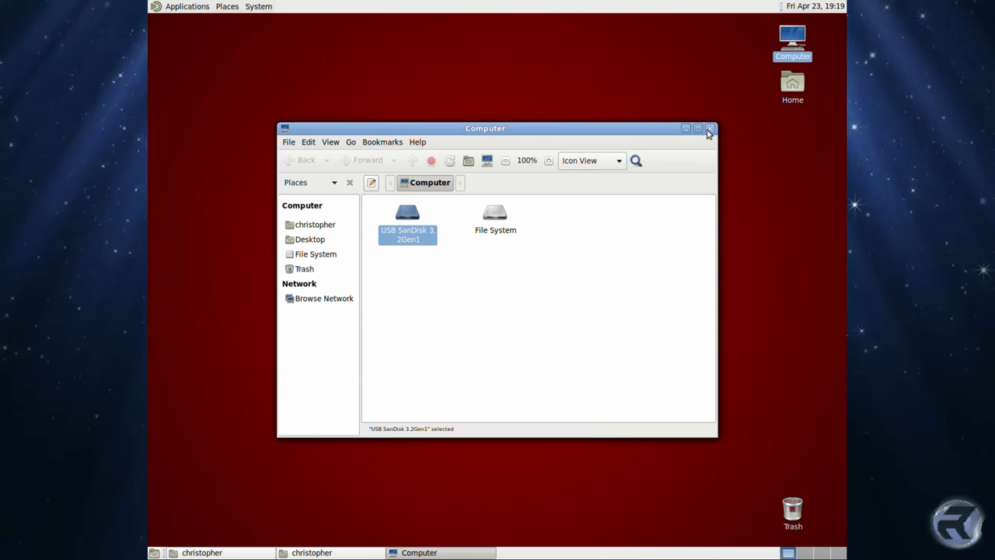
click(314, 224)
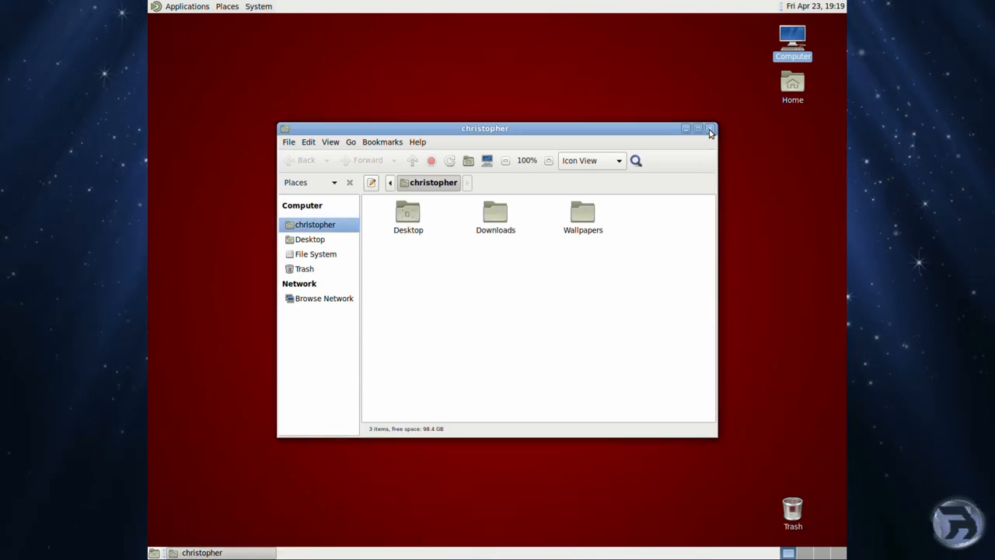
click(709, 128)
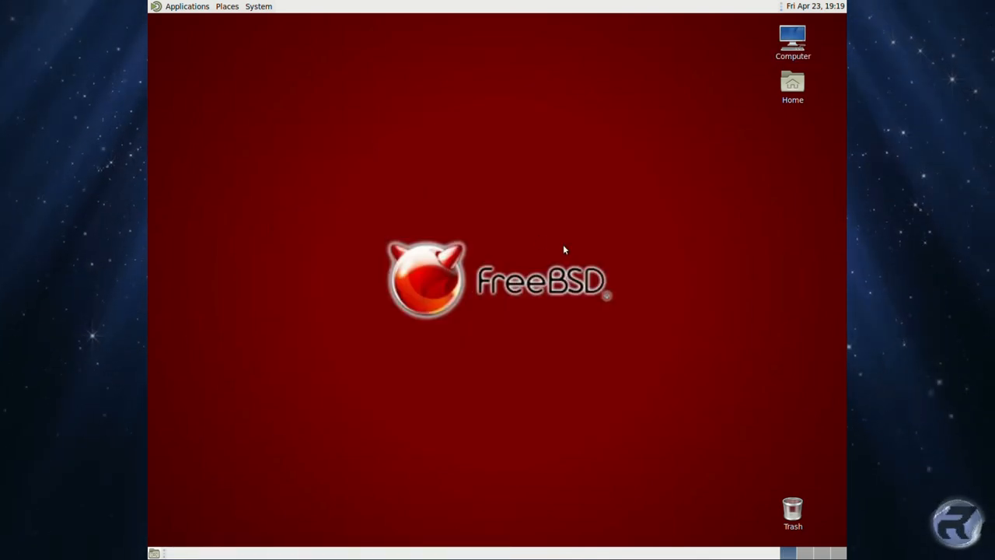
click(187, 6)
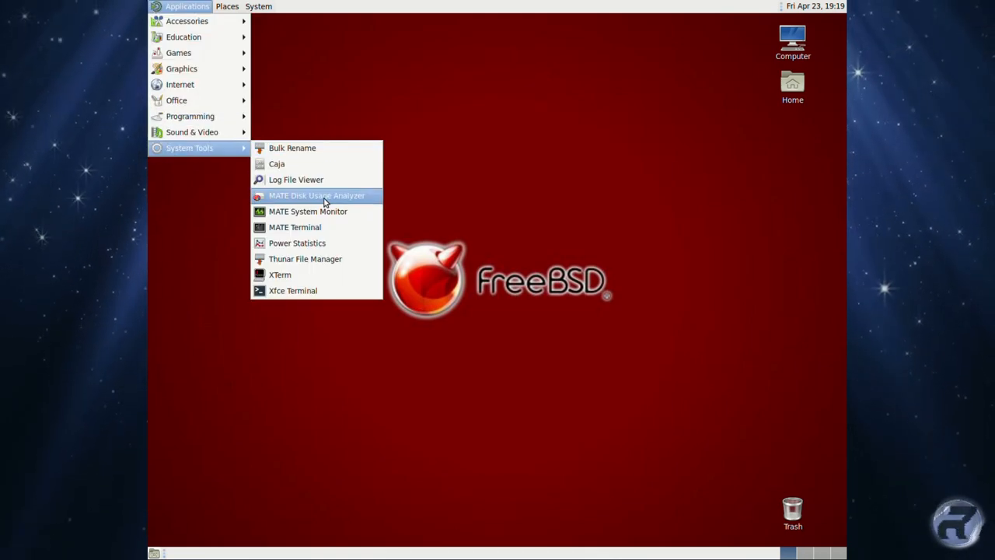
Launch MATE Terminal from Applications > System Tools.
click(308, 212)
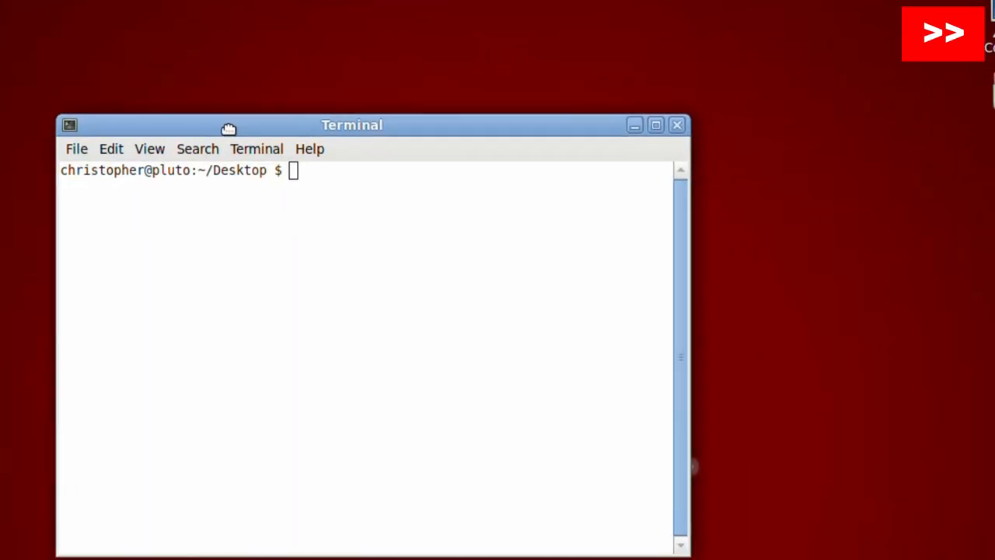
Launch kdenlive, which aborts with the OpenCV unsupported CPU/HW fatal error.
text(kdenl)
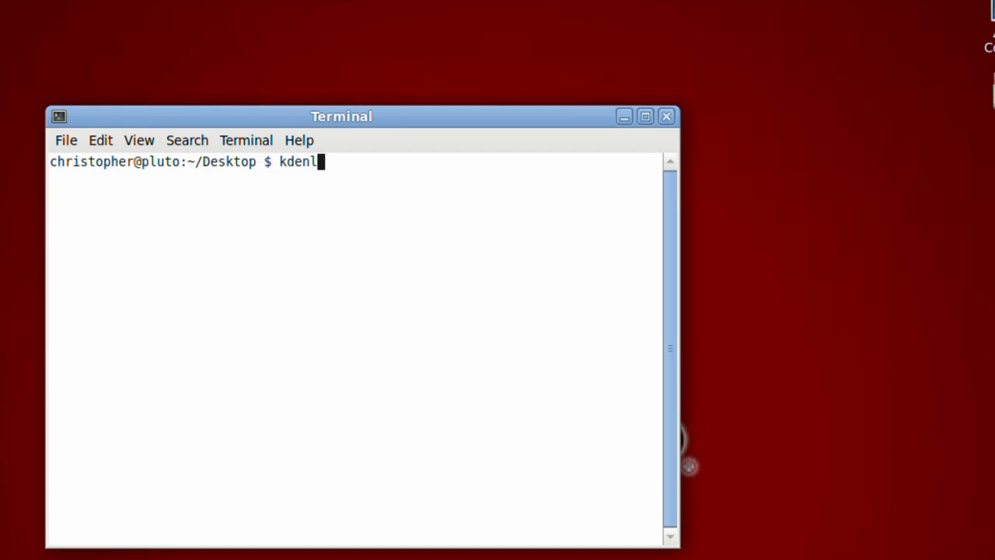
text(ve)
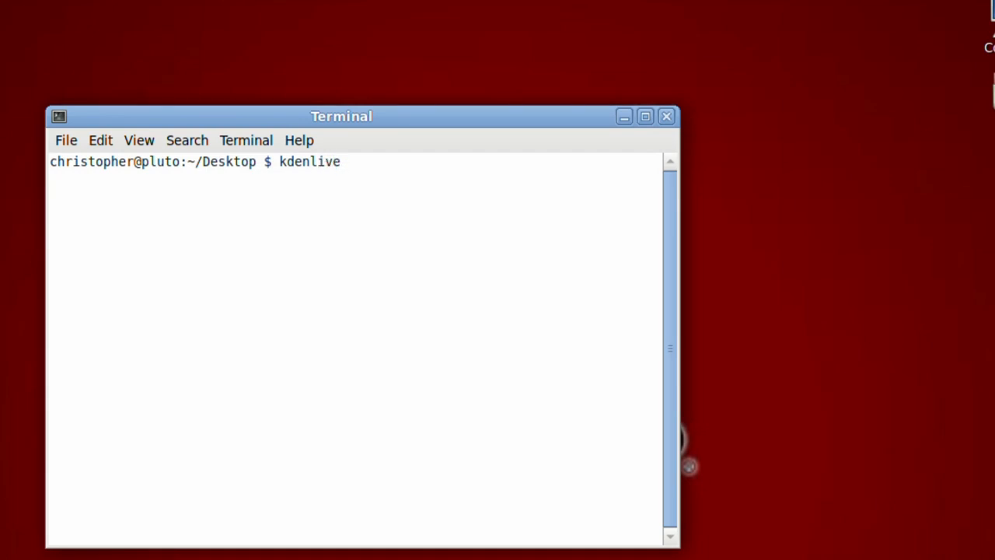
key(Return)
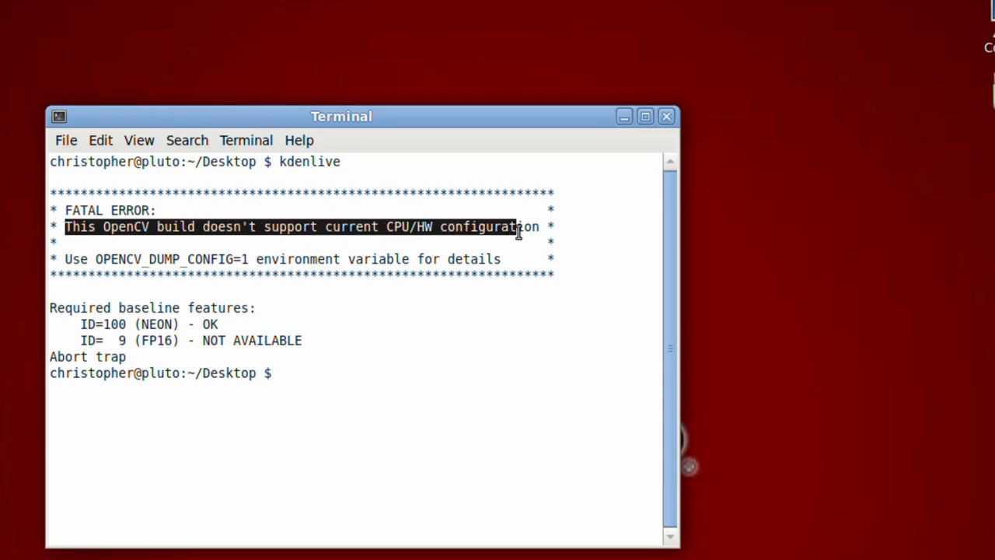
click(370, 259)
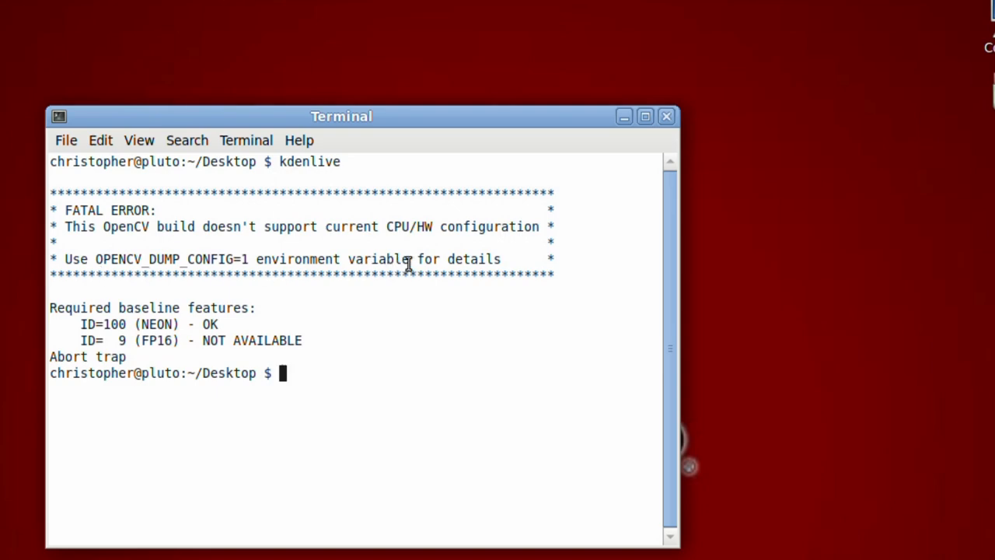
Launch openshot-qt, hit the same OpenCV error, and interrupt it with Ctrl+C.
text(shot)
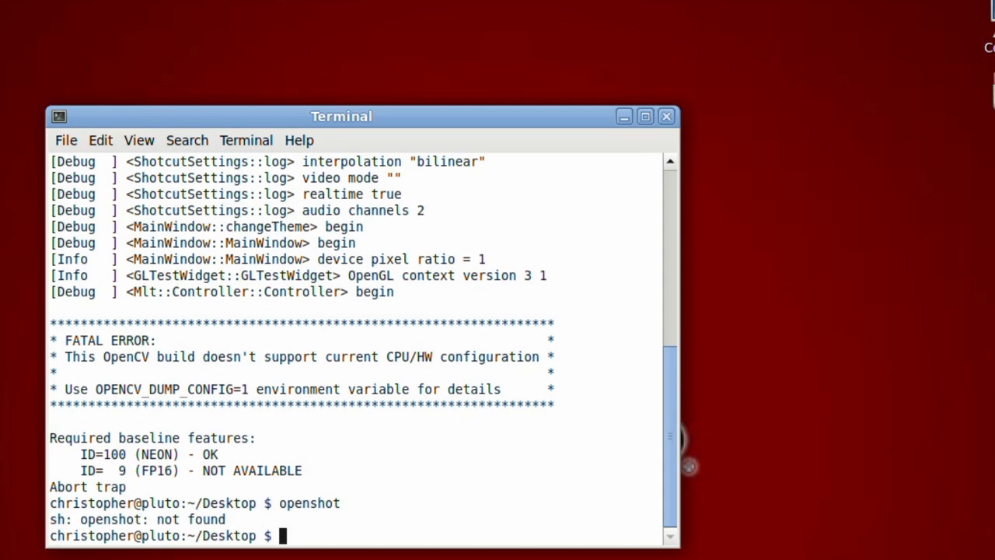
text(openshot-qt)
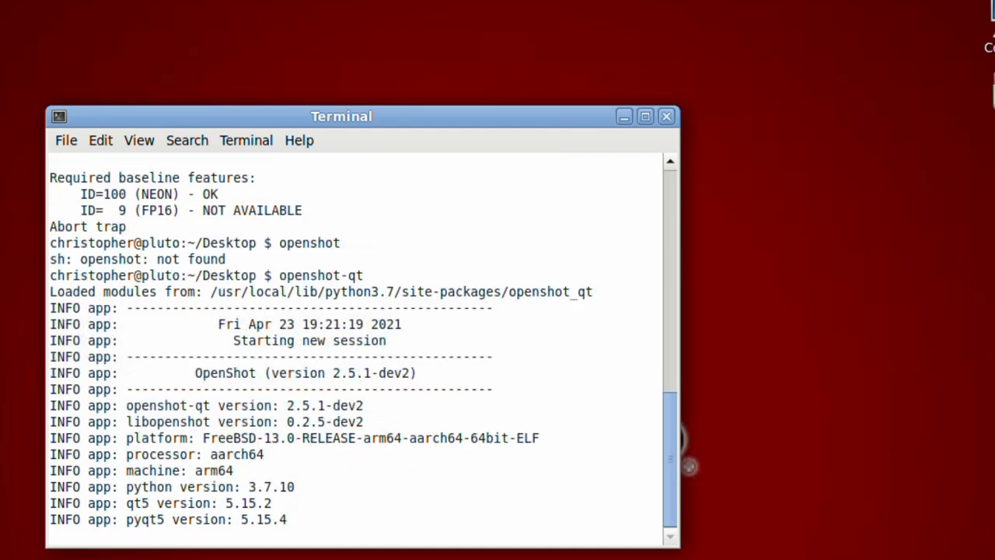
scroll(down, 3)
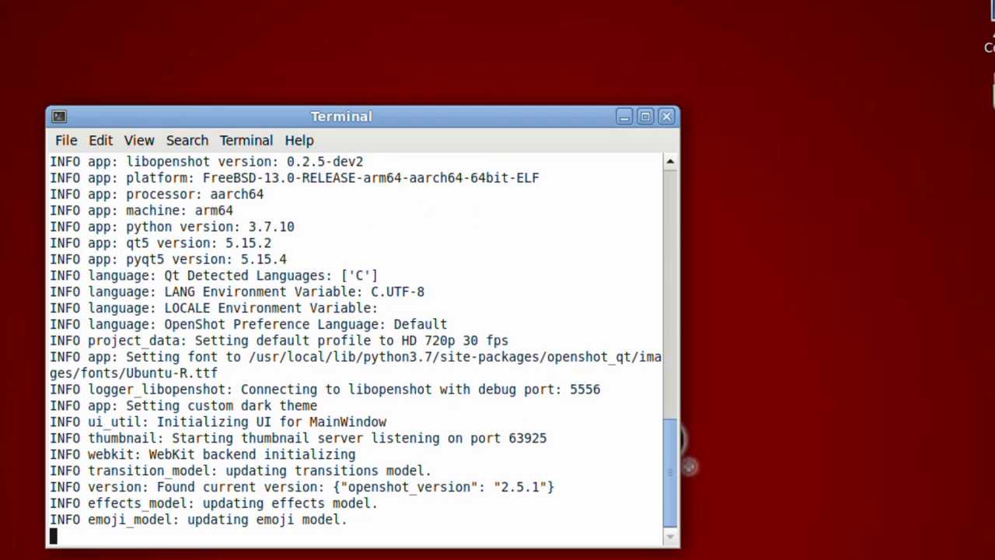
scroll(down, 3)
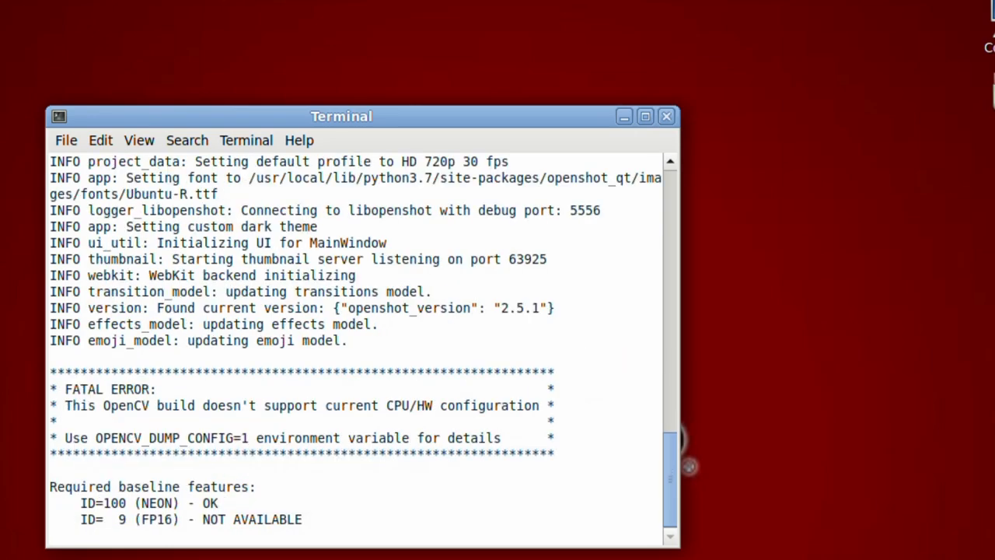
key(ctrl+c)
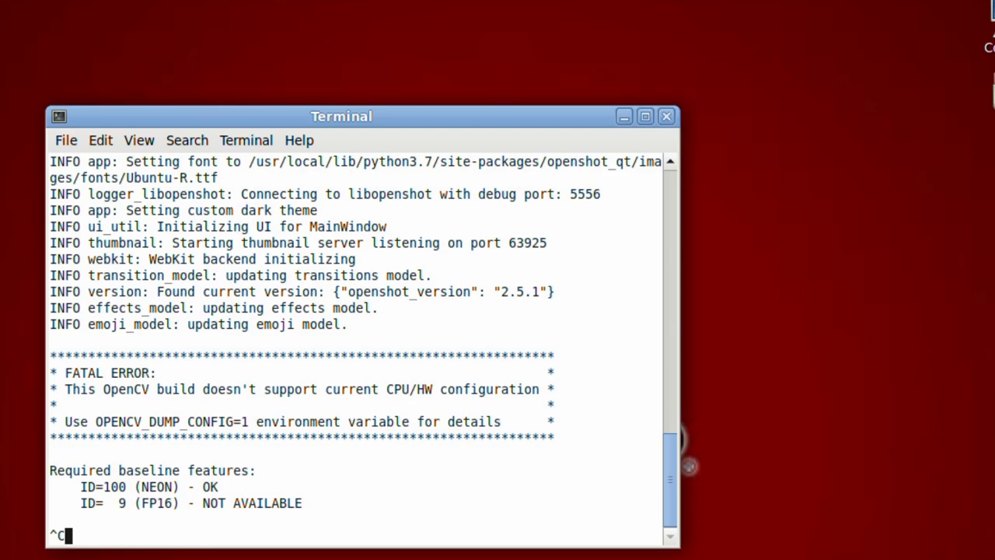
key(ctrl+c)
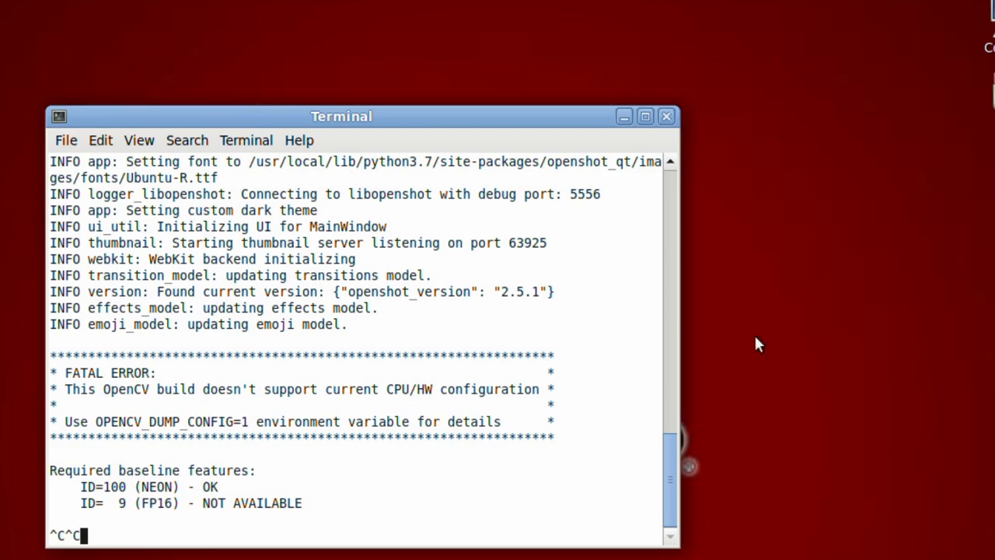
click(665, 115)
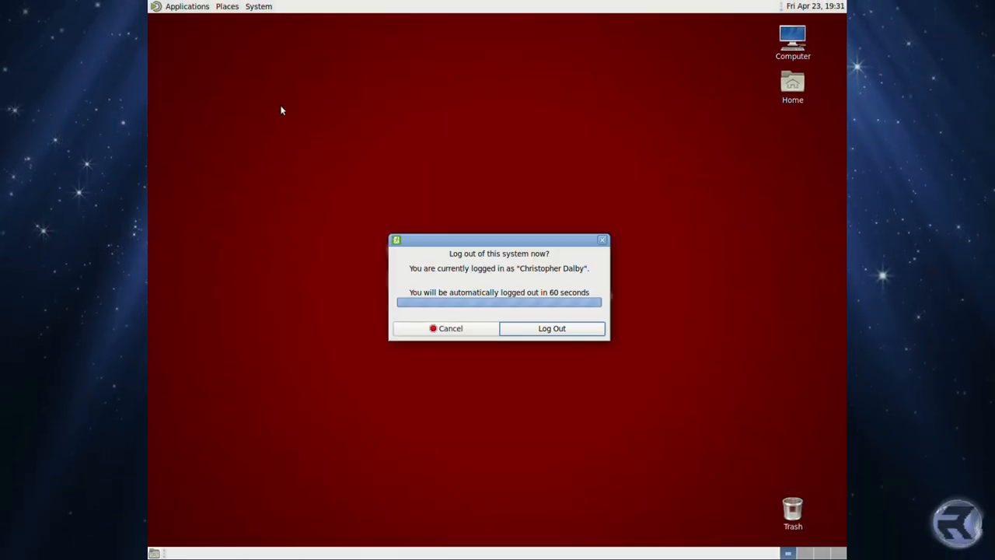
Confirm Log Out in the MATE logout dialog, ending the X session.
click(552, 328)
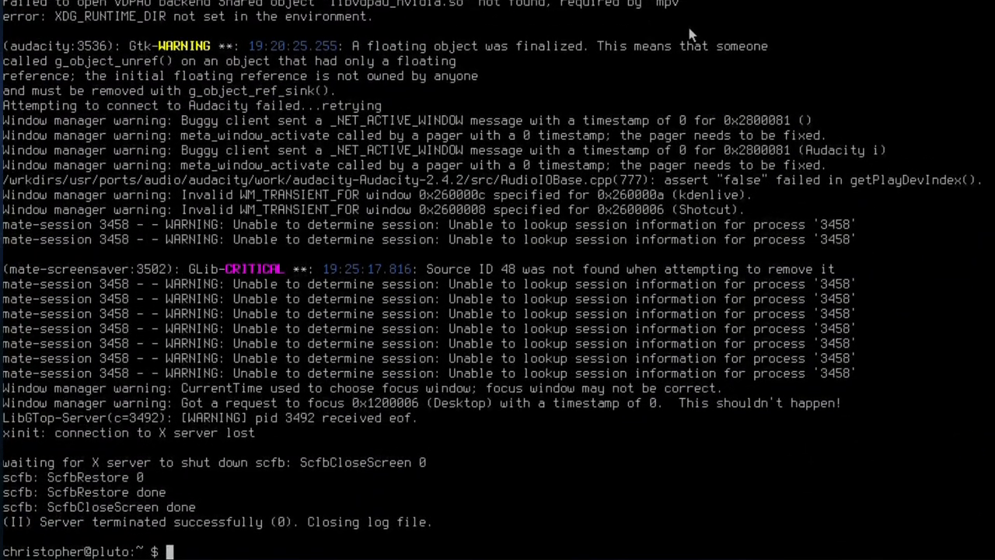
Become root with su so pkg can install AfterStep.
text(su)
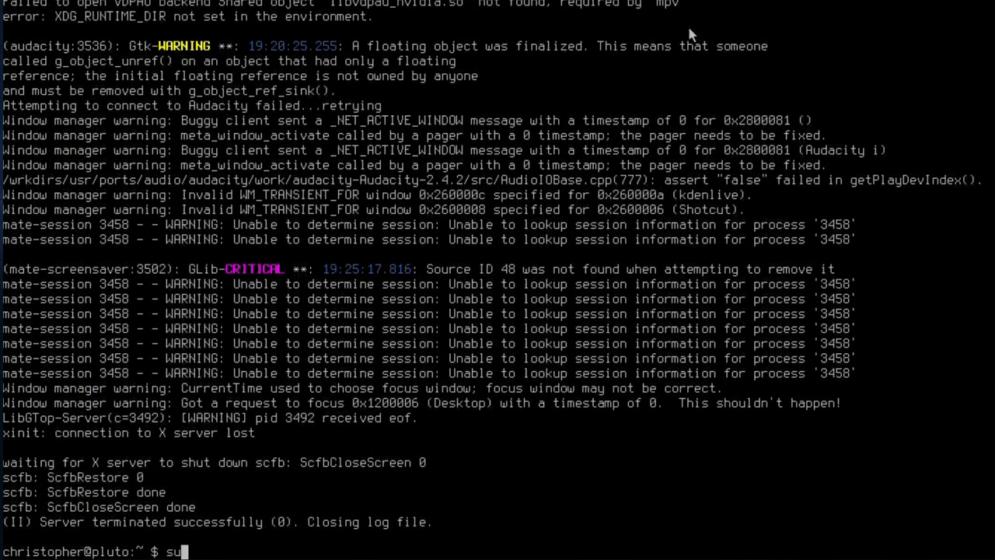
key(Return)
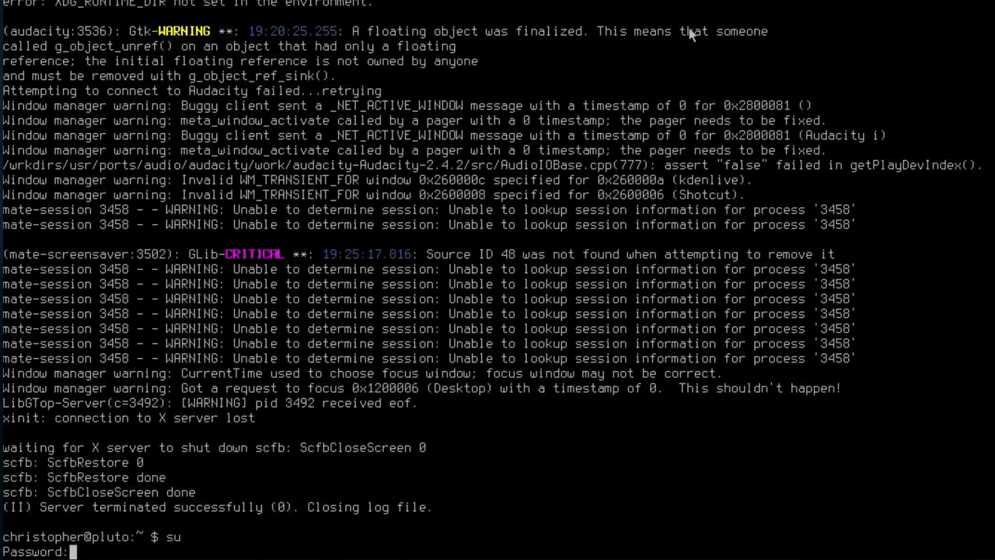
key(Return)
text(pkg install afterstep)
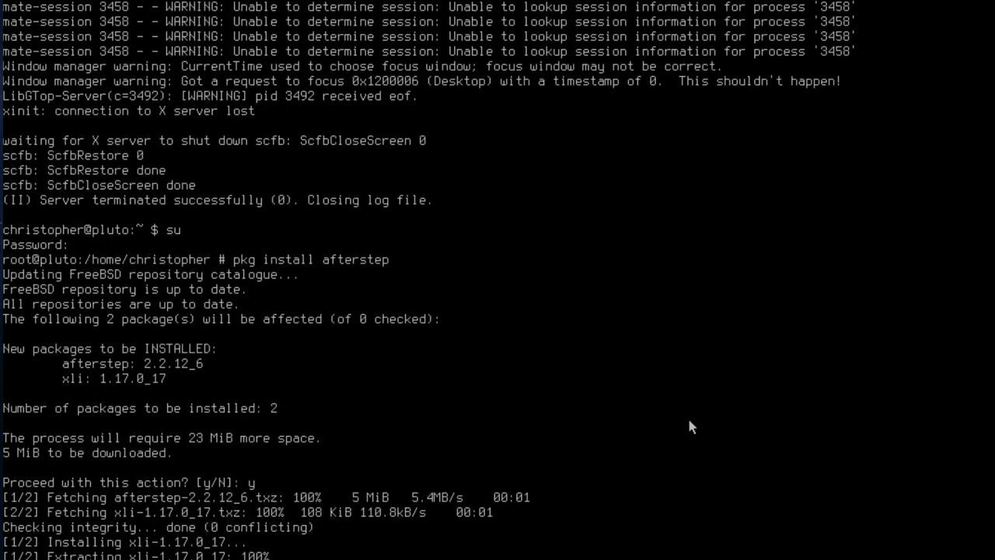
Leave the root shell and reopen .xinitrc in the ee editor.
text(exit)
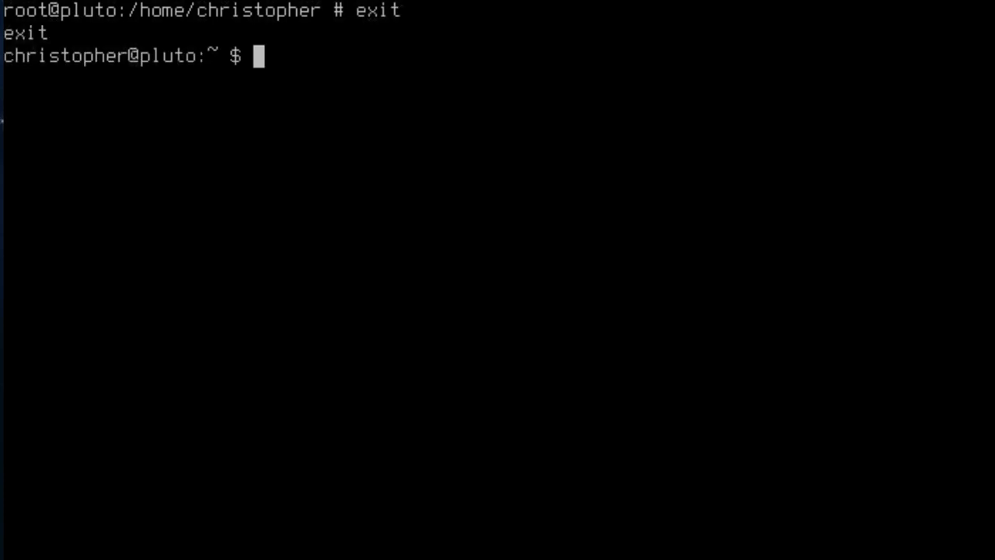
text(edit .)
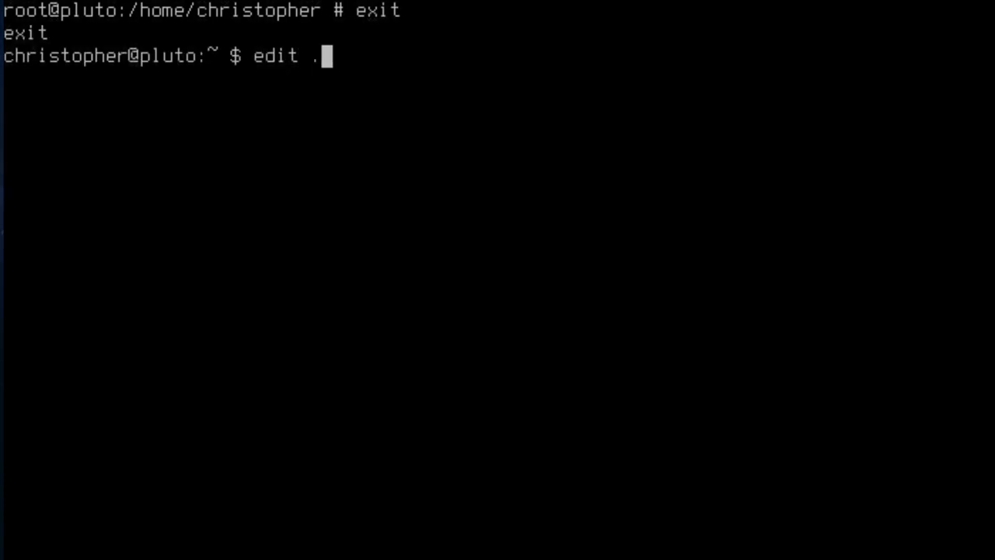
key(Return)
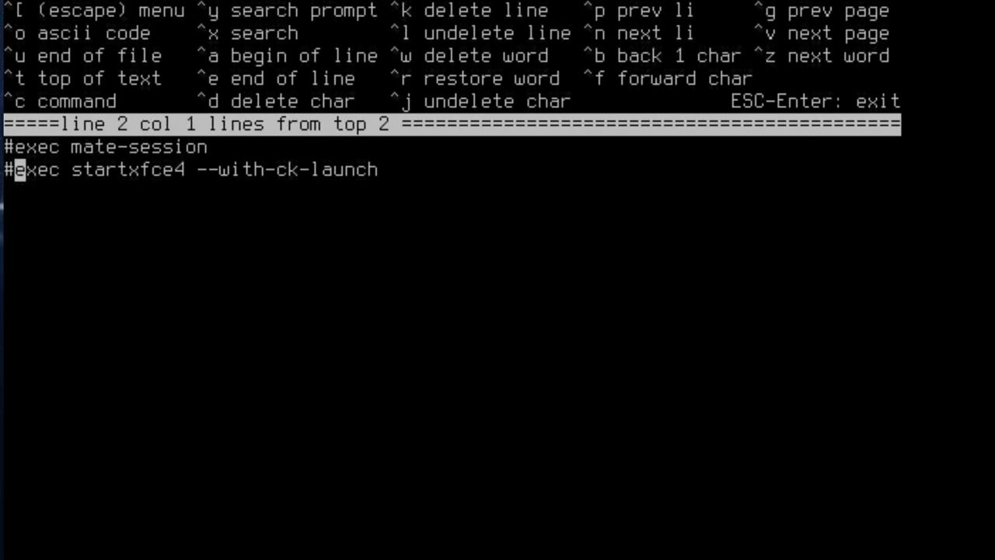
Add 'exec icewm' as the session line with '#exec afterstep' commented below it.
text(exec)
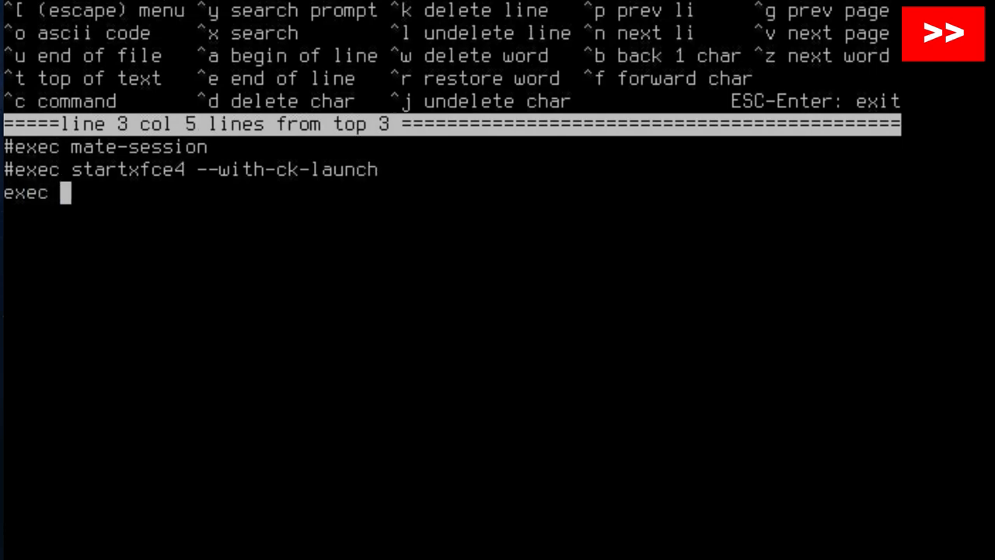
text(icewm)
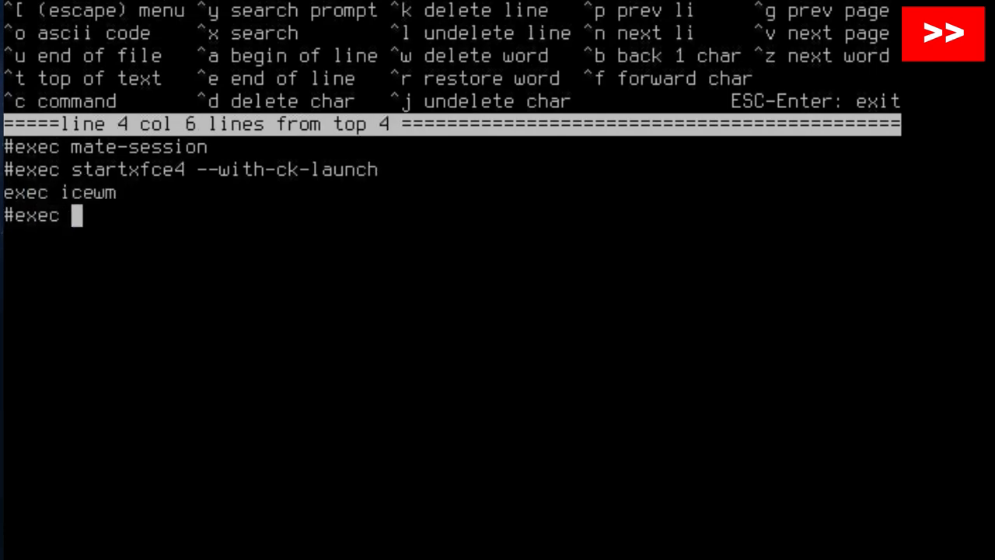
text(afterstep)
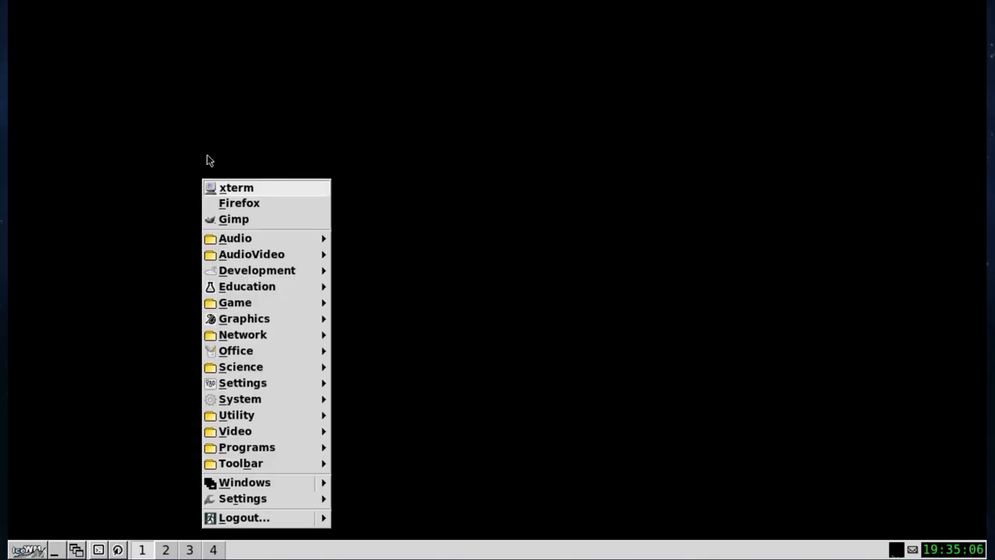
mouse_move(252, 497)
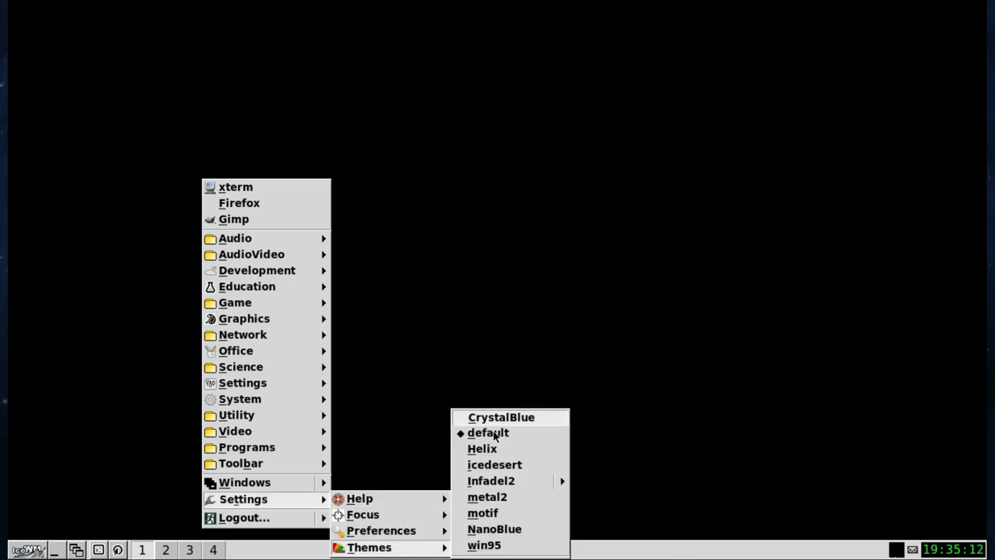
mouse_move(465, 526)
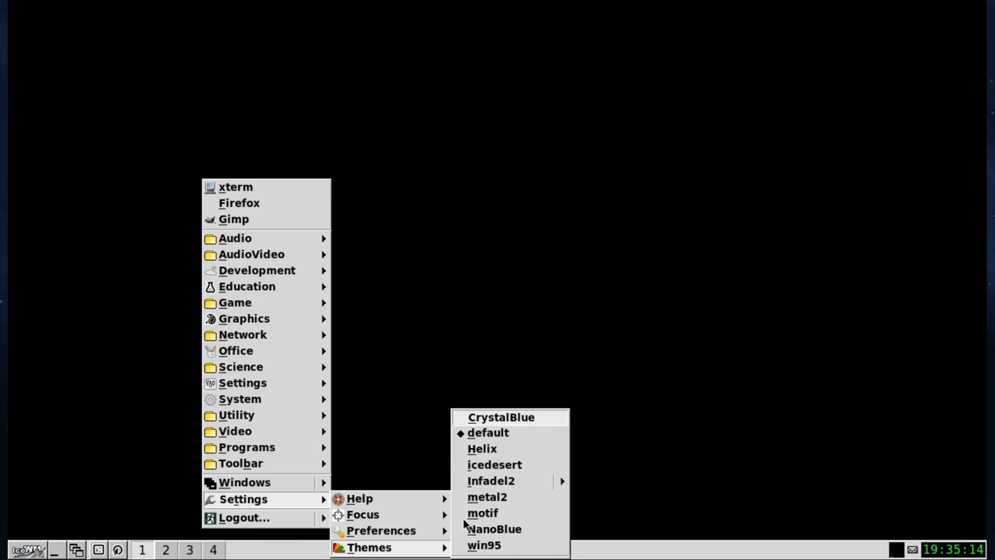
mouse_move(462, 479)
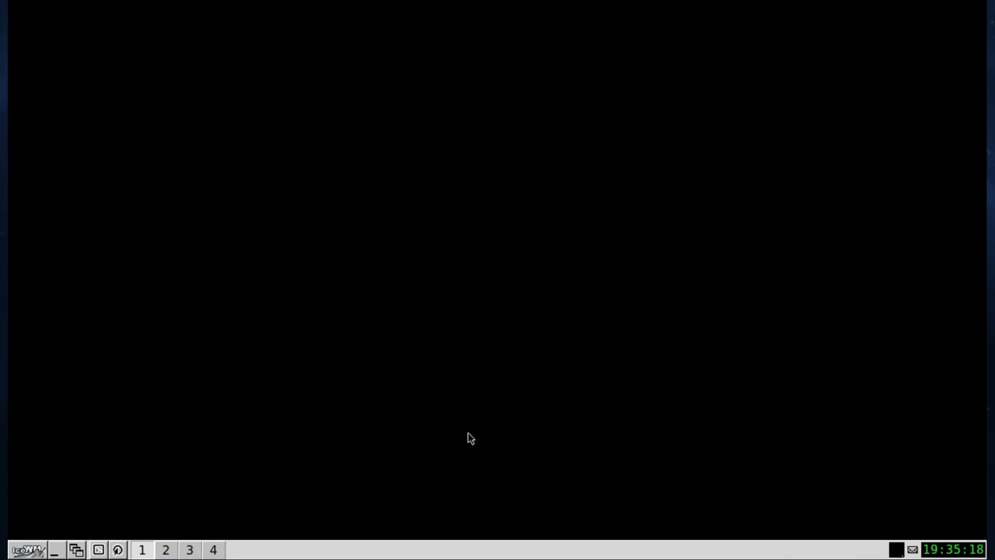
Bring up the IceWM start menu to browse Settings > Themes.
click(28, 550)
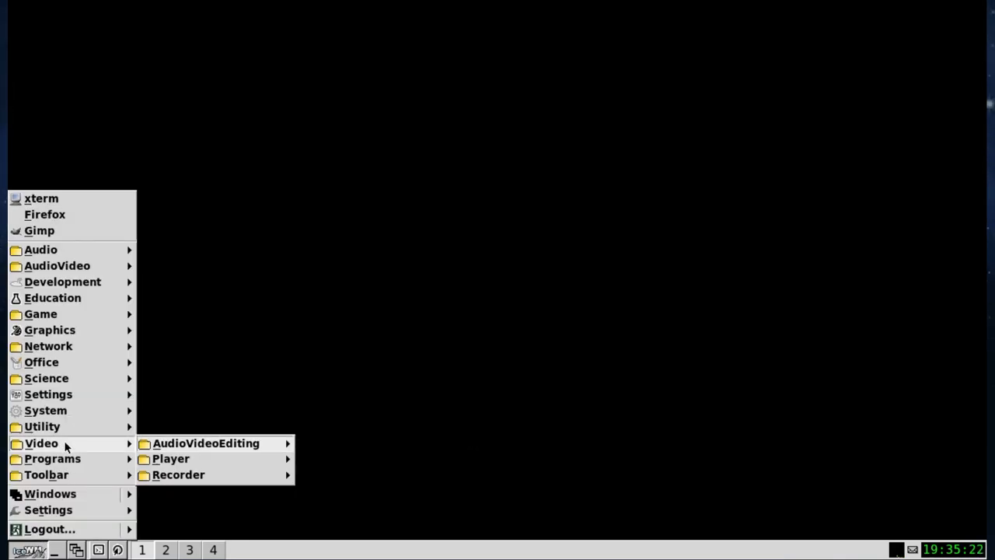
mouse_move(62, 379)
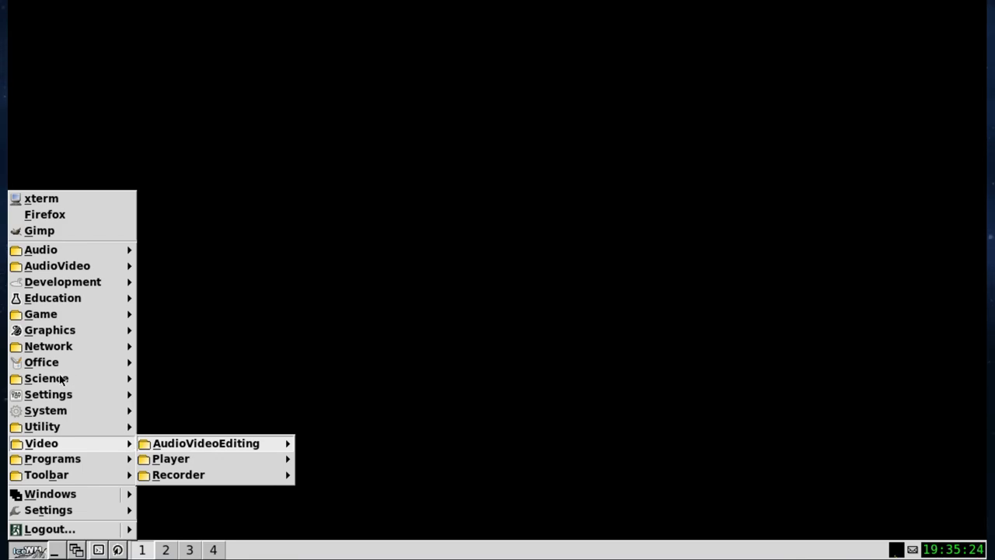
click(42, 362)
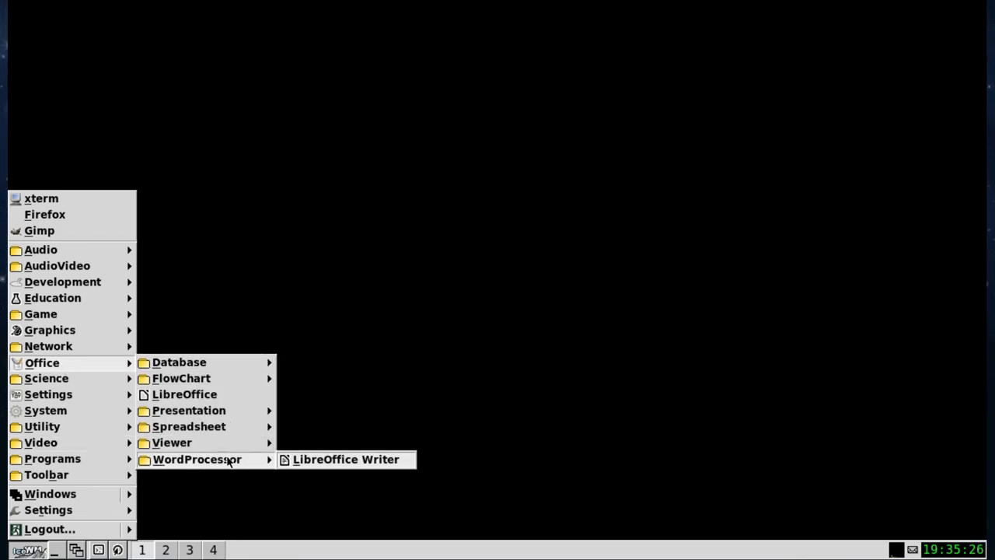
click(345, 458)
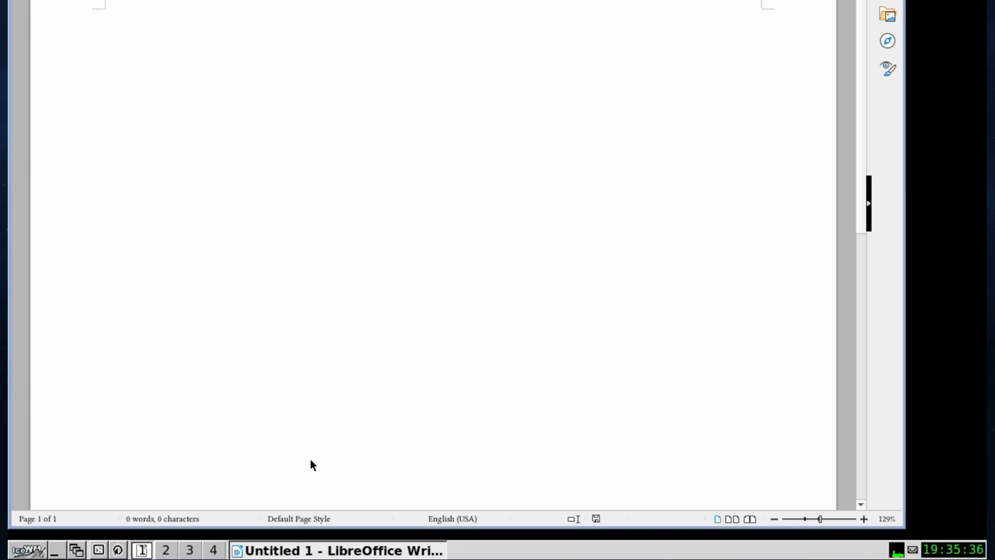
click(24, 0)
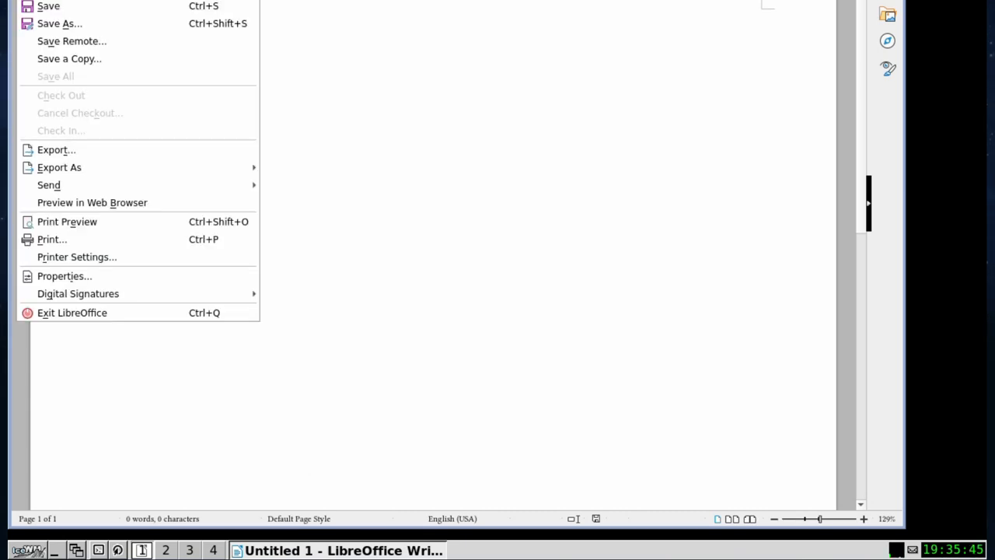
click(72, 311)
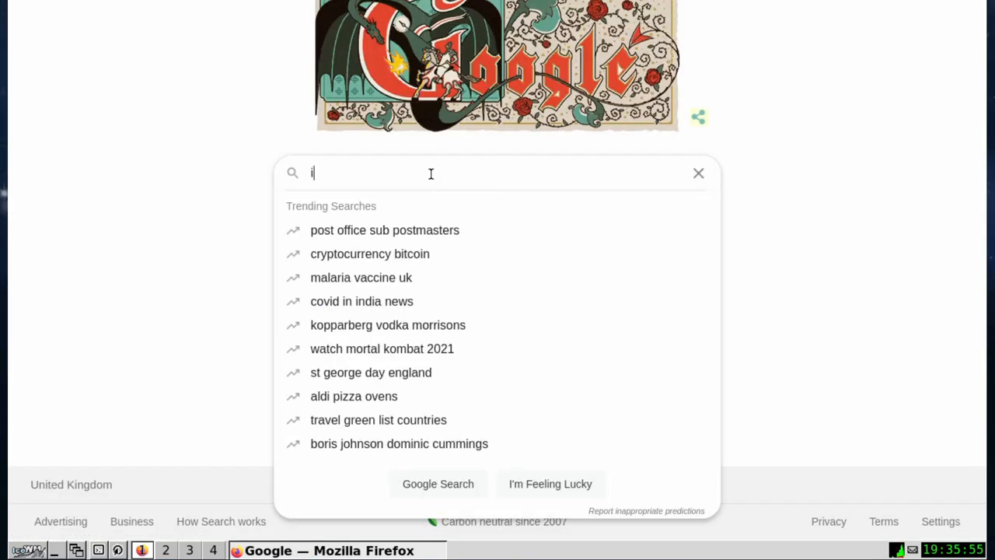
Search Google for icewm and read the install section on ice-wm.org.
text(cewm)
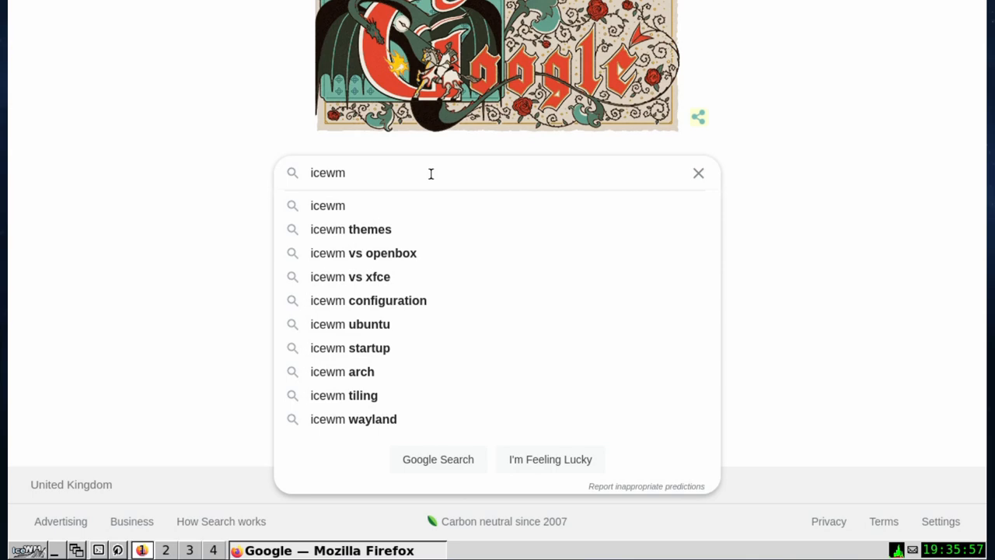
key(Return)
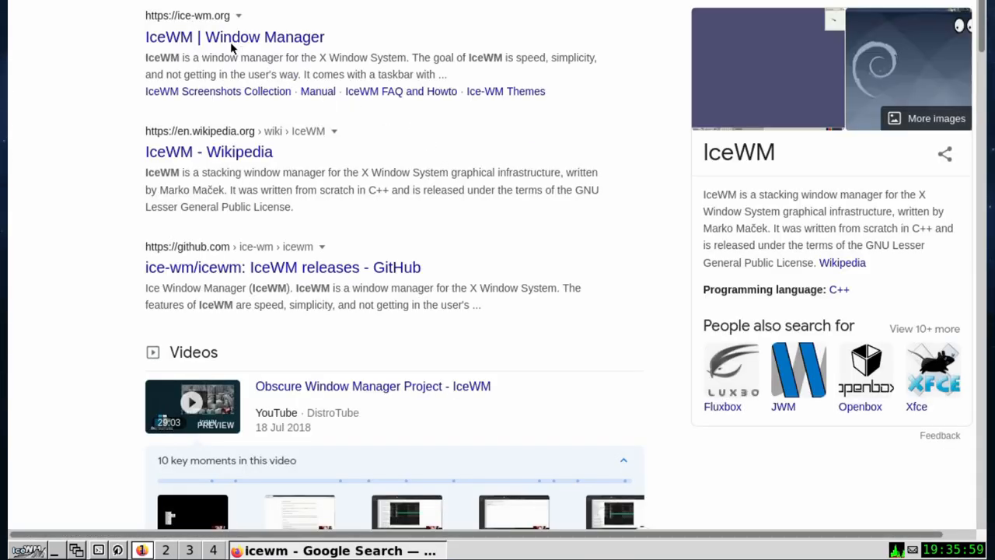
click(233, 37)
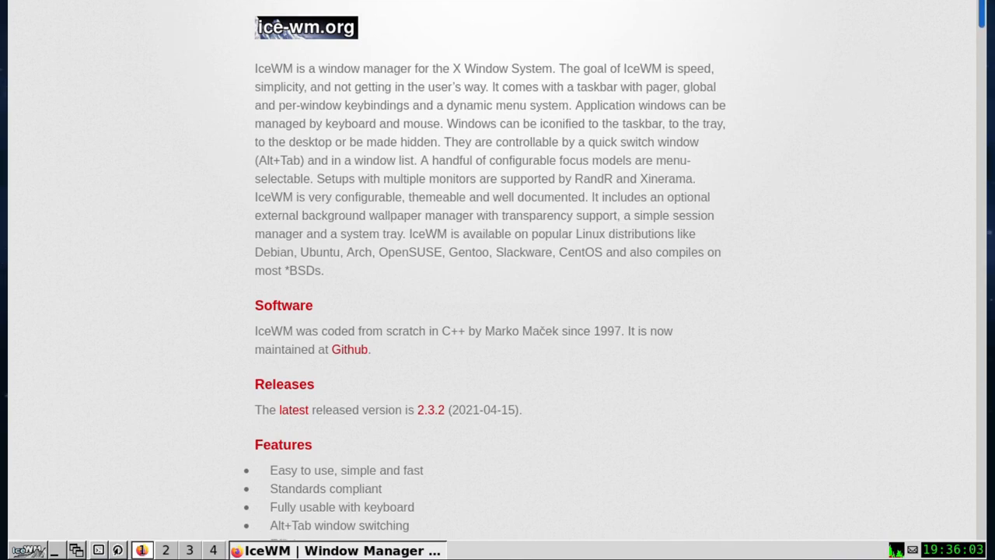
scroll(down, 3)
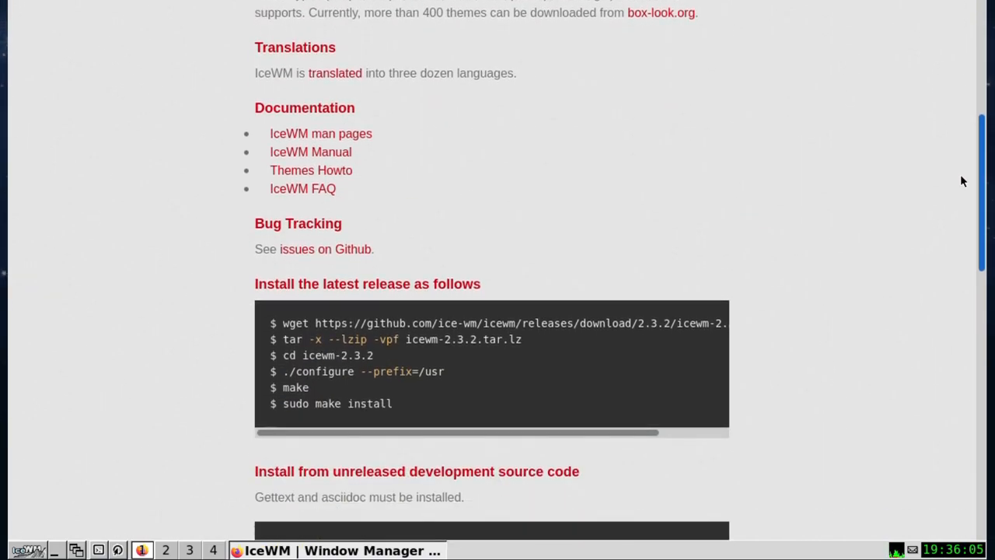
scroll(up, 3)
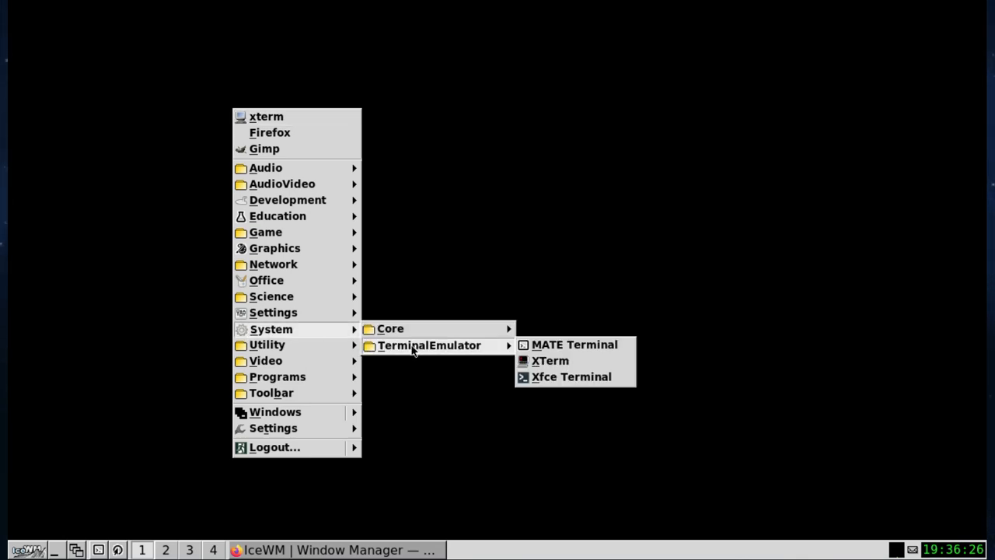
Launch an xterm and switch it to a different VT font size.
click(550, 361)
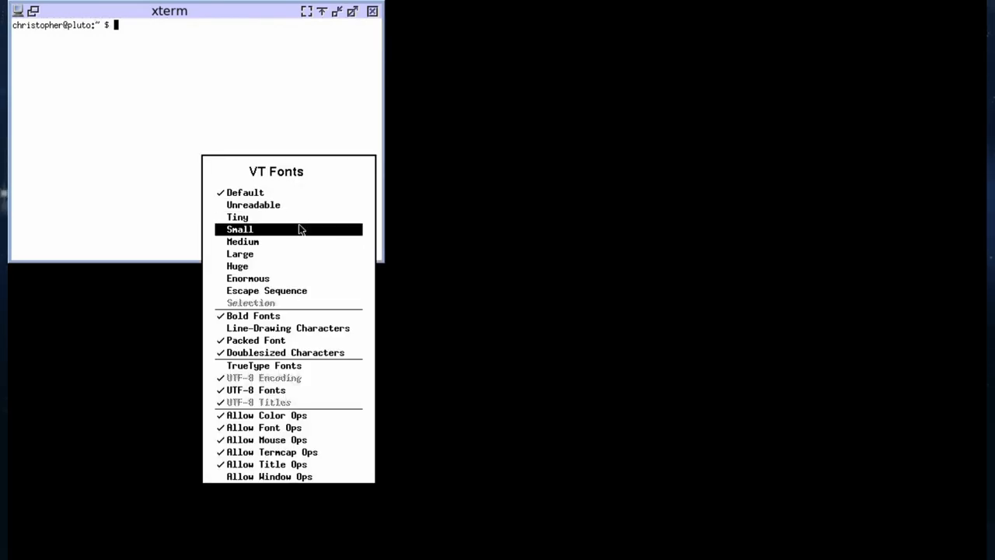
click(239, 229)
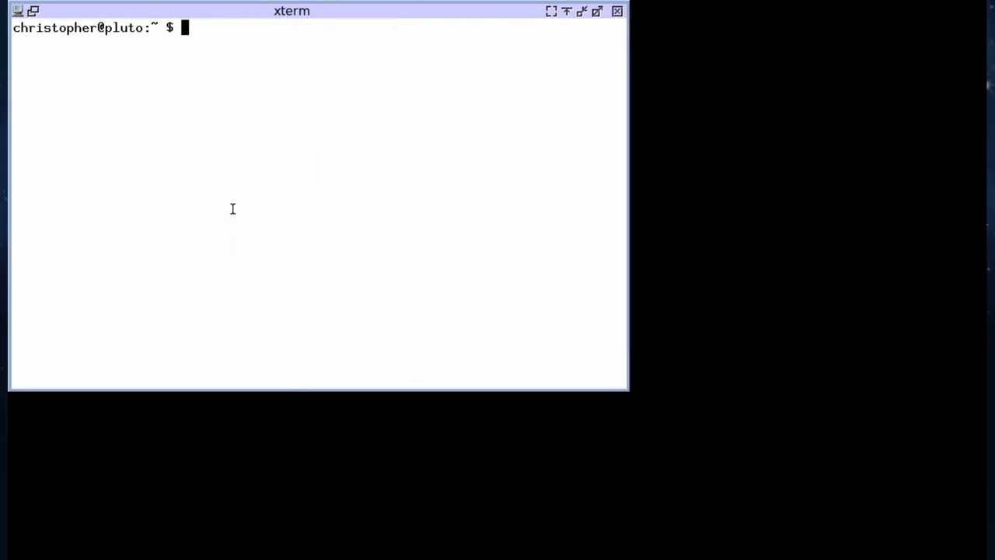
mouse_move(218, 143)
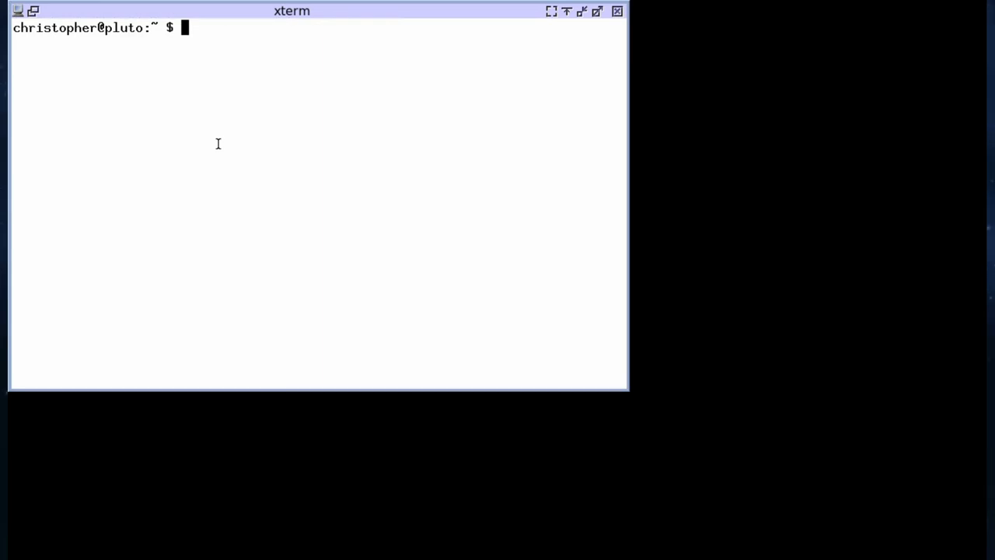
Run pkg search icewm, listing icewm-2.3.1 and icewm-extra-themes-1.2.
text(pkg sea)
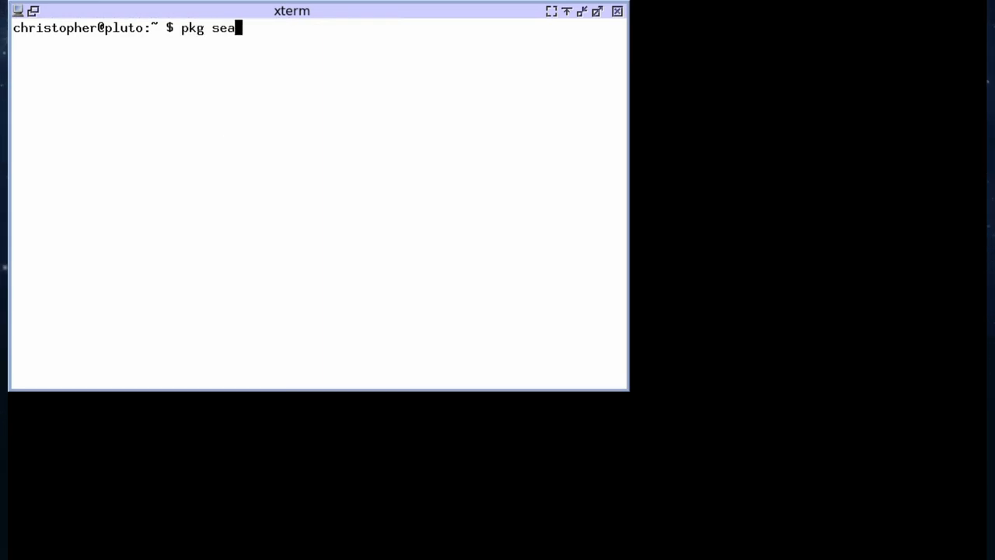
text(rch ic)
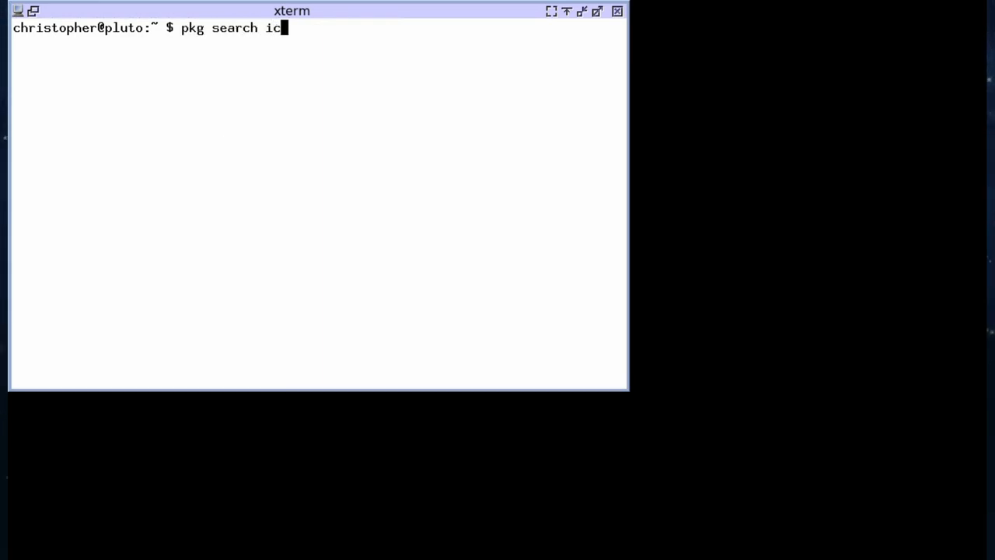
key(Return)
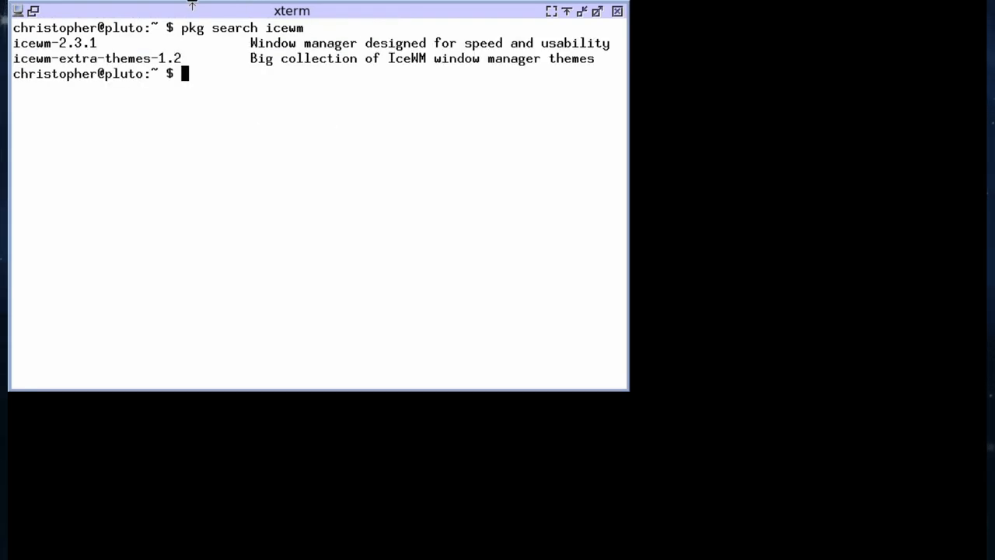
mouse_move(193, 485)
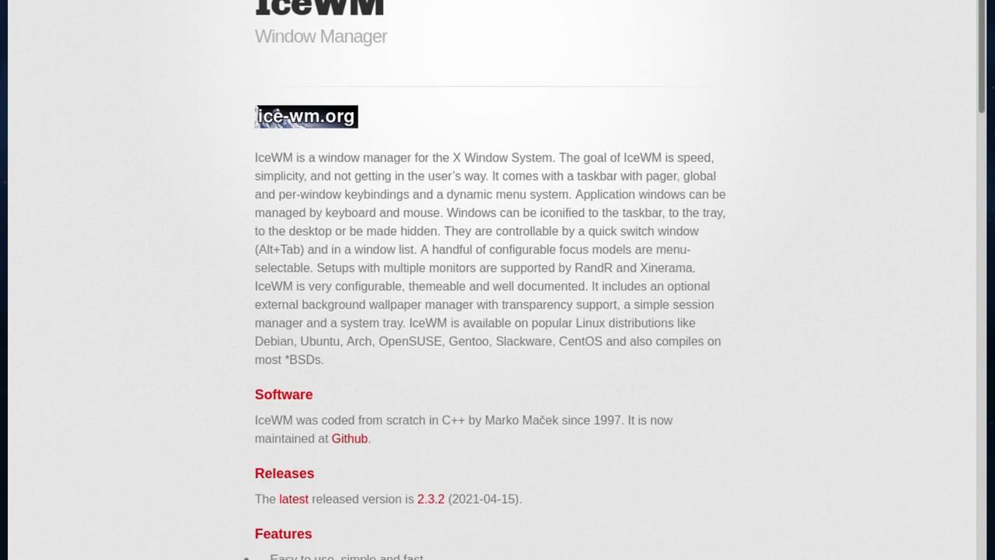
scroll(down, 3)
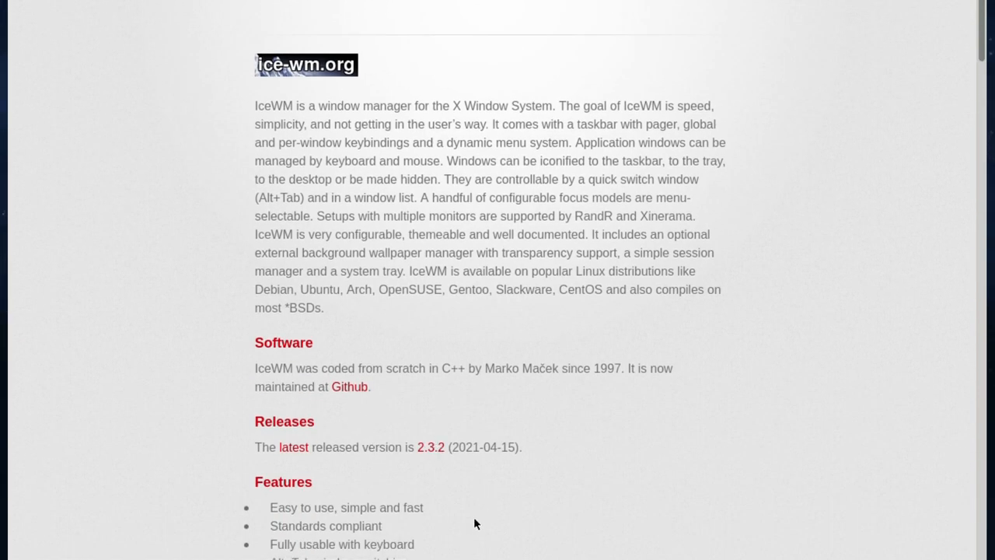
mouse_move(485, 448)
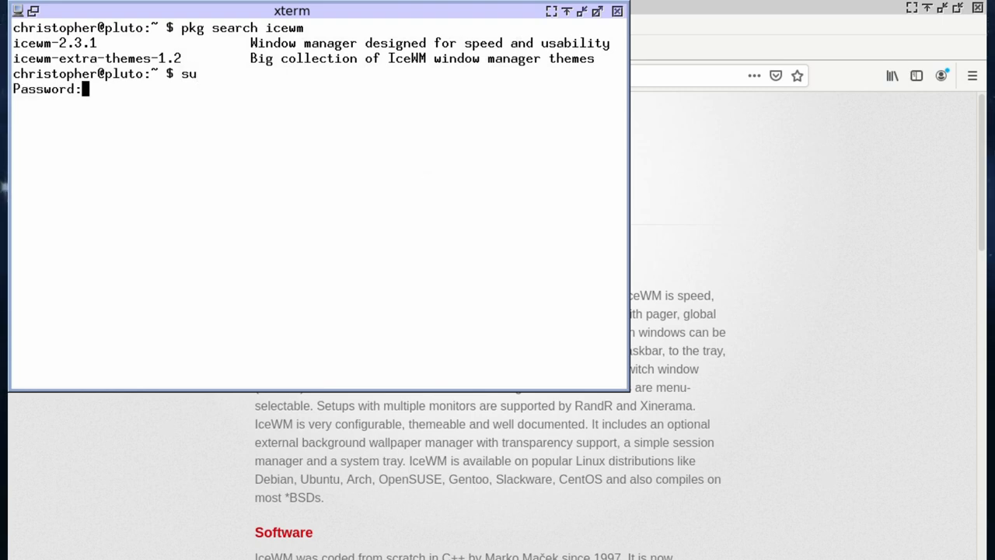
Run pkg install icewm-extra-themes-1.2 as root and confirm with y.
text(pkg)
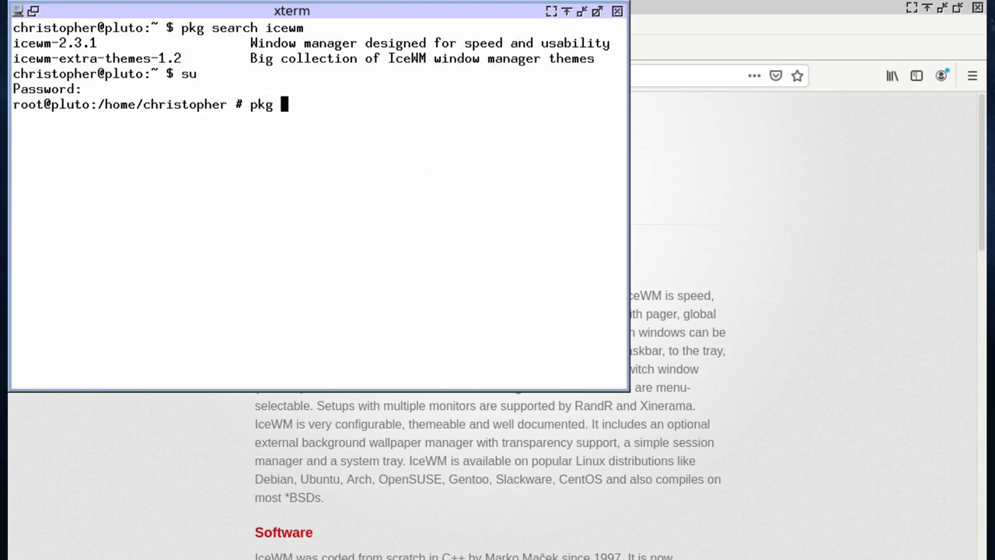
text(install)
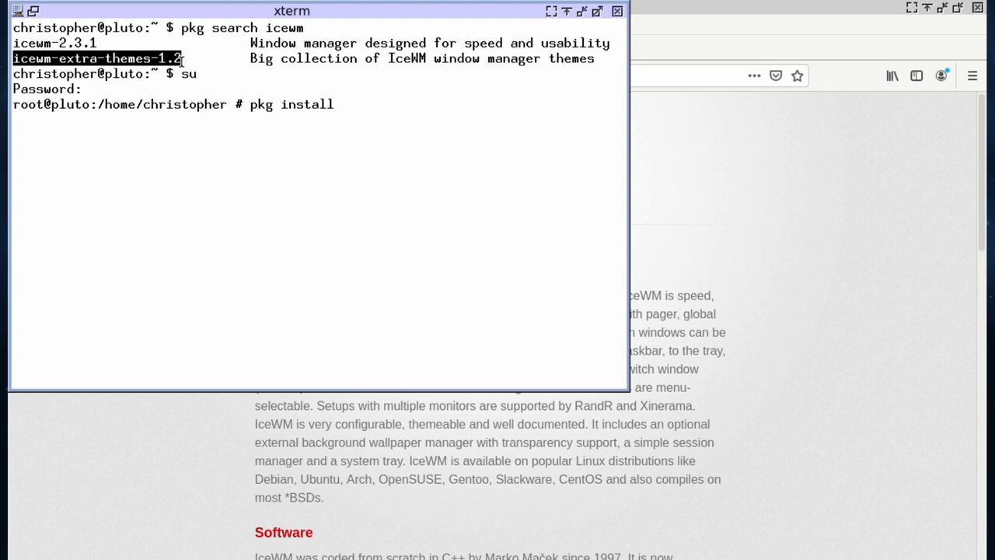
text(icewm-extra-themes-1.2)
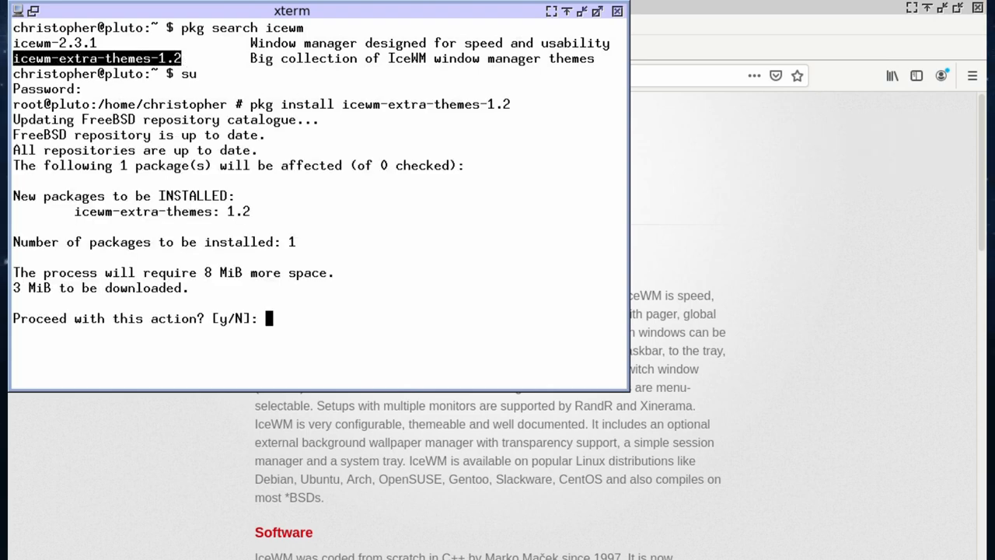
text(y)
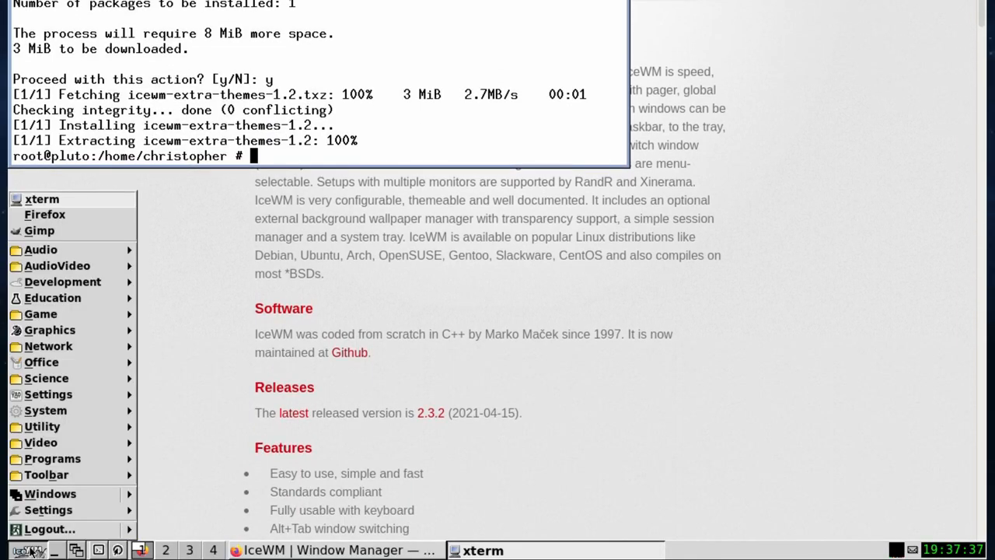
Browse the newly installed themes under IceWM Settings > Themes.
click(48, 510)
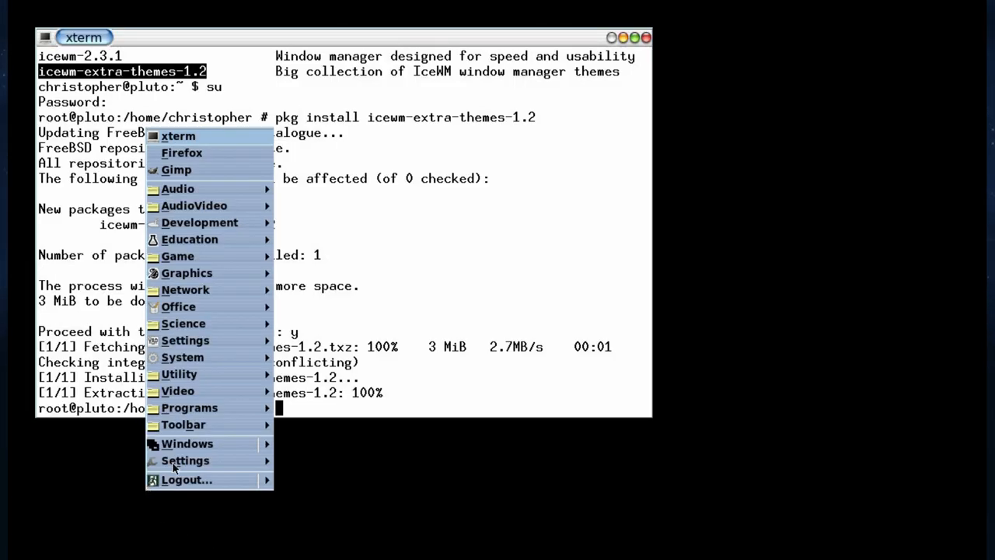
mouse_move(185, 460)
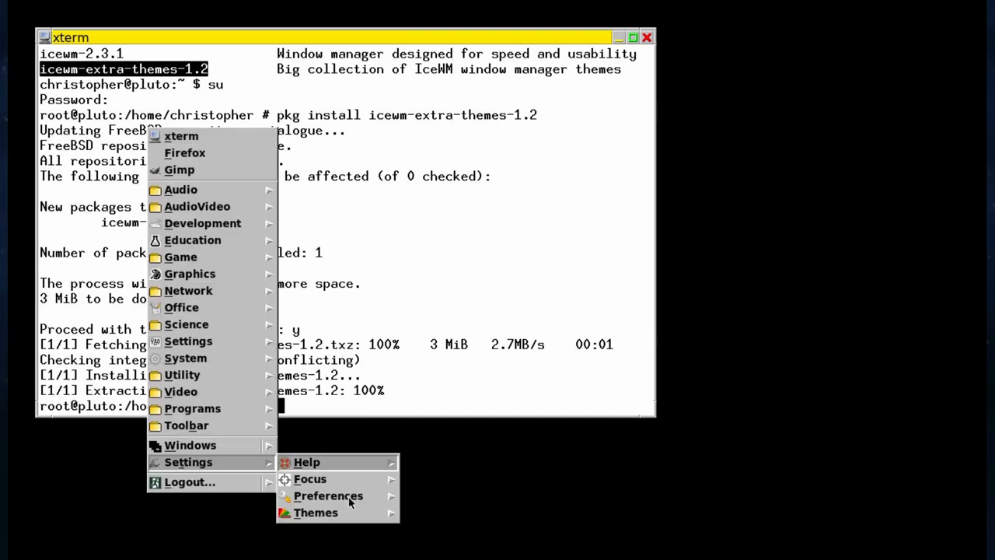
click(316, 513)
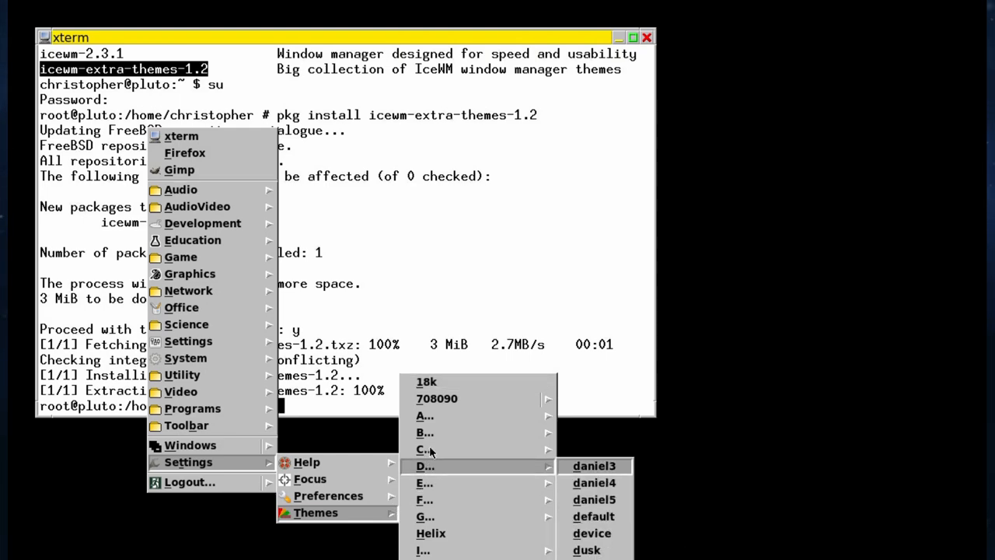
mouse_move(424, 448)
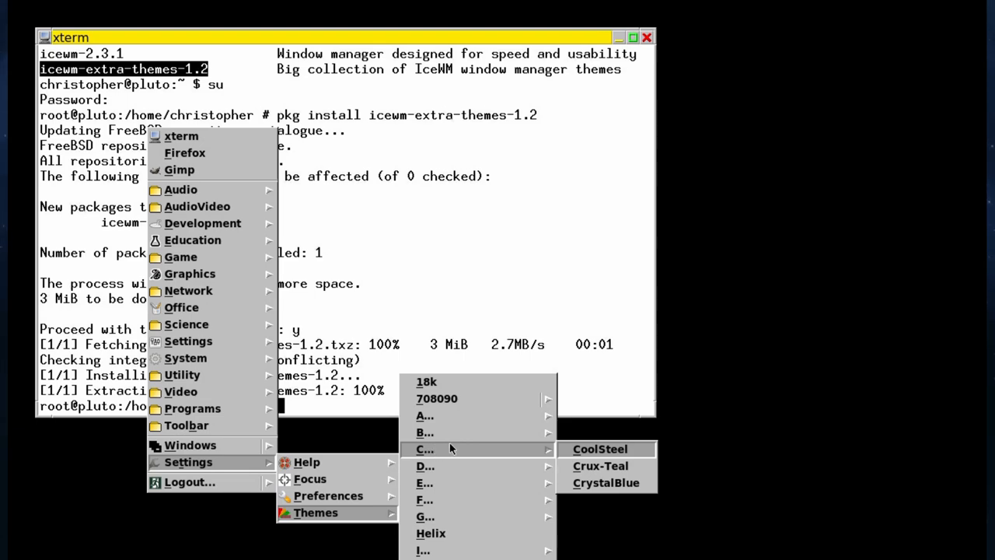
mouse_move(427, 433)
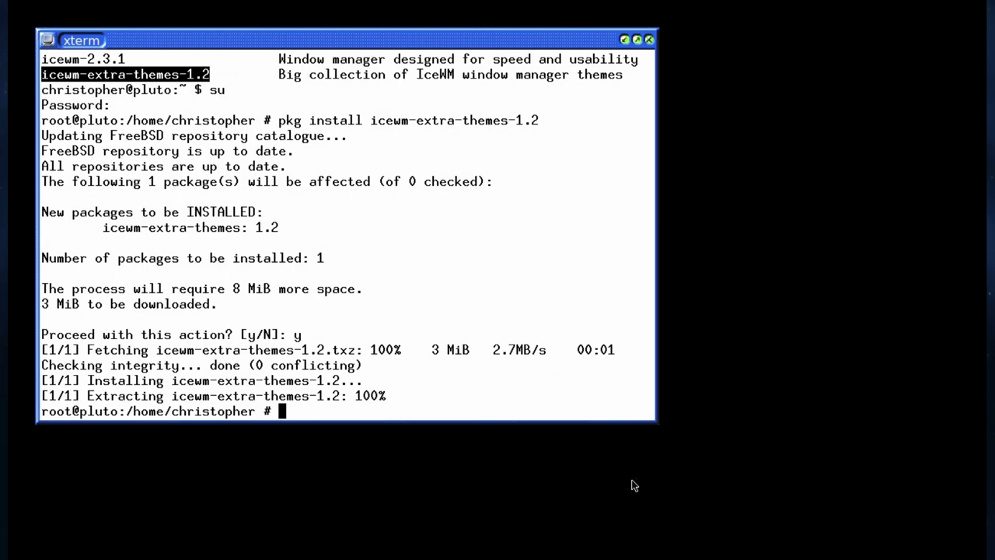
mouse_move(501, 476)
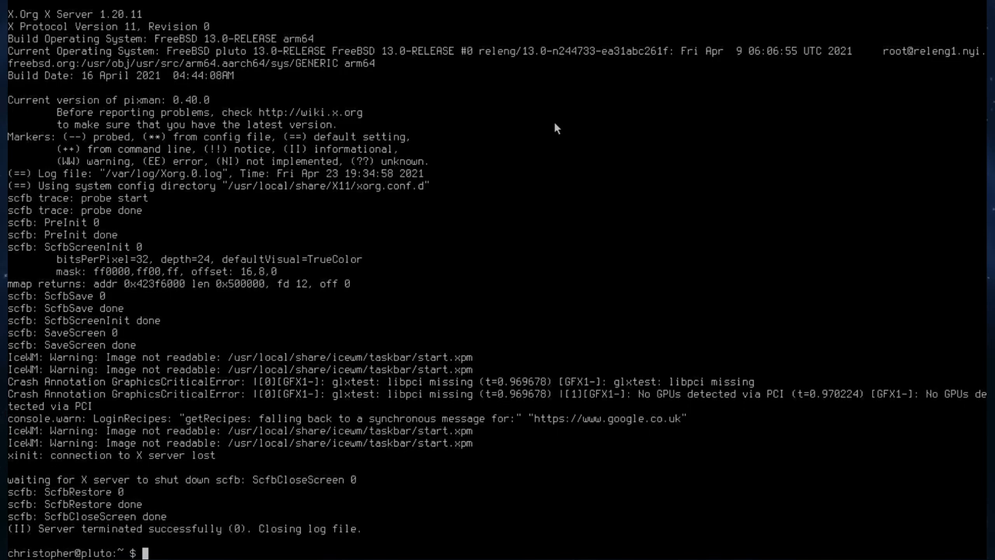
Uncomment 'exec afterstep' in .xinitrc so startx launches AfterStep.
text(startxfce4 --with-ck-launch)
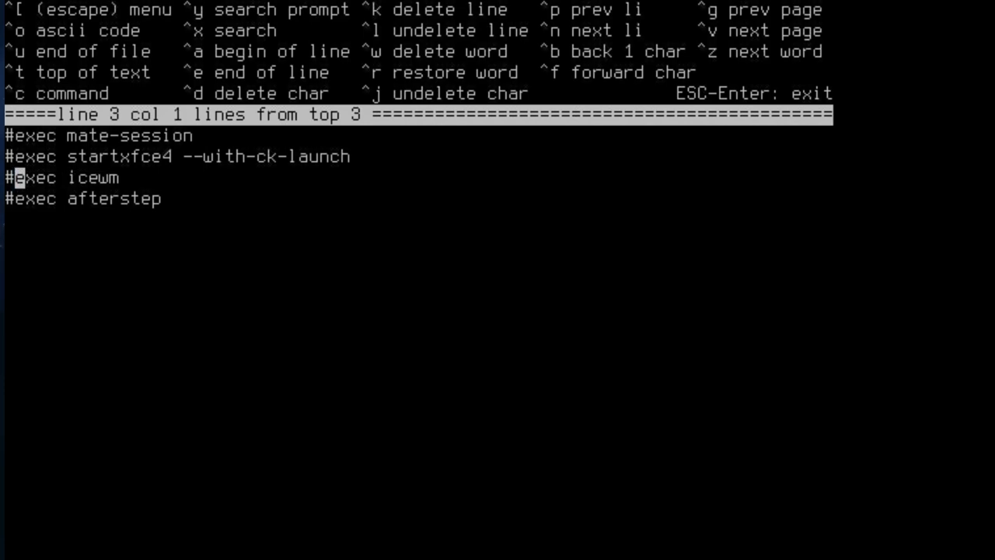
key(Down)
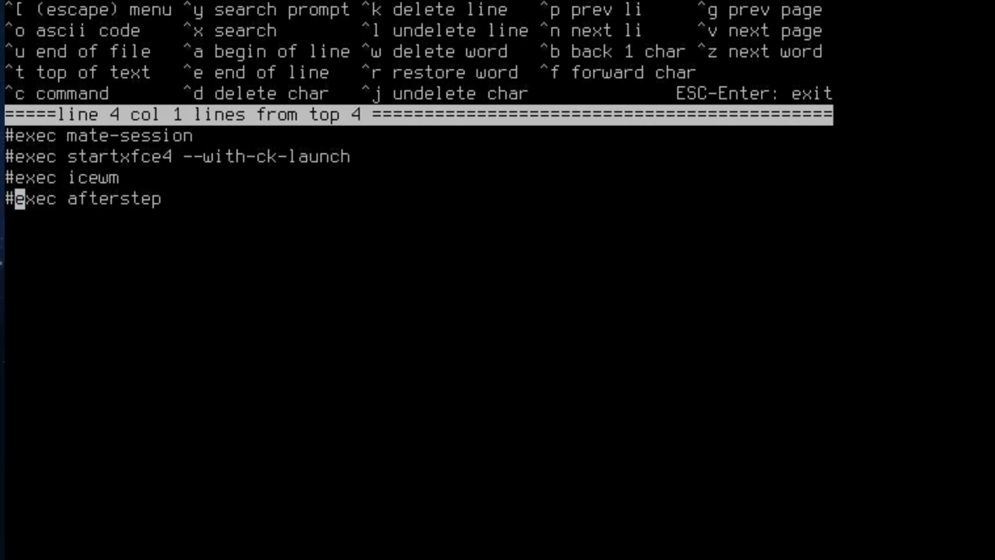
key(Delete)
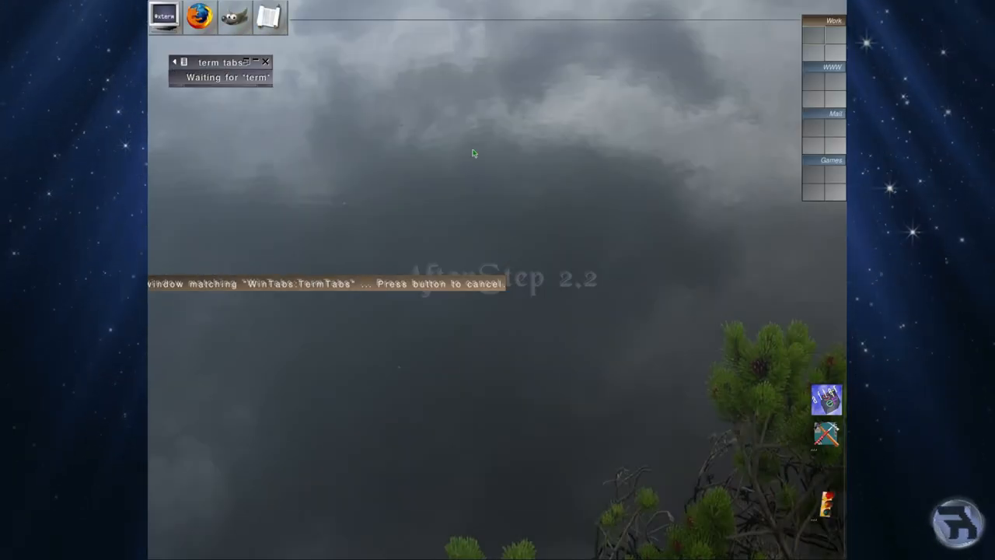
mouse_move(448, 168)
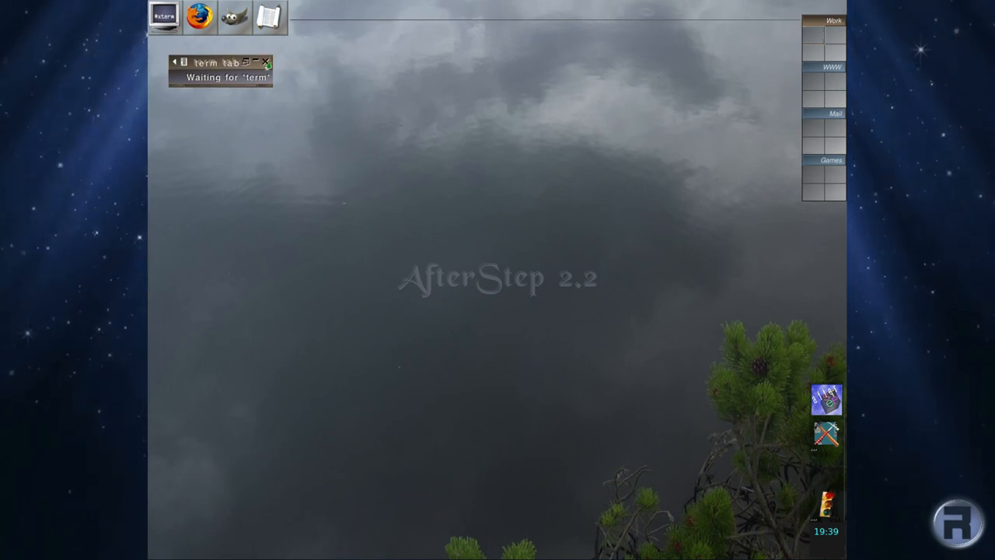
Dismiss the waiting term tabs window and quit AfterStep from its start menu.
click(266, 63)
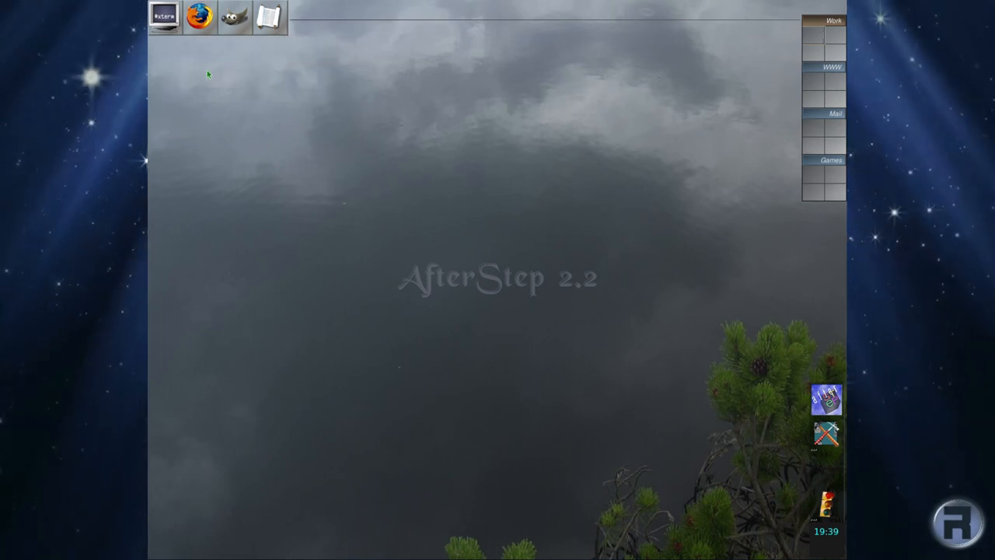
click(199, 15)
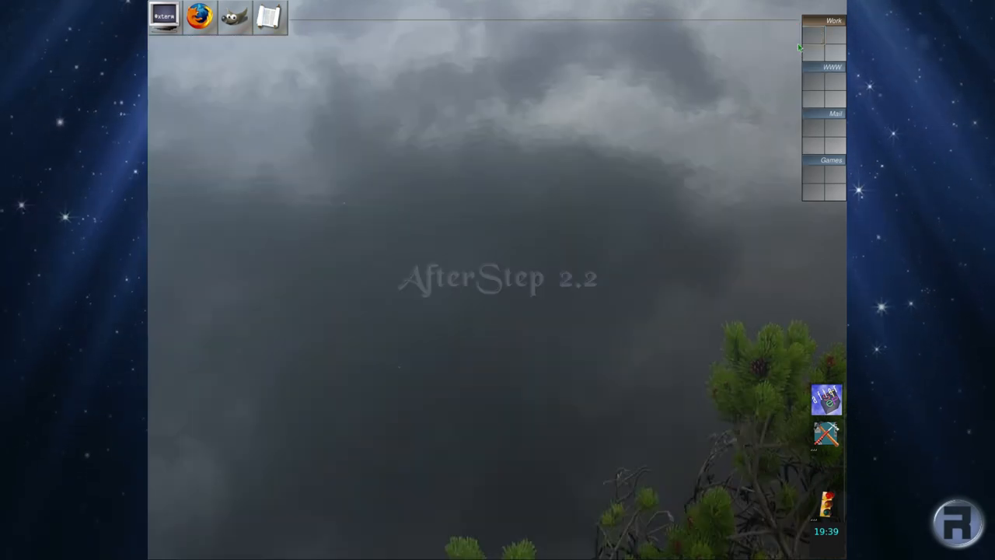
mouse_move(163, 16)
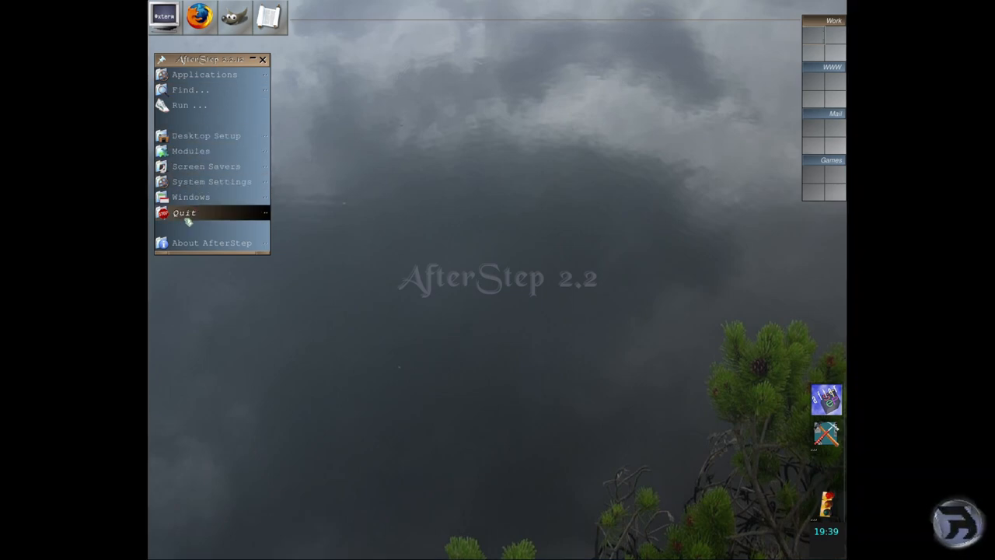
click(205, 75)
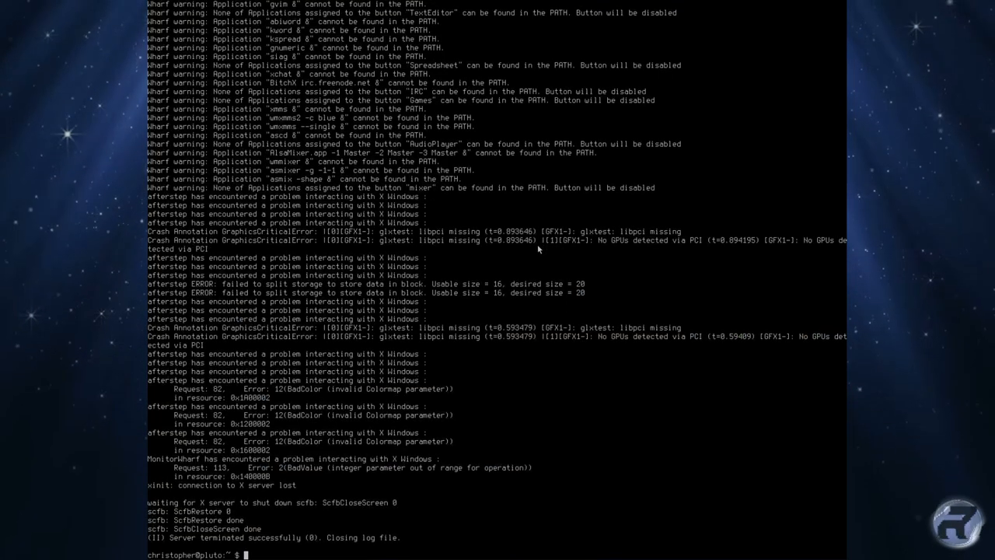
Run pkg search gnome3 and pkg search kde5, finding gnome3-3.36_4 and kde5-5.20.5.
text(pk)
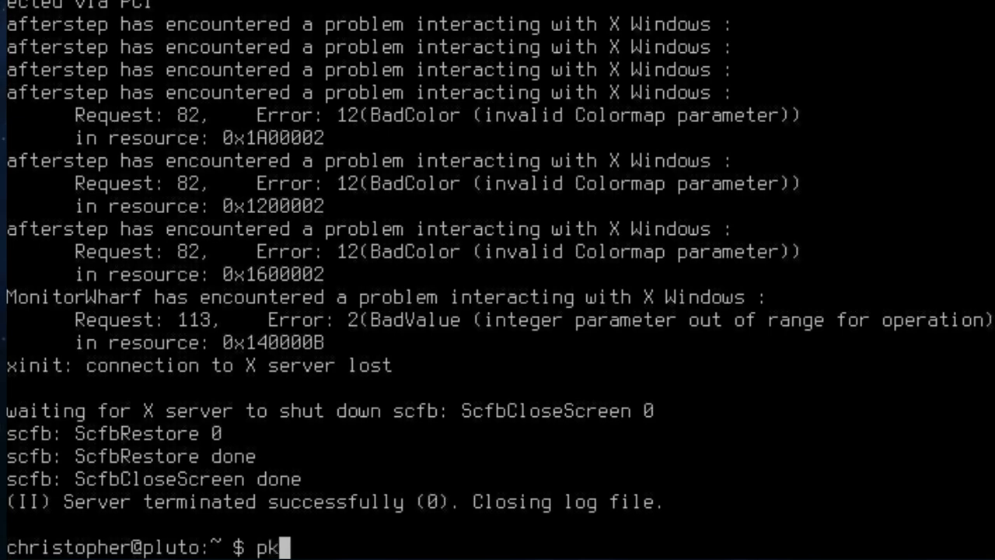
text(g search gnome3)
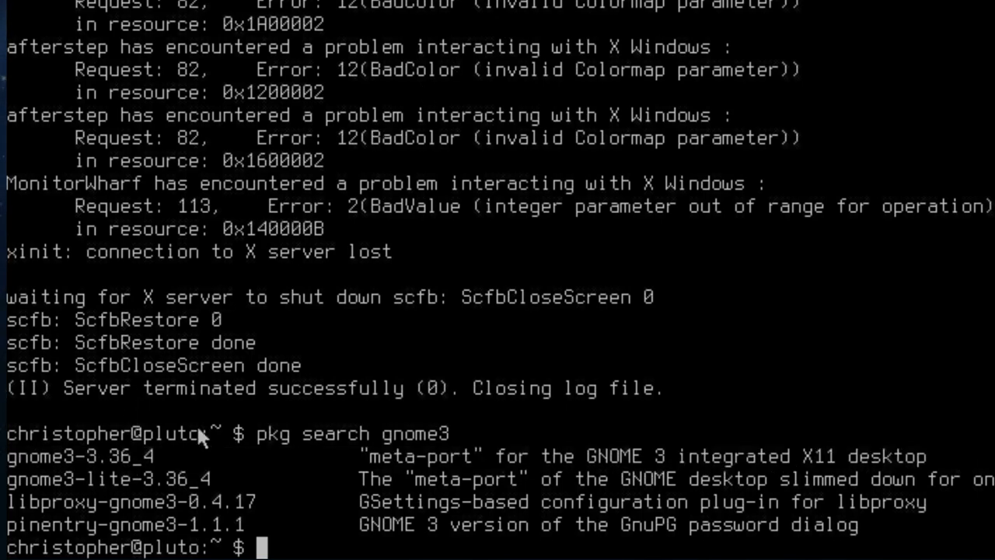
text(pkg search gn)
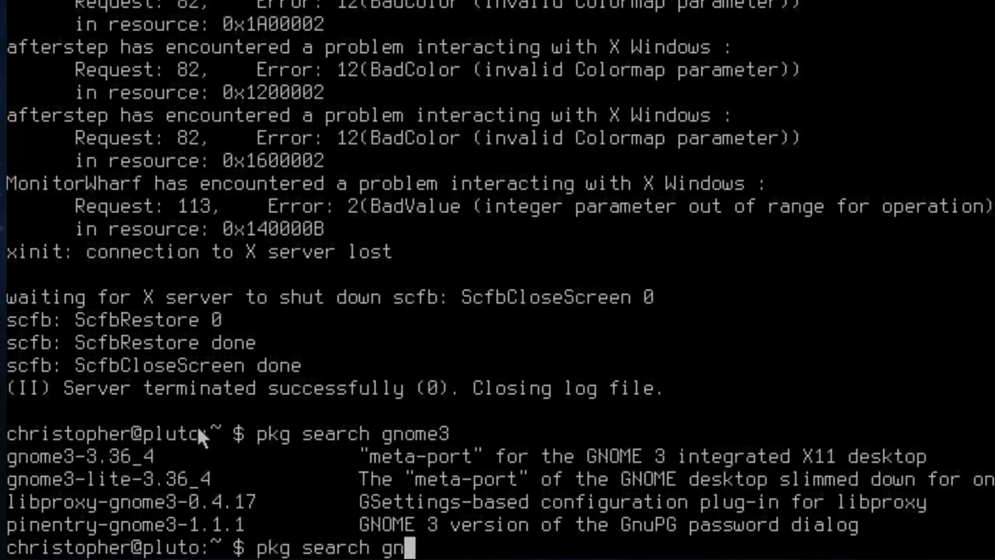
text(k)
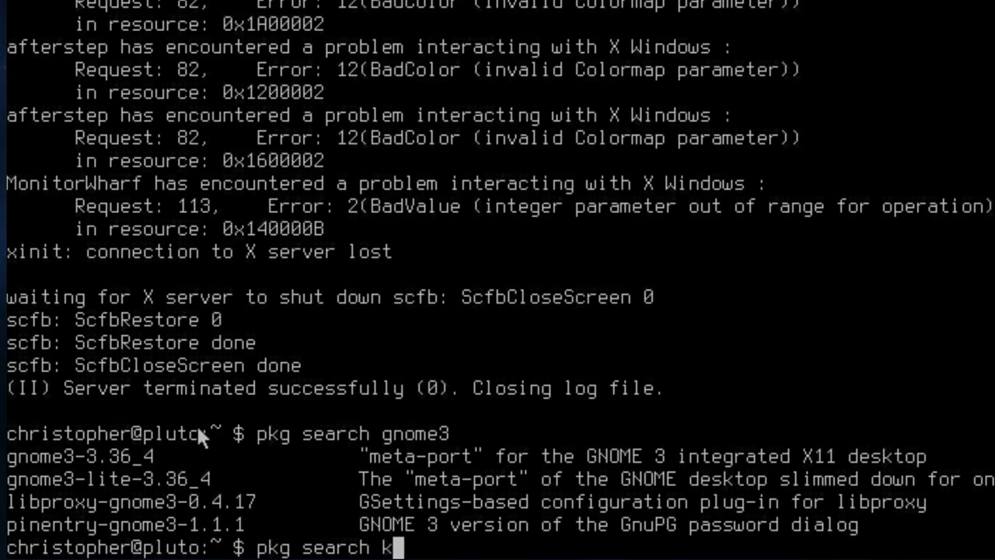
key(Return)
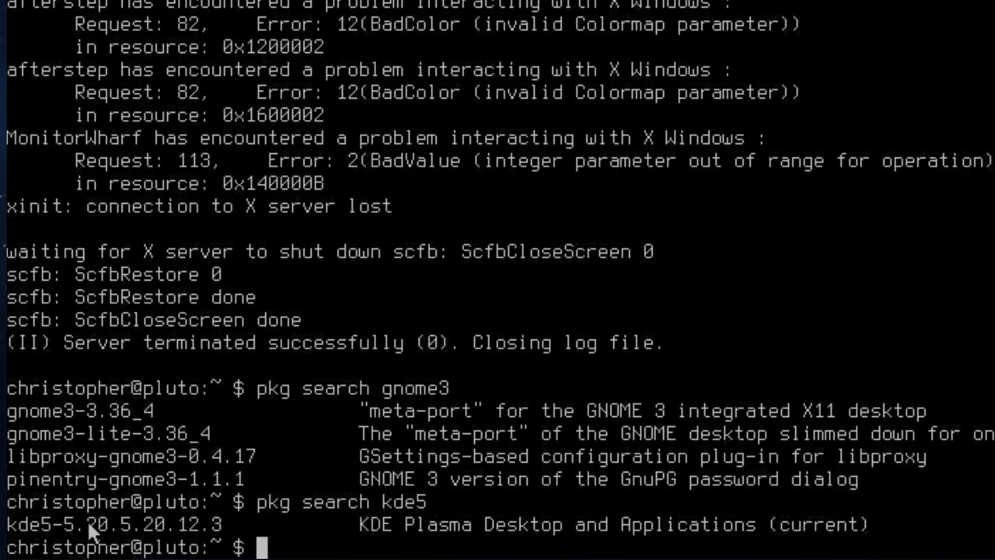
mouse_move(155, 527)
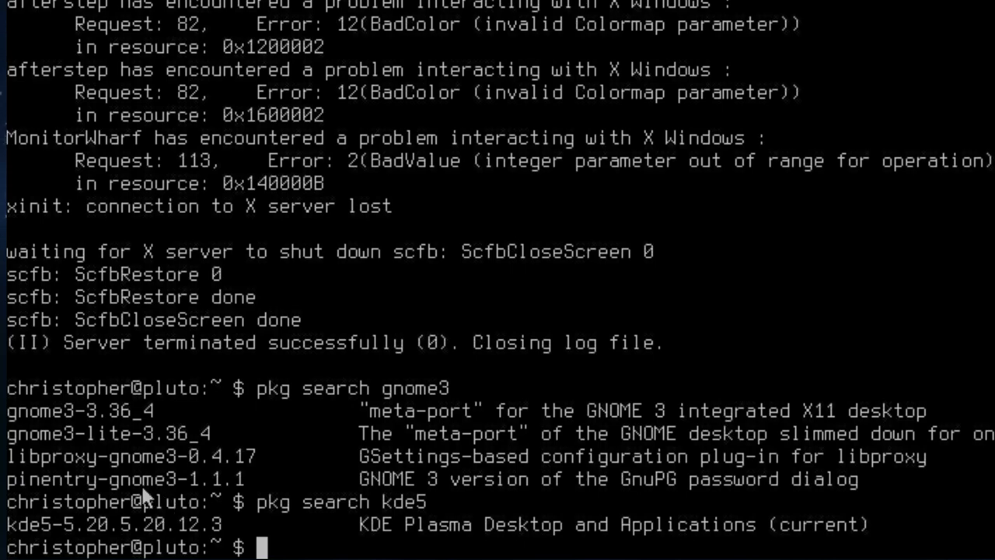
Reopen .xinitrc in ee for editing.
text(edit .x)
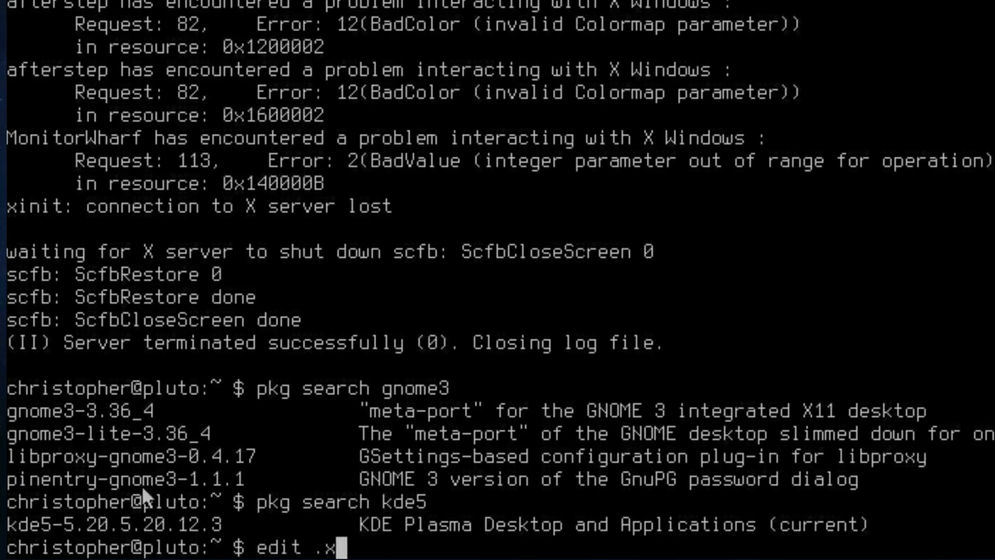
key(Return)
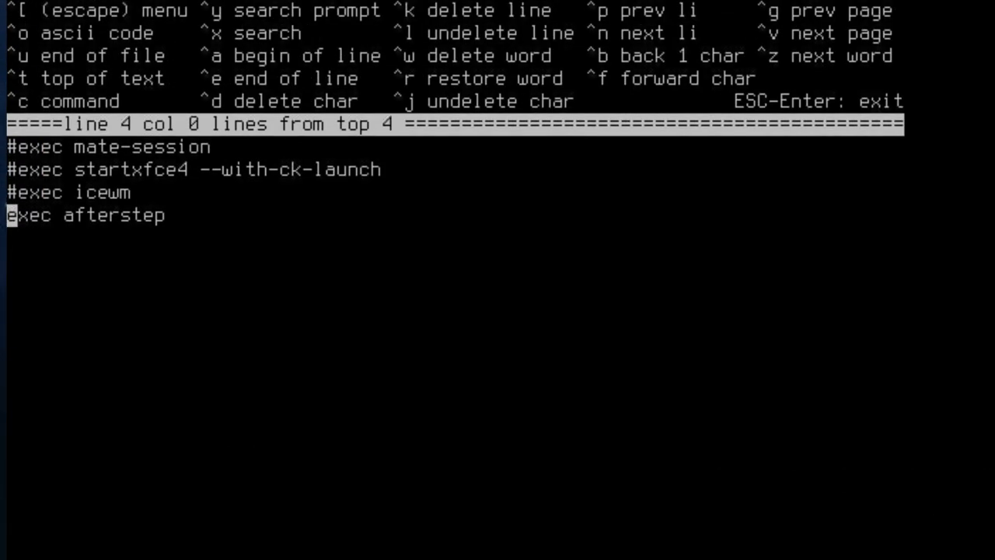
Comment out the 'exec afterstep' line with # and move up to the mate-session line.
text(#)
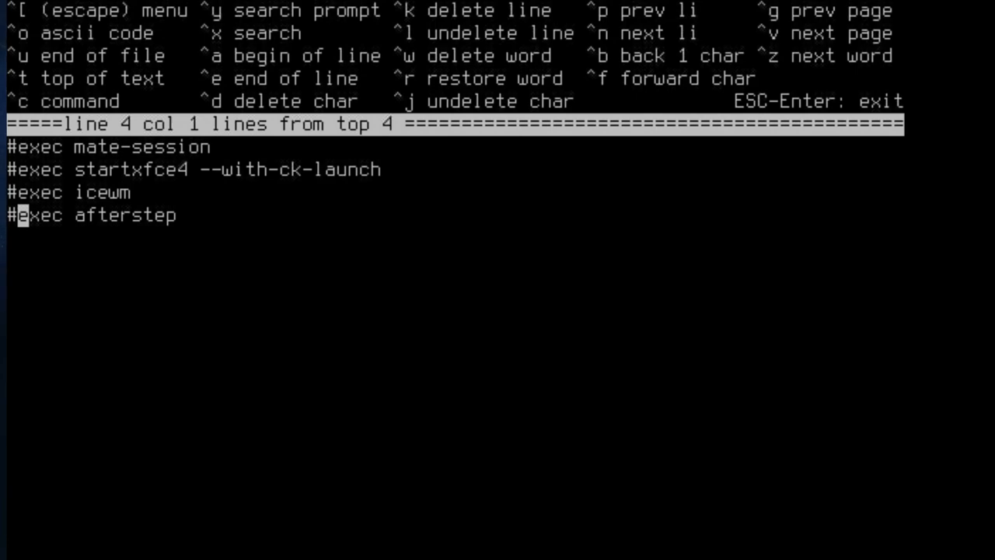
key(Up)
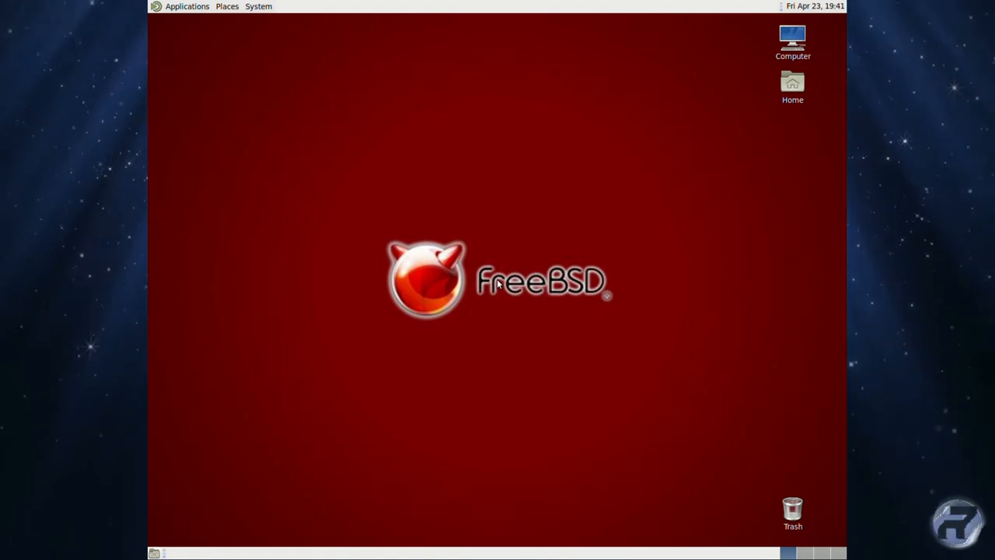
mouse_move(213, 135)
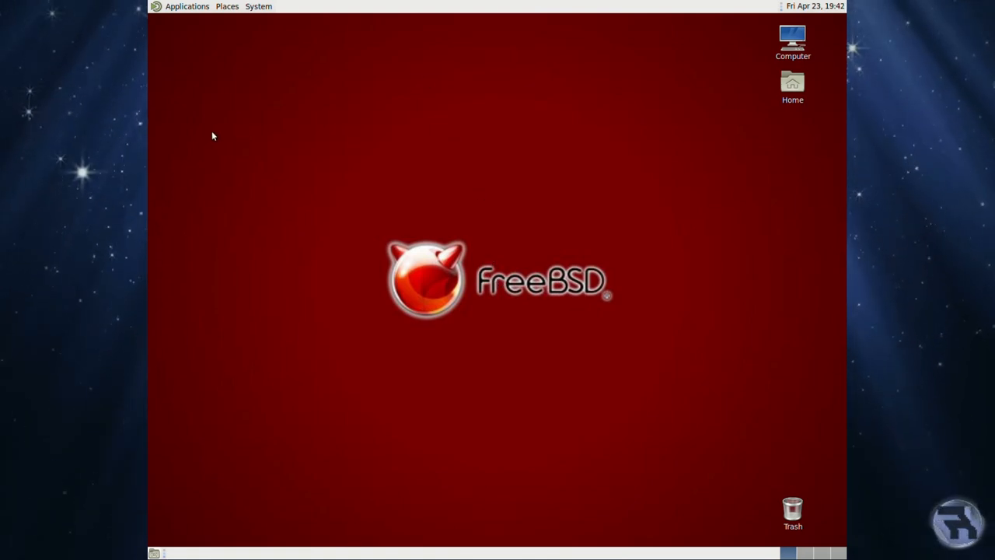